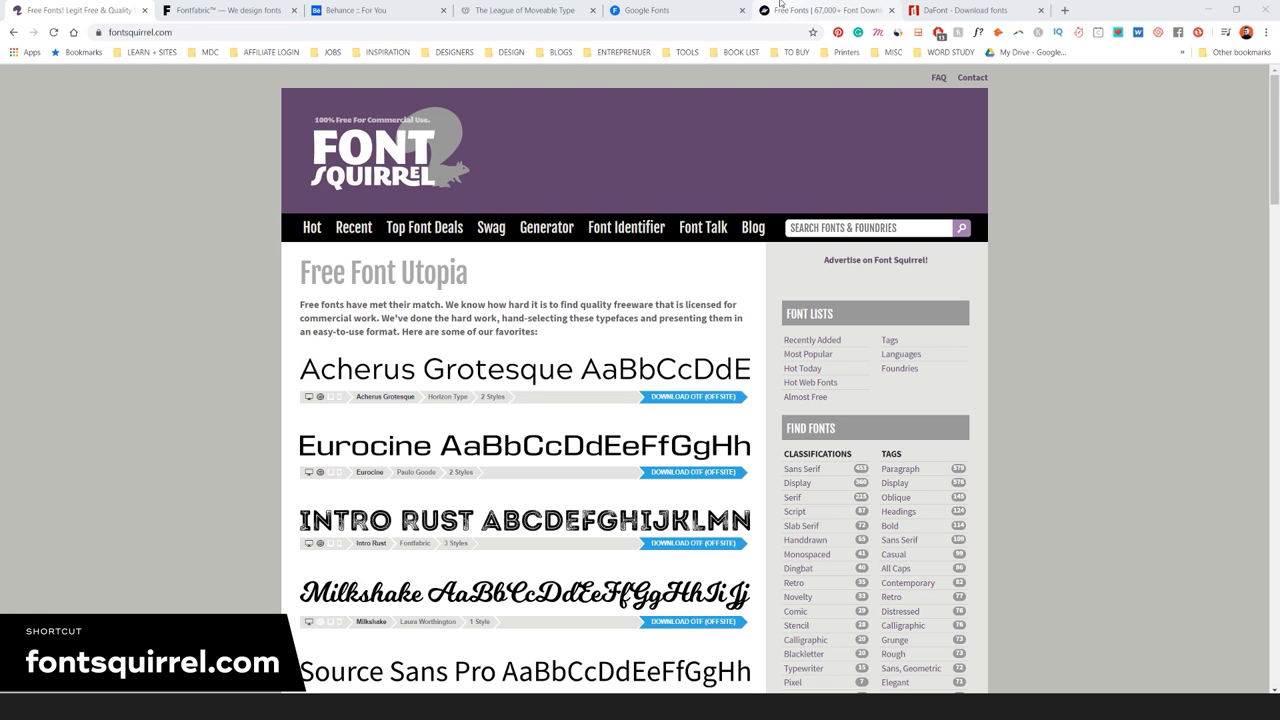
# Open Font Squirrel's Hottest Fonts Today list, scroll to its end and back up
pyautogui.scroll(-3)
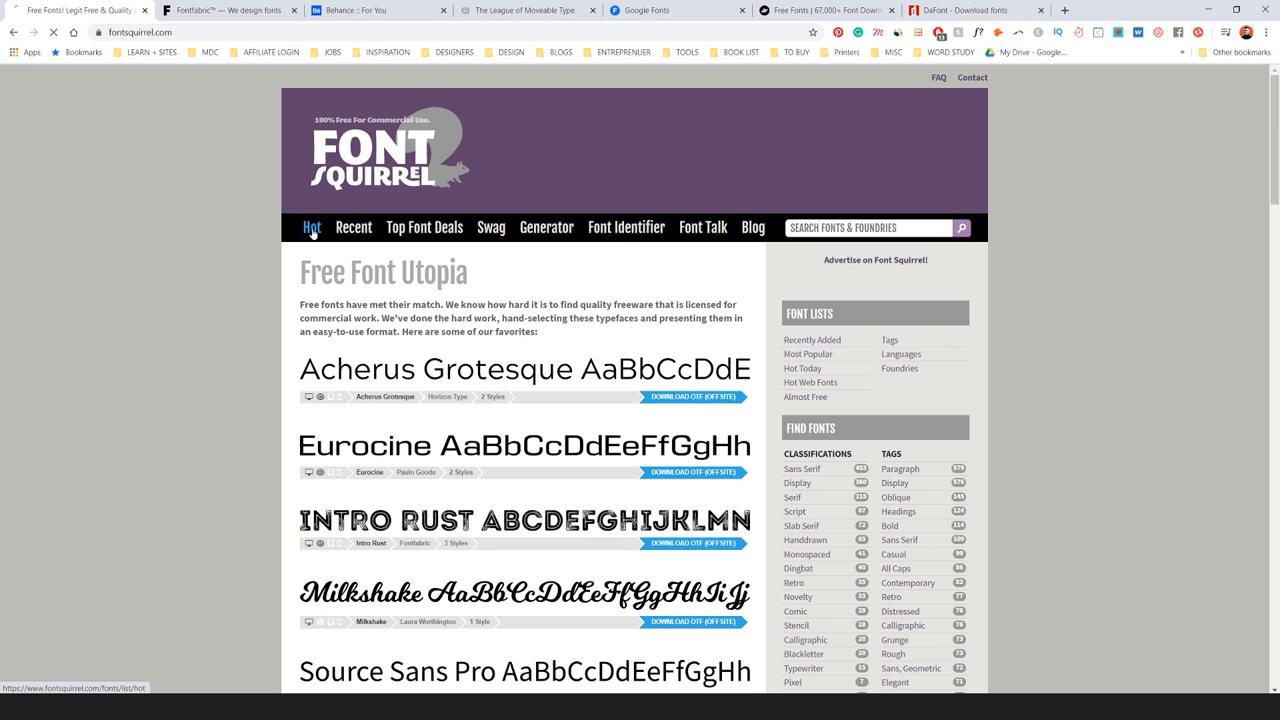
pyautogui.click(312, 227)
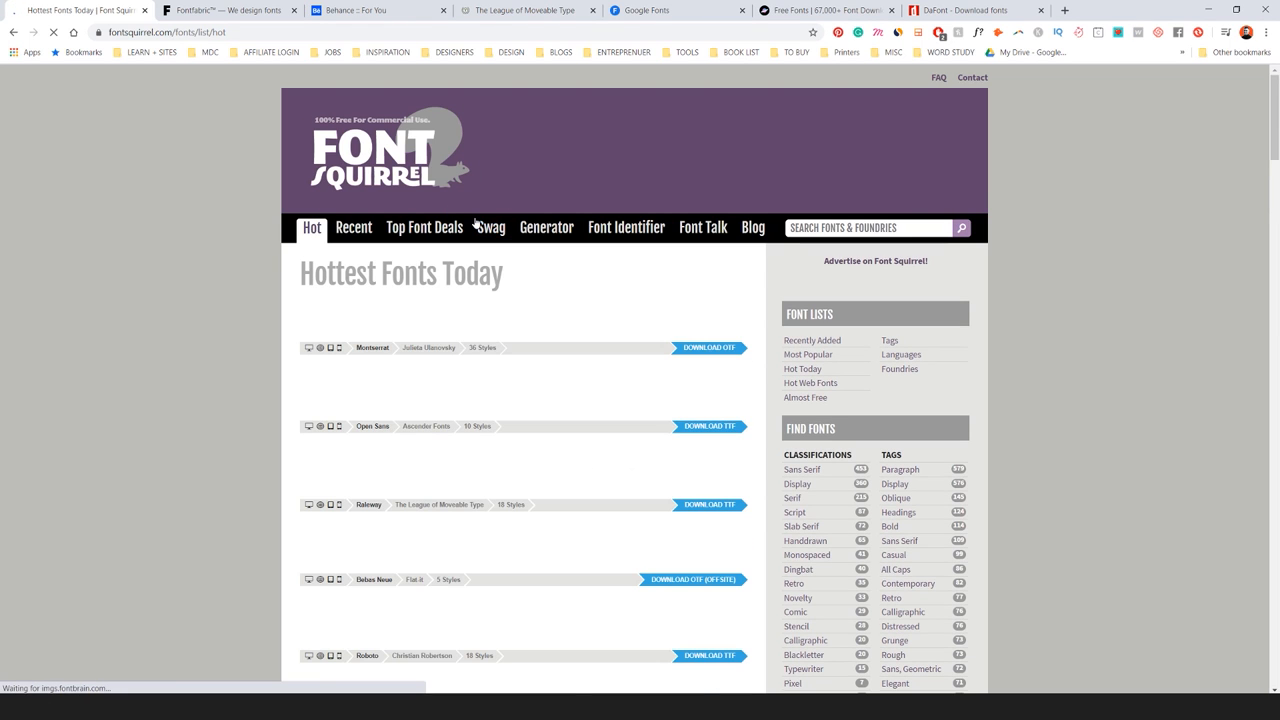
pyautogui.scroll(-3)
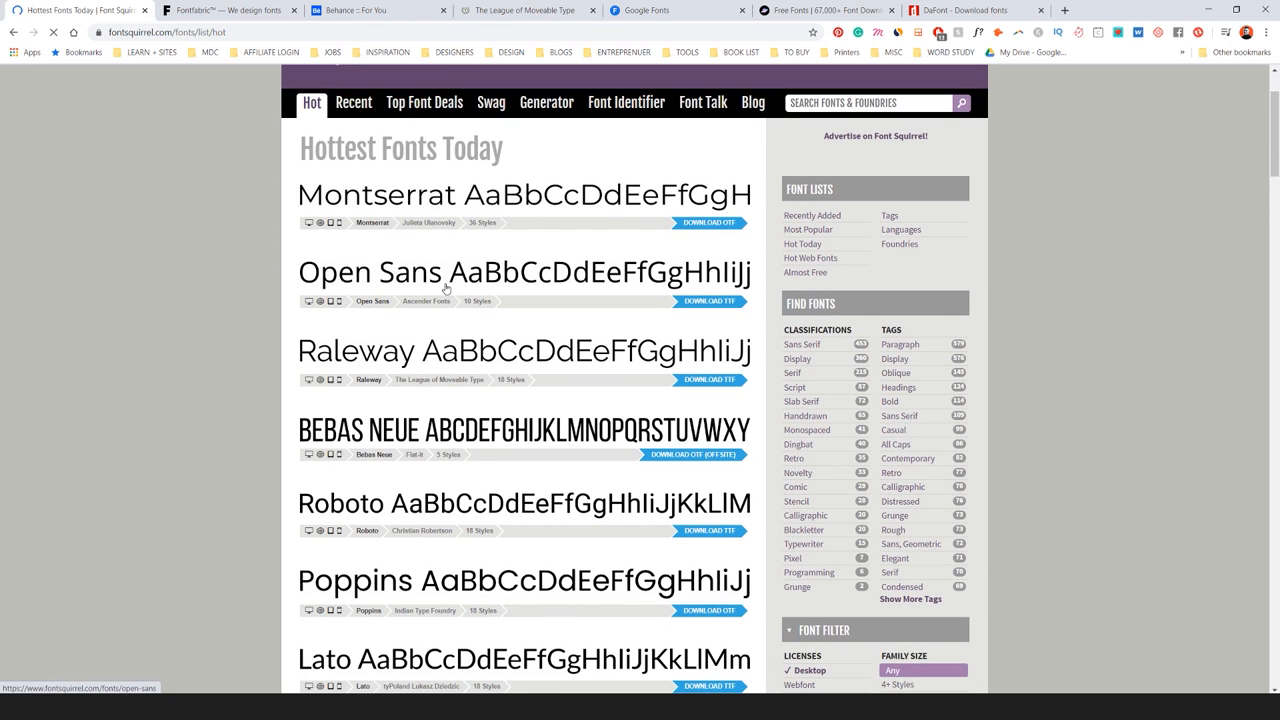
pyautogui.scroll(-3)
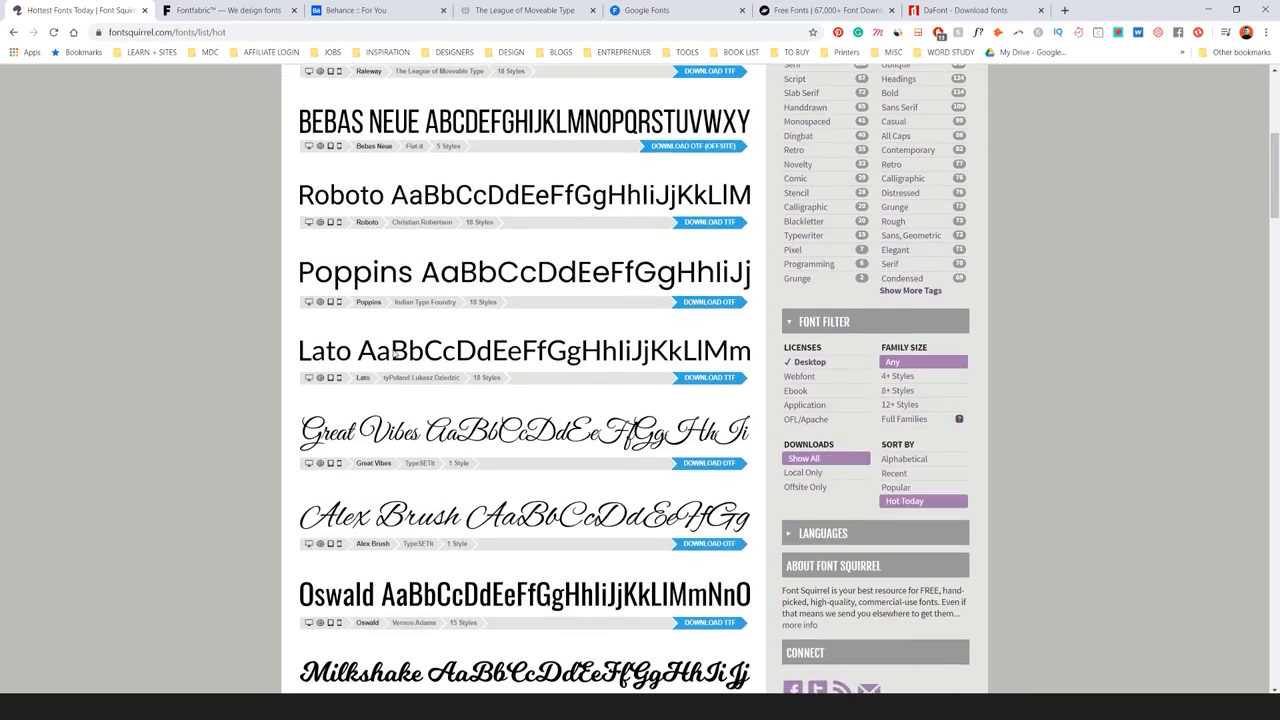
pyautogui.scroll(-3)
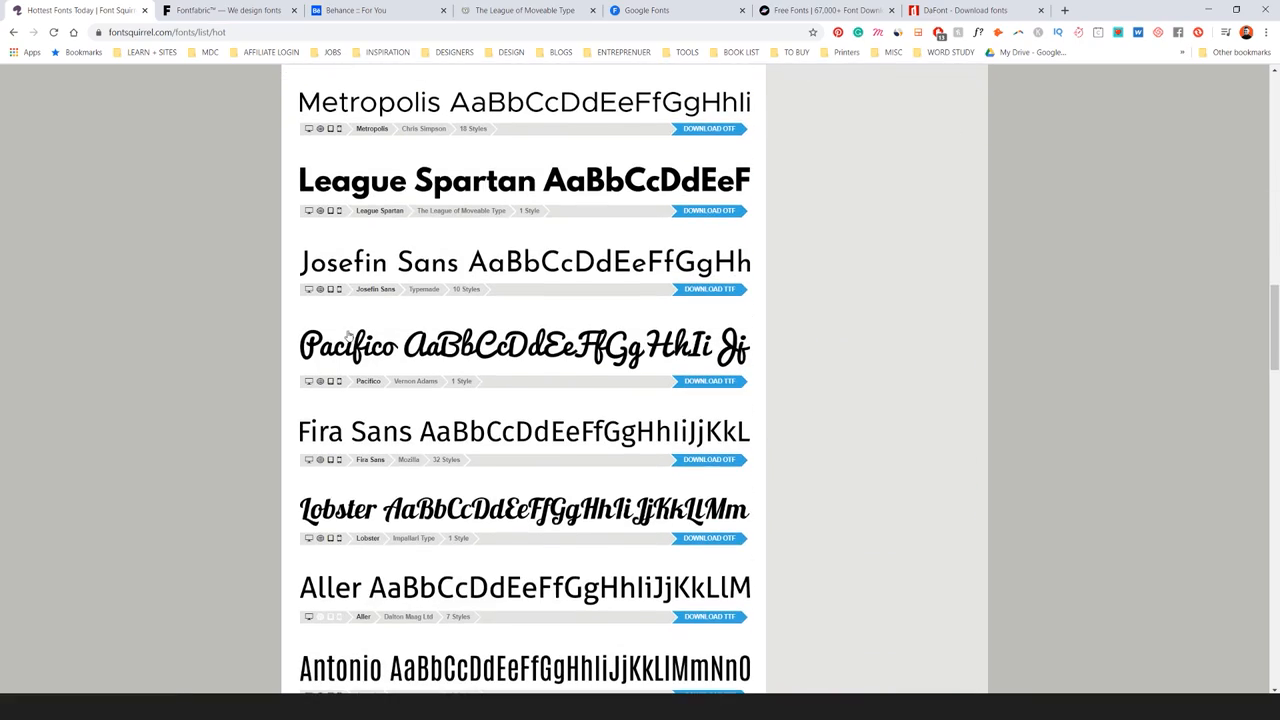
pyautogui.scroll(-3)
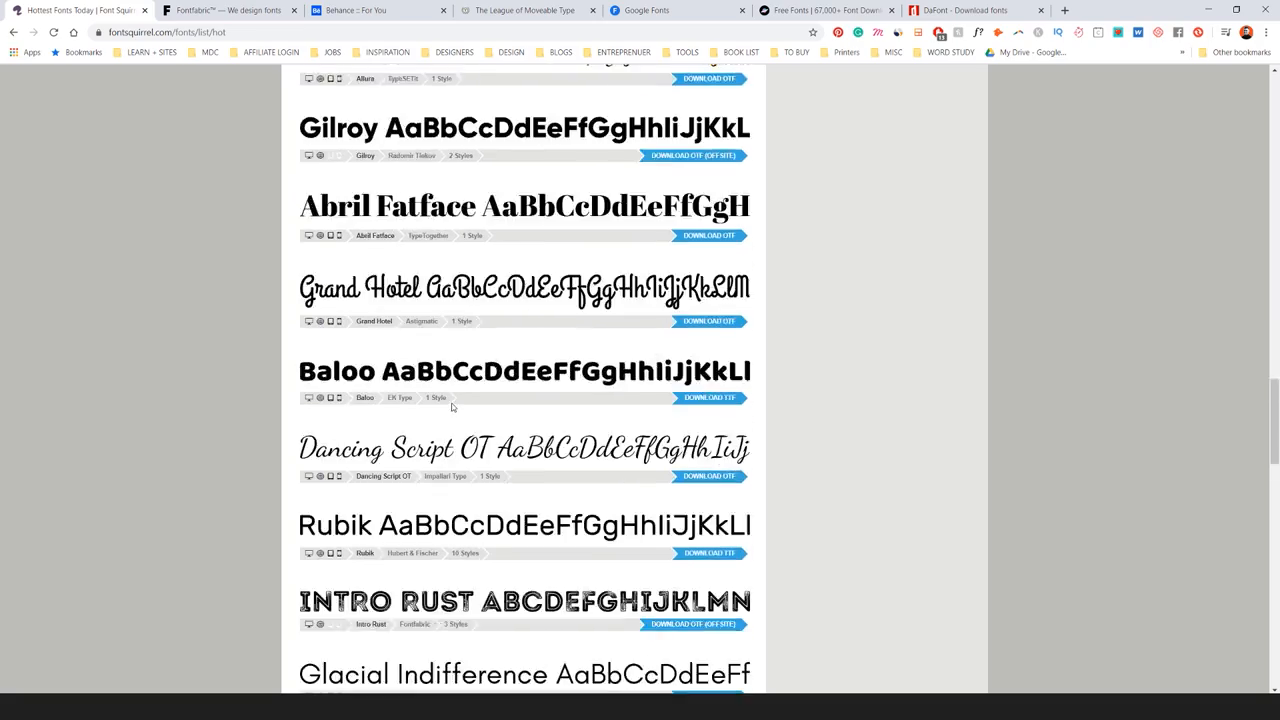
pyautogui.scroll(-3)
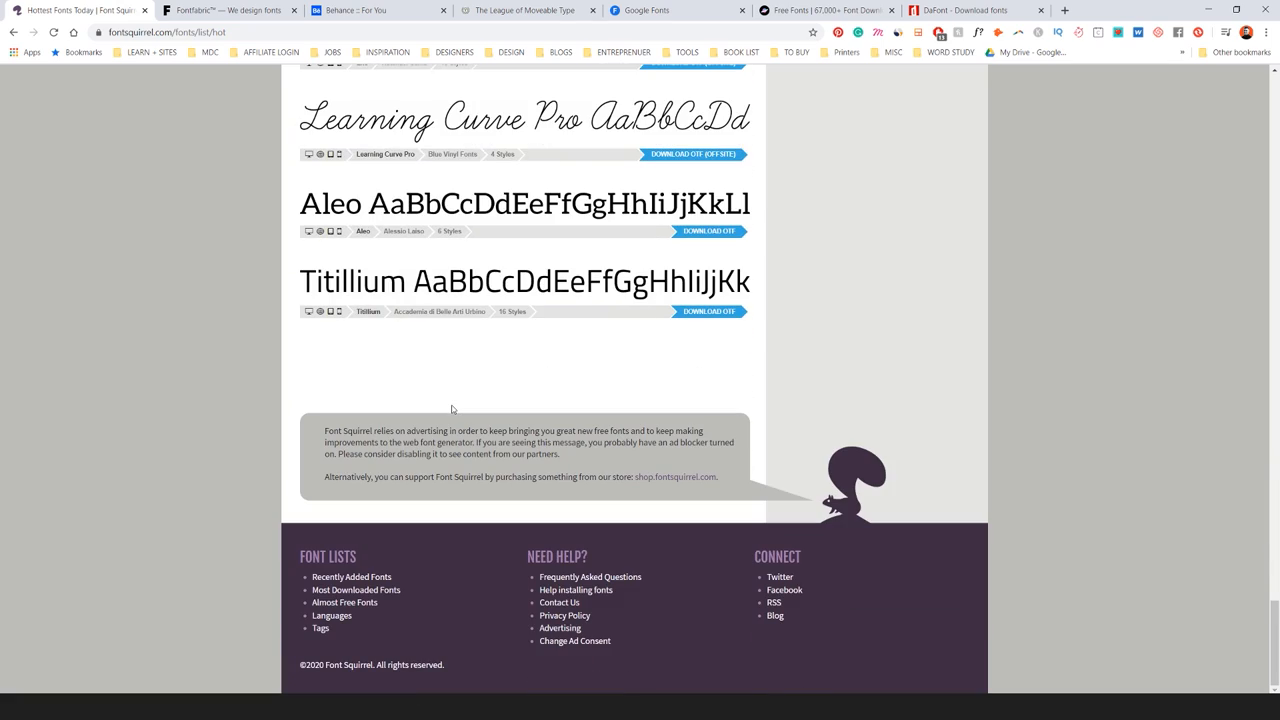
pyautogui.scroll(3)
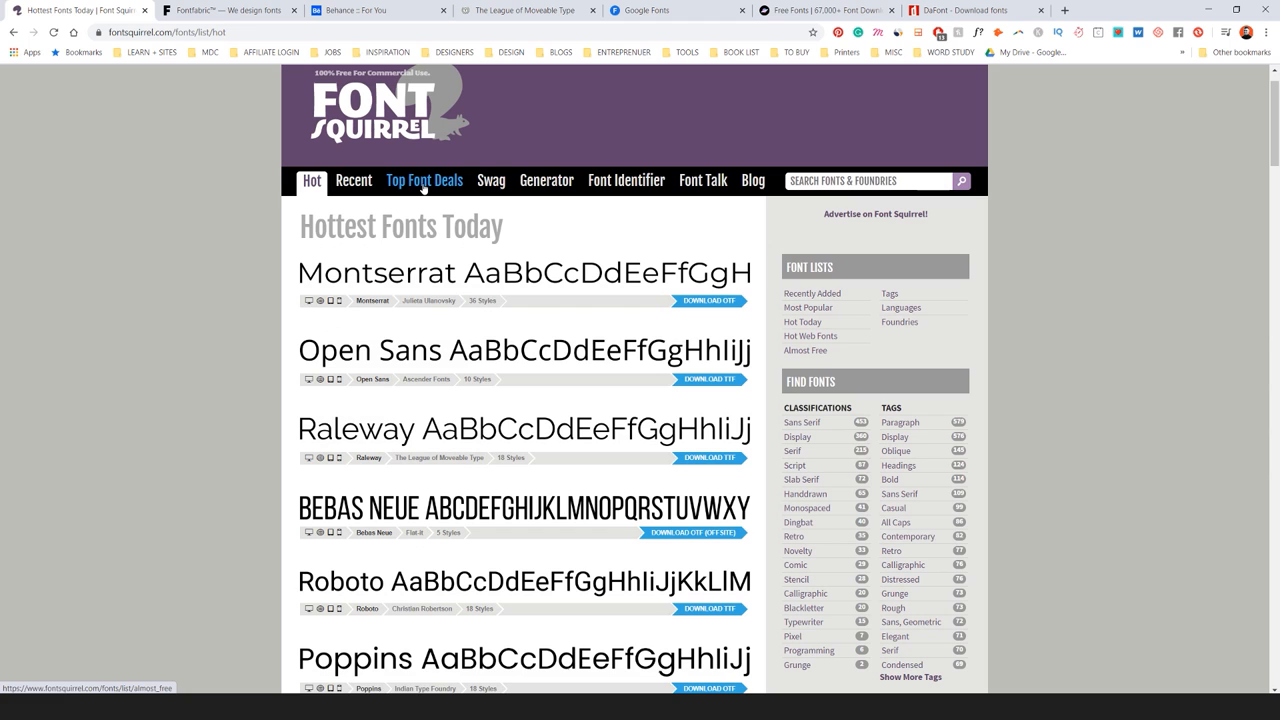
# Browse Font Squirrel's Almost Free Fonts deals page, then switch to the Fontfabric tab
pyautogui.click(424, 180)
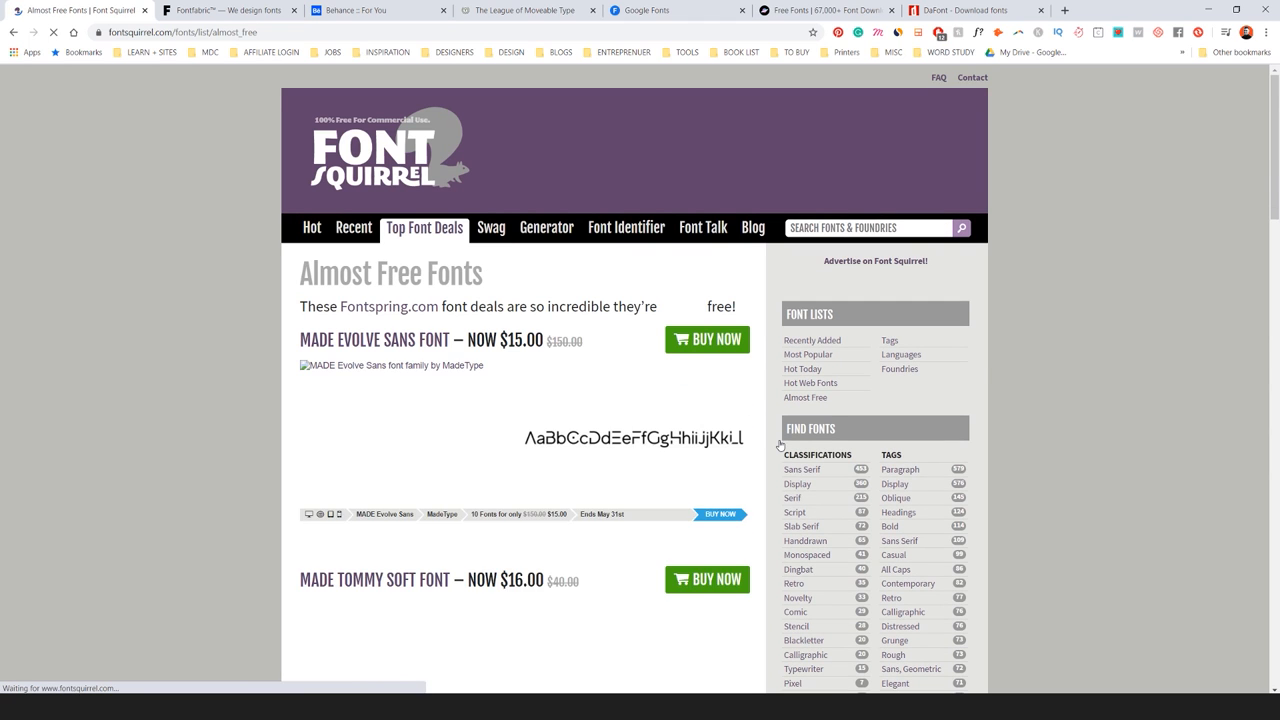
pyautogui.scroll(-3)
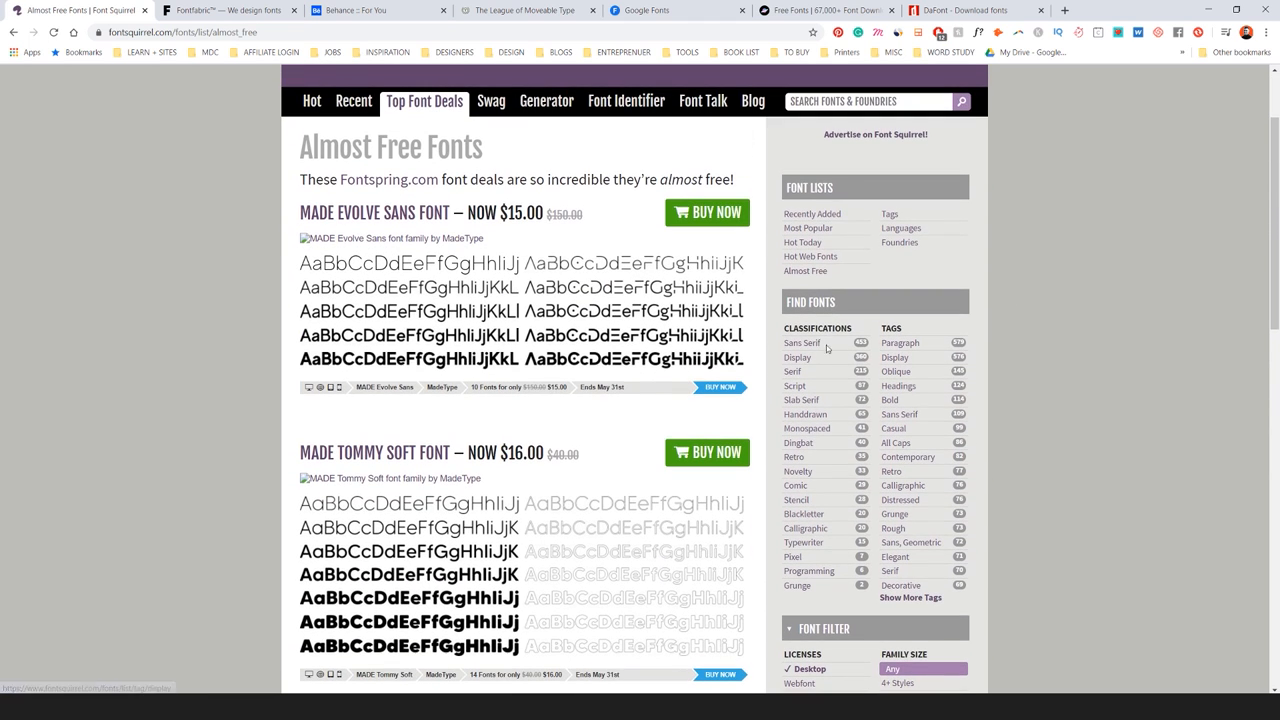
pyautogui.scroll(-3)
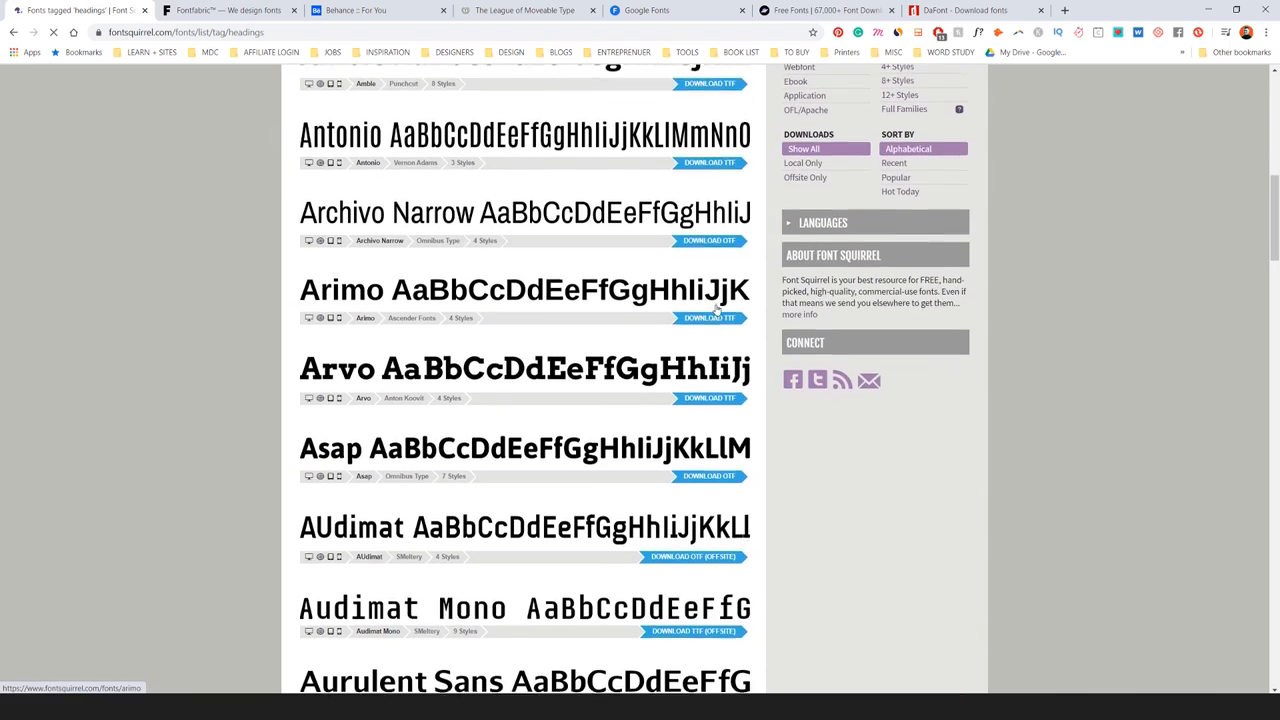
pyautogui.click(228, 10)
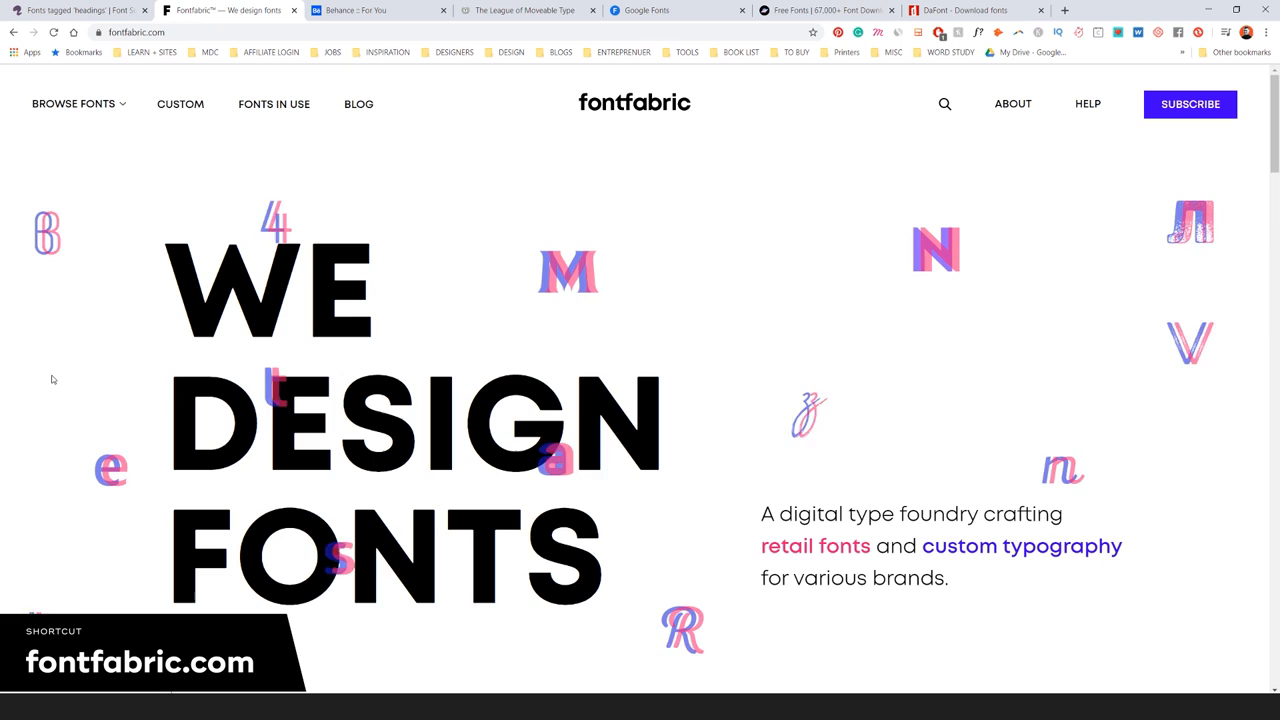
# Scroll the Fontfabric homepage down to the footer and back toward the top
pyautogui.scroll(-3)
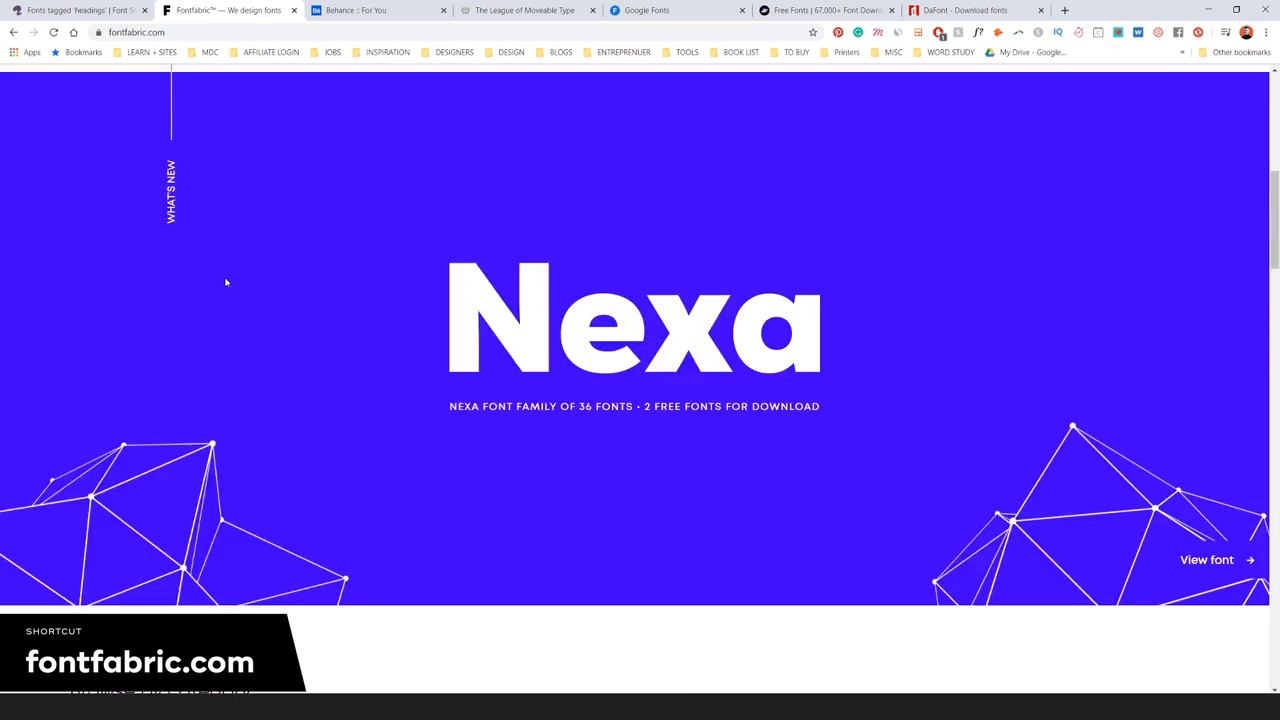
pyautogui.scroll(-3)
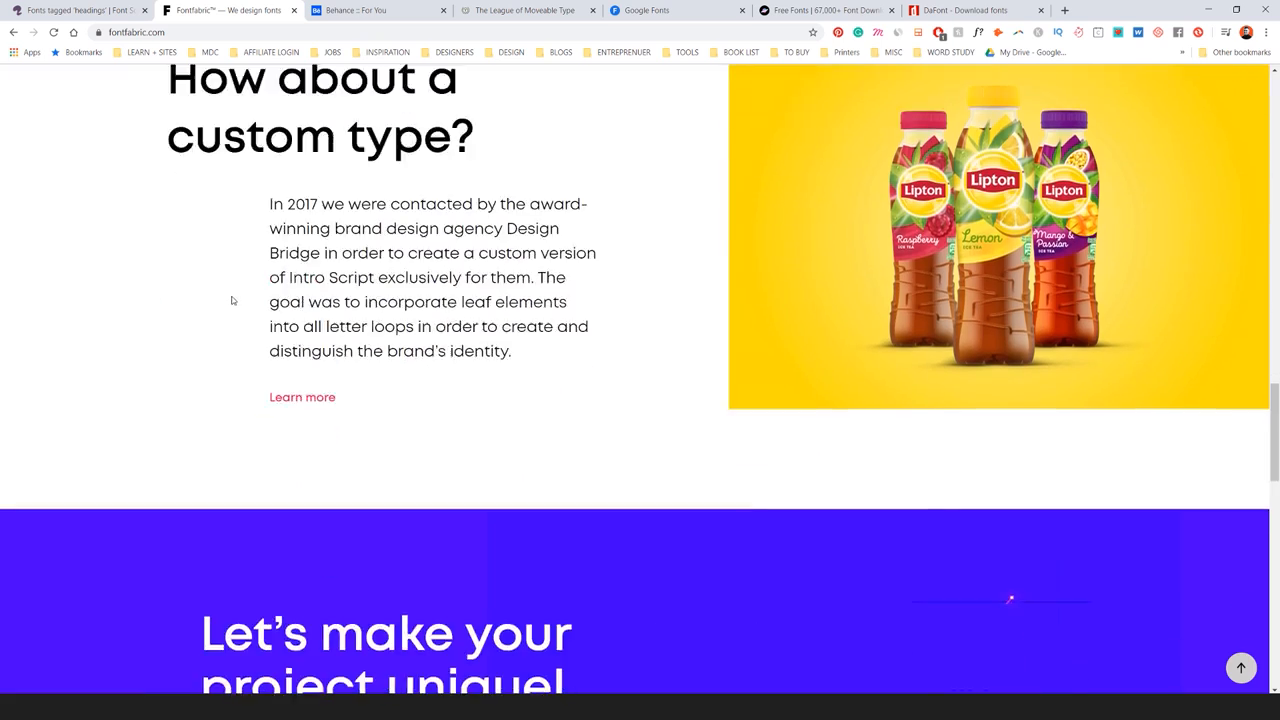
pyautogui.scroll(-3)
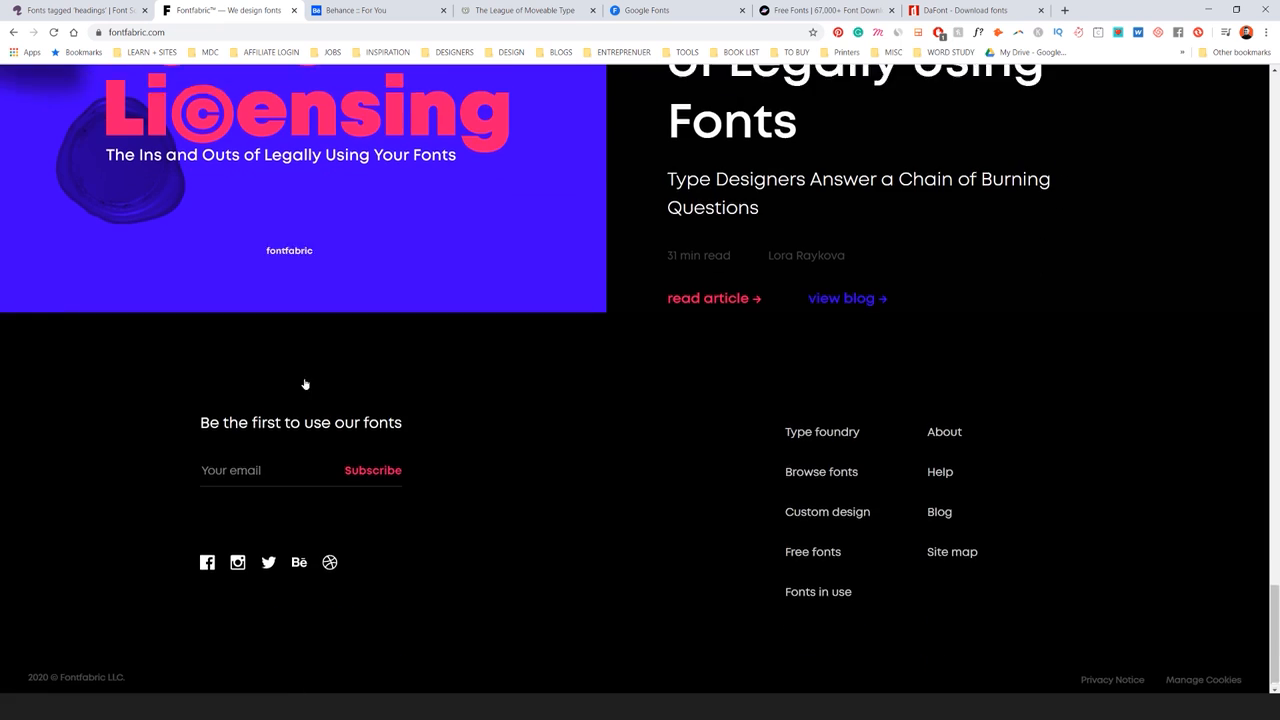
pyautogui.scroll(3)
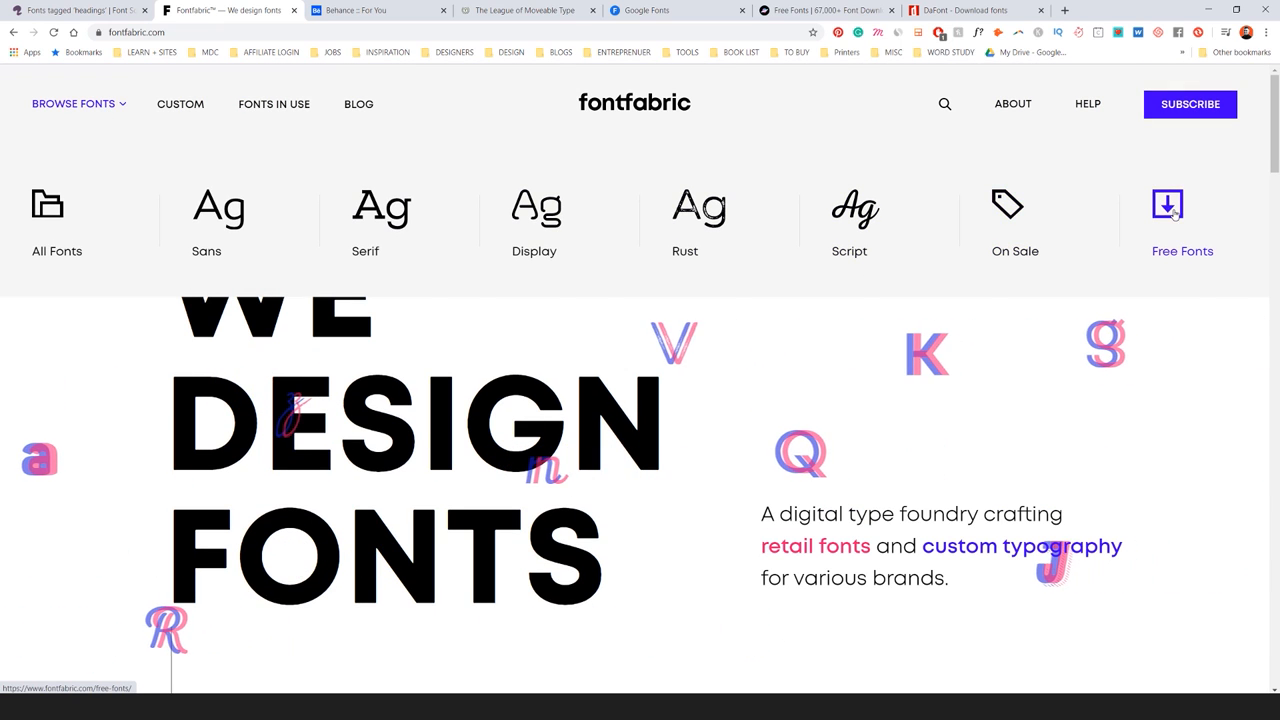
# Open Fontfabric's Free Fonts collection and scroll through the grid from Mozer onward
pyautogui.click(1167, 205)
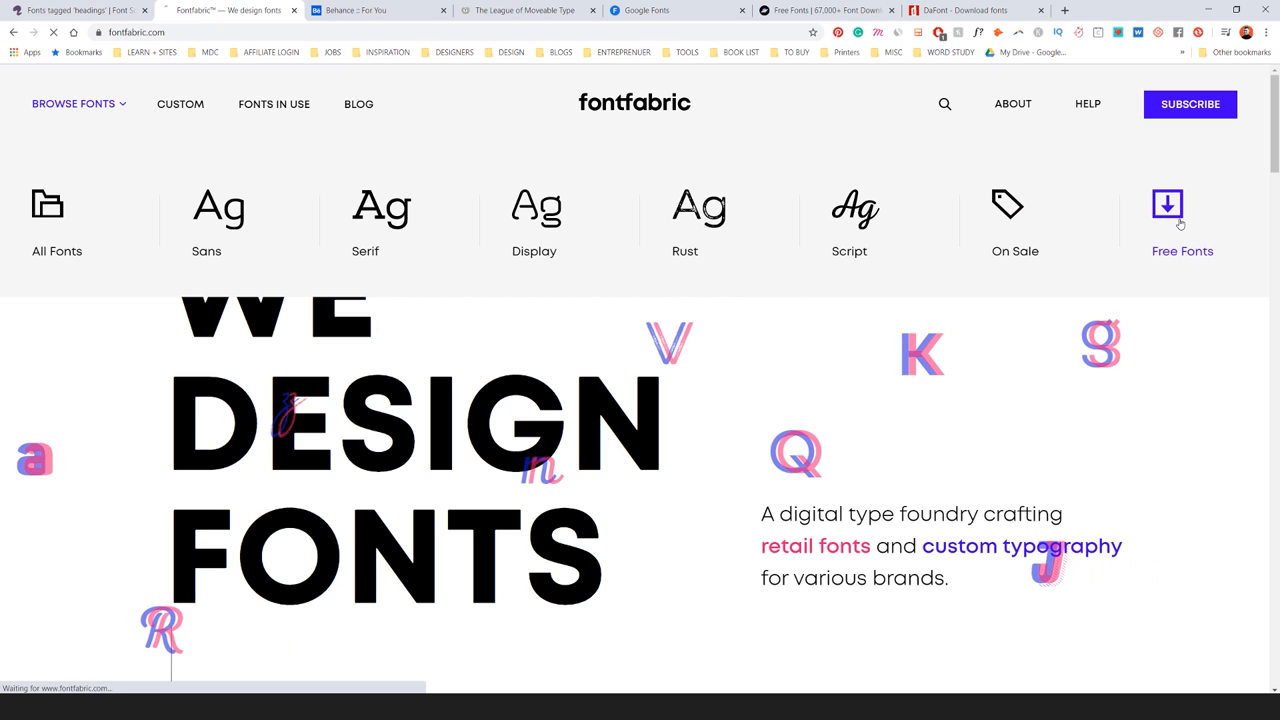
pyautogui.click(1167, 205)
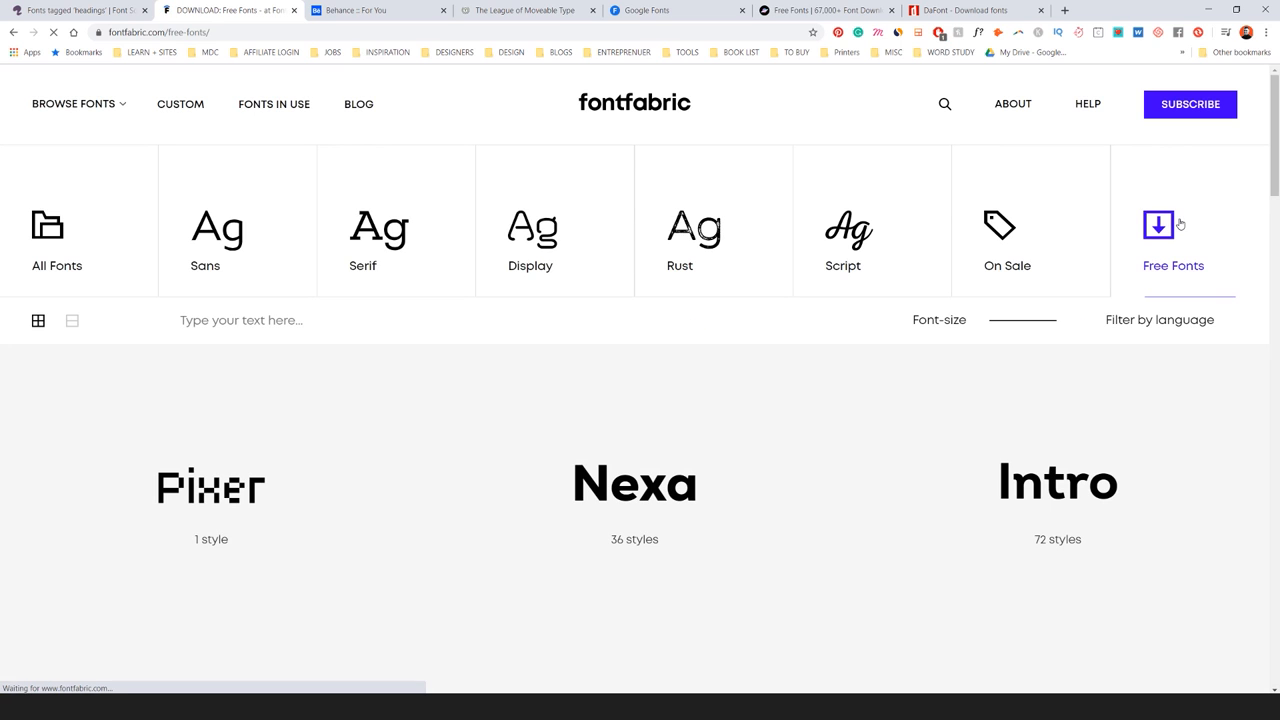
pyautogui.scroll(-3)
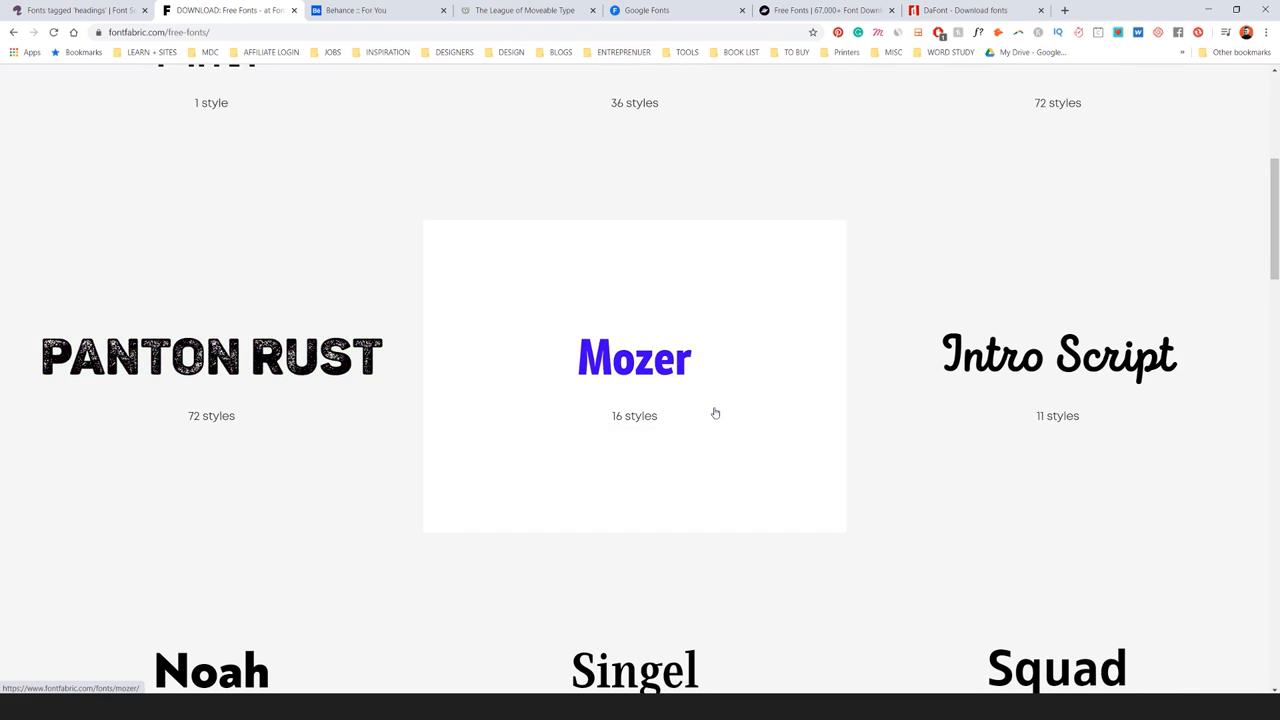
pyautogui.scroll(-3)
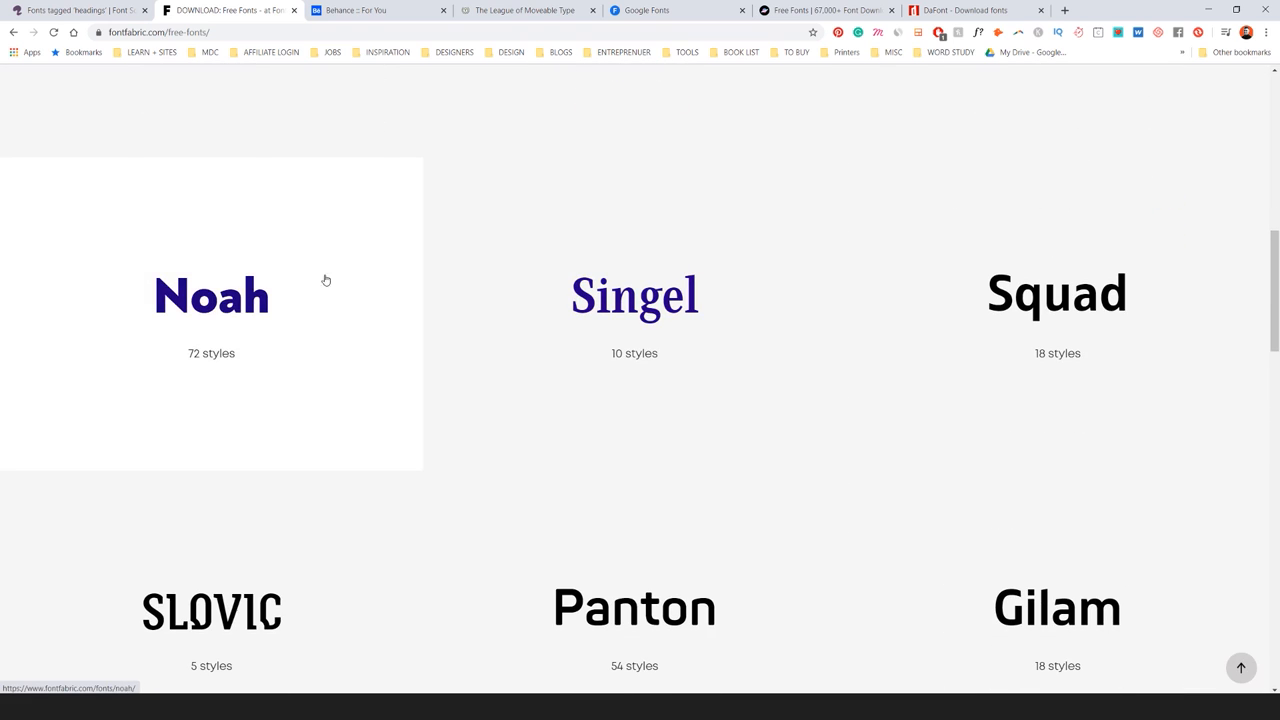
pyautogui.scroll(-3)
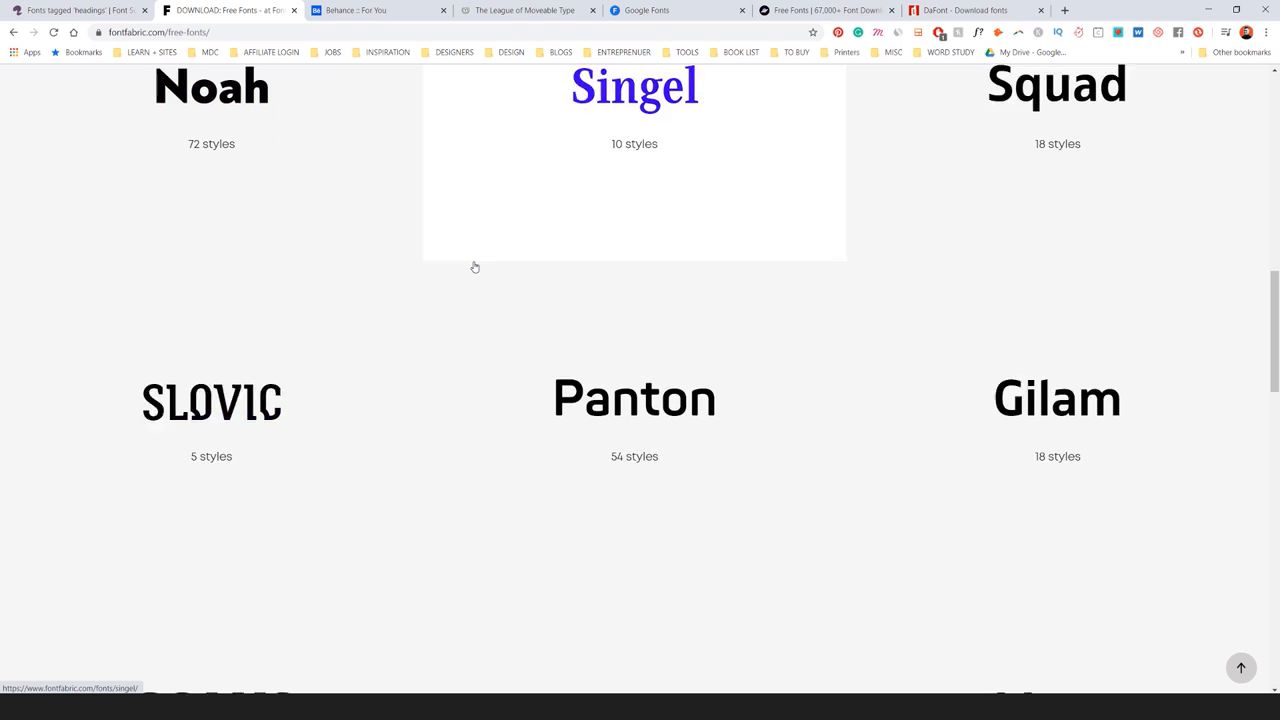
pyautogui.scroll(-3)
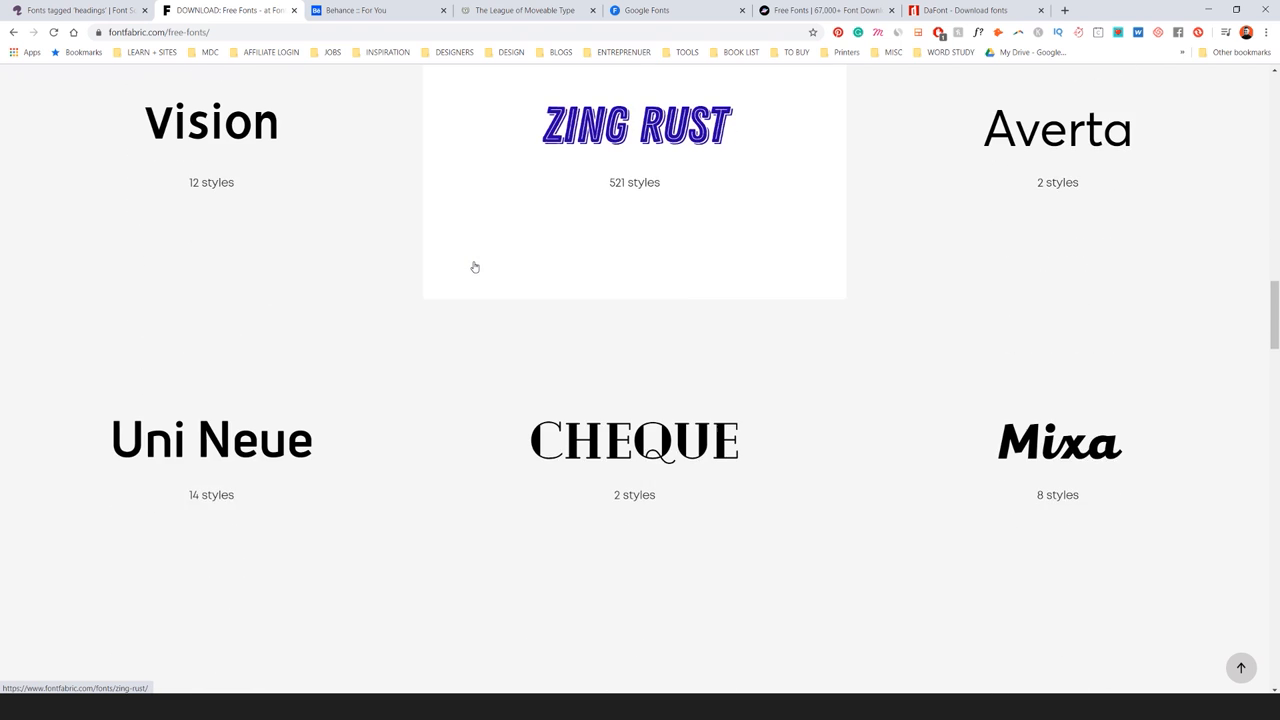
pyautogui.scroll(-3)
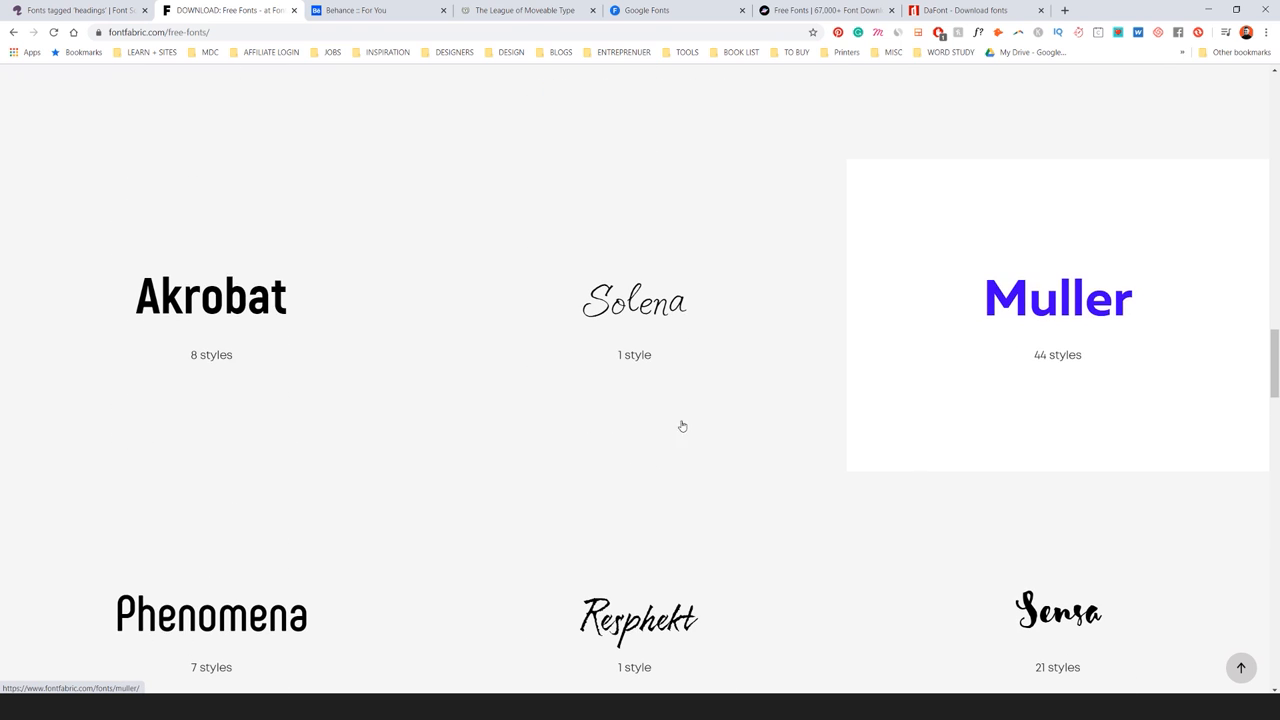
# Open the Akrobat font page, then switch to the Behance tab
pyautogui.click(211, 297)
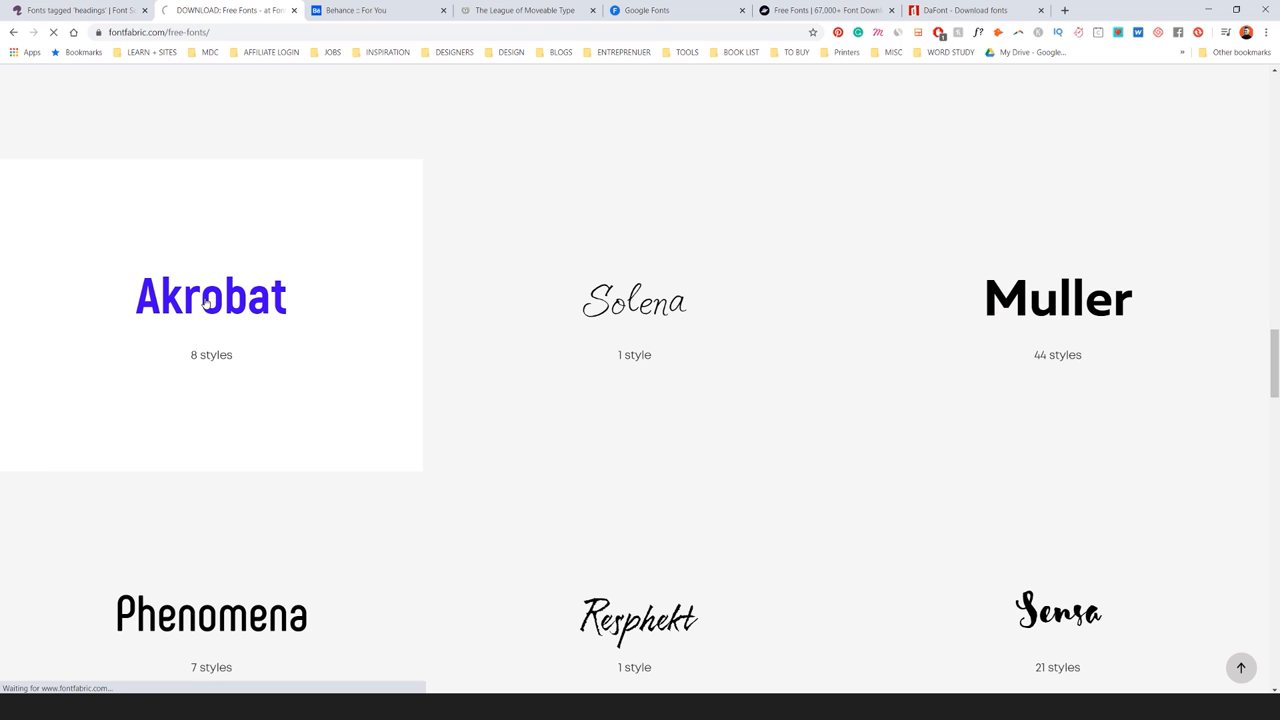
pyautogui.click(211, 296)
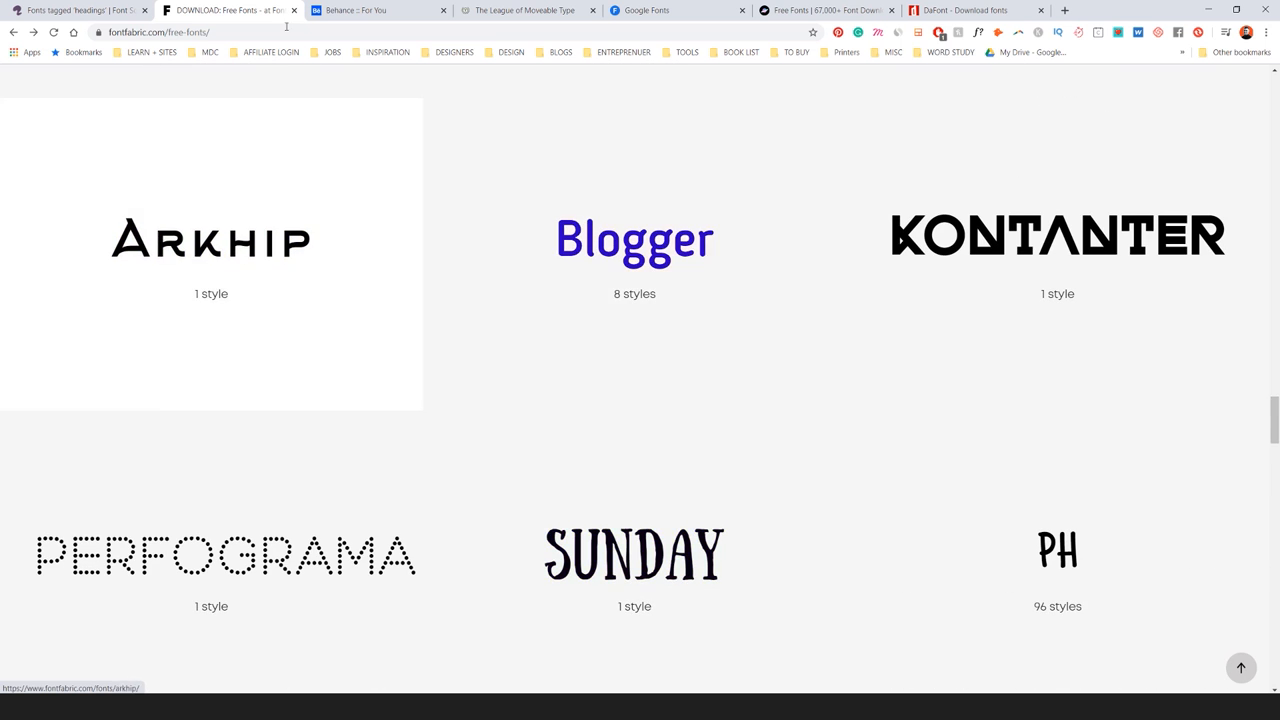
pyautogui.click(360, 10)
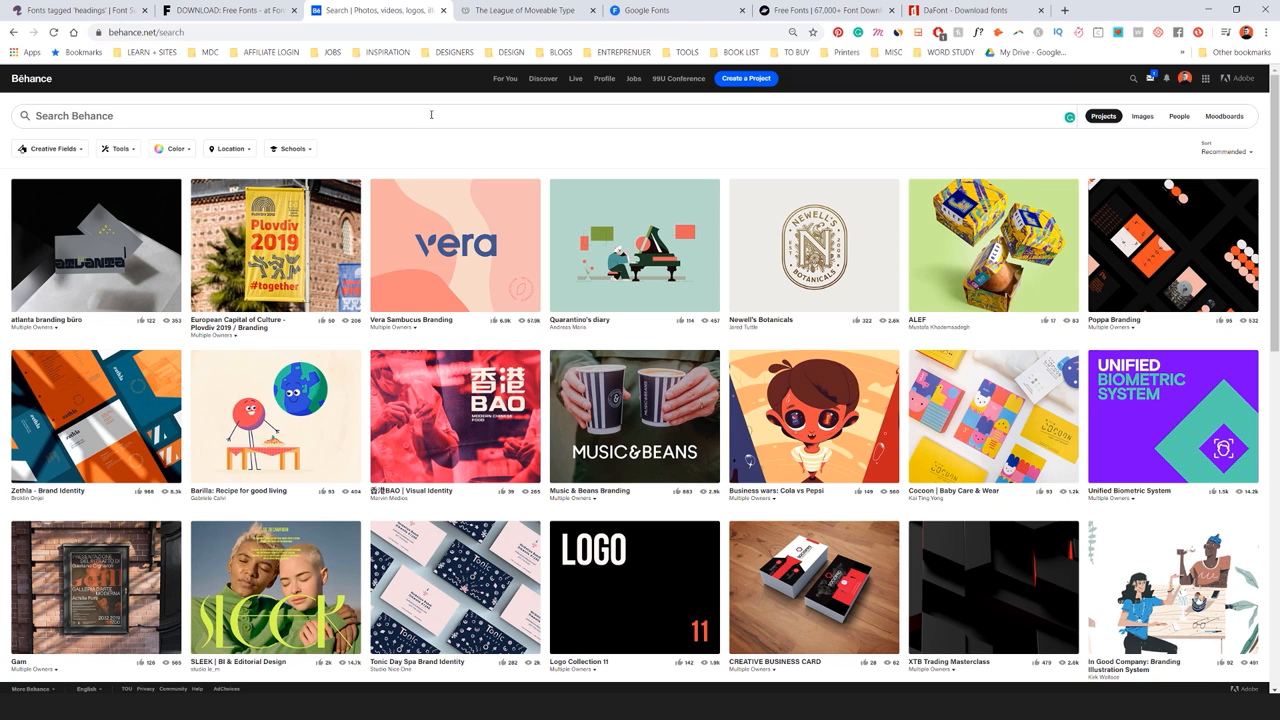
# Search Behance for 'free font' and scroll through rows of typeface project results
pyautogui.write('free font')
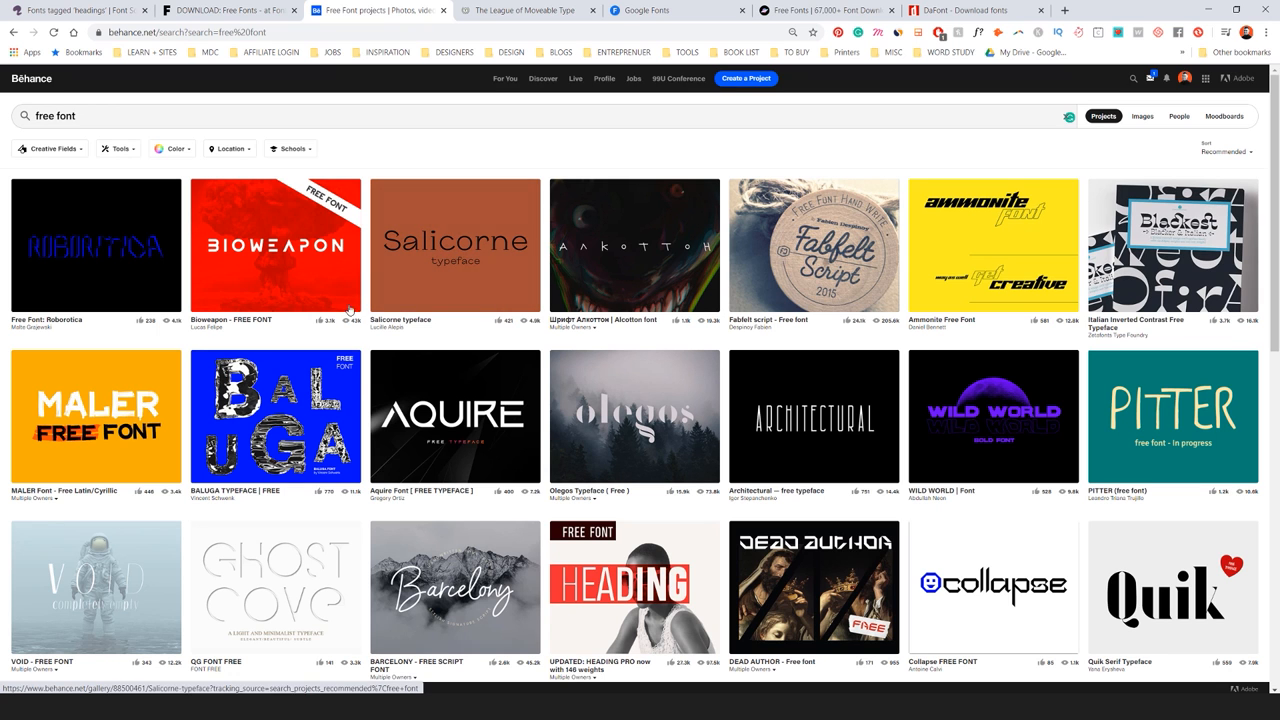
pyautogui.scroll(-3)
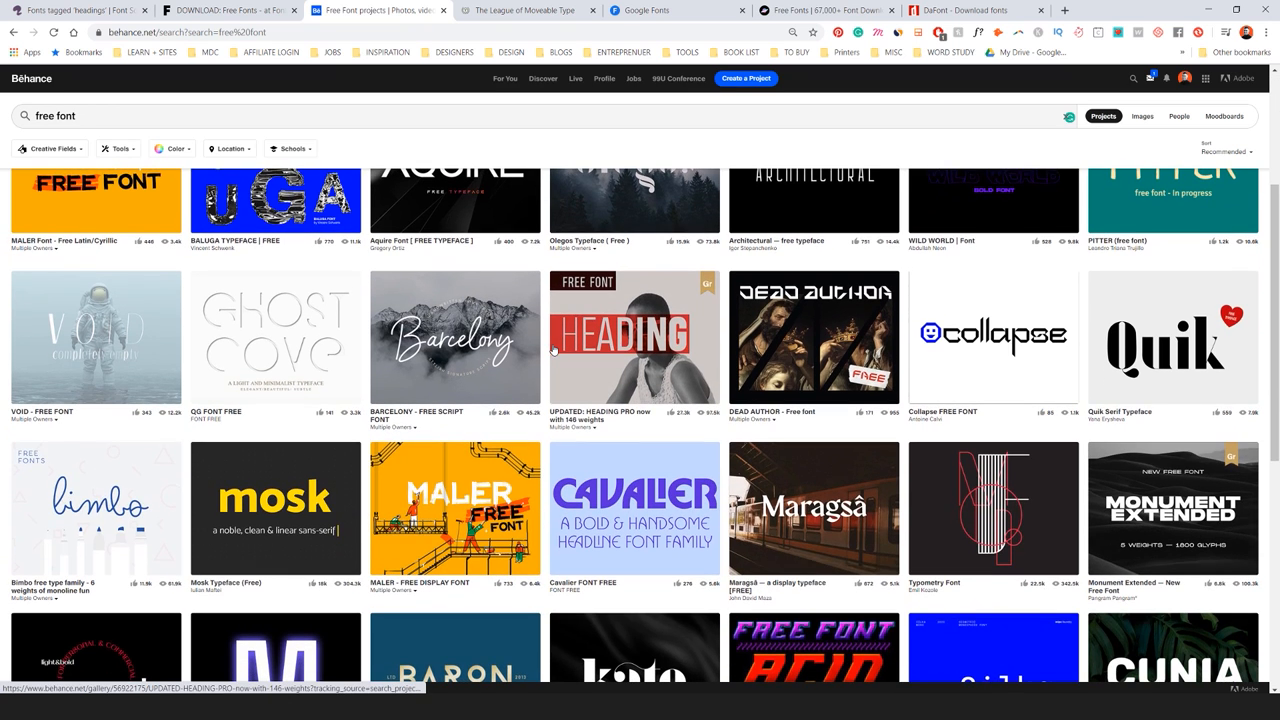
pyautogui.scroll(-3)
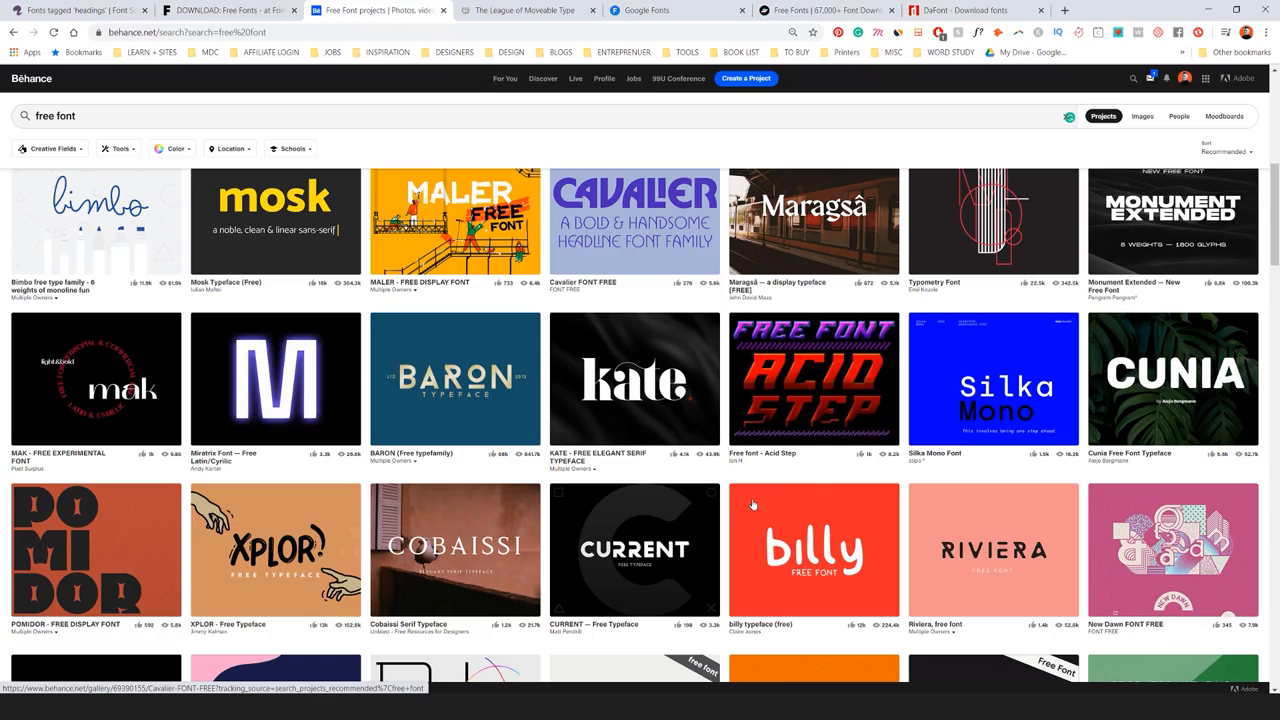
pyautogui.scroll(-3)
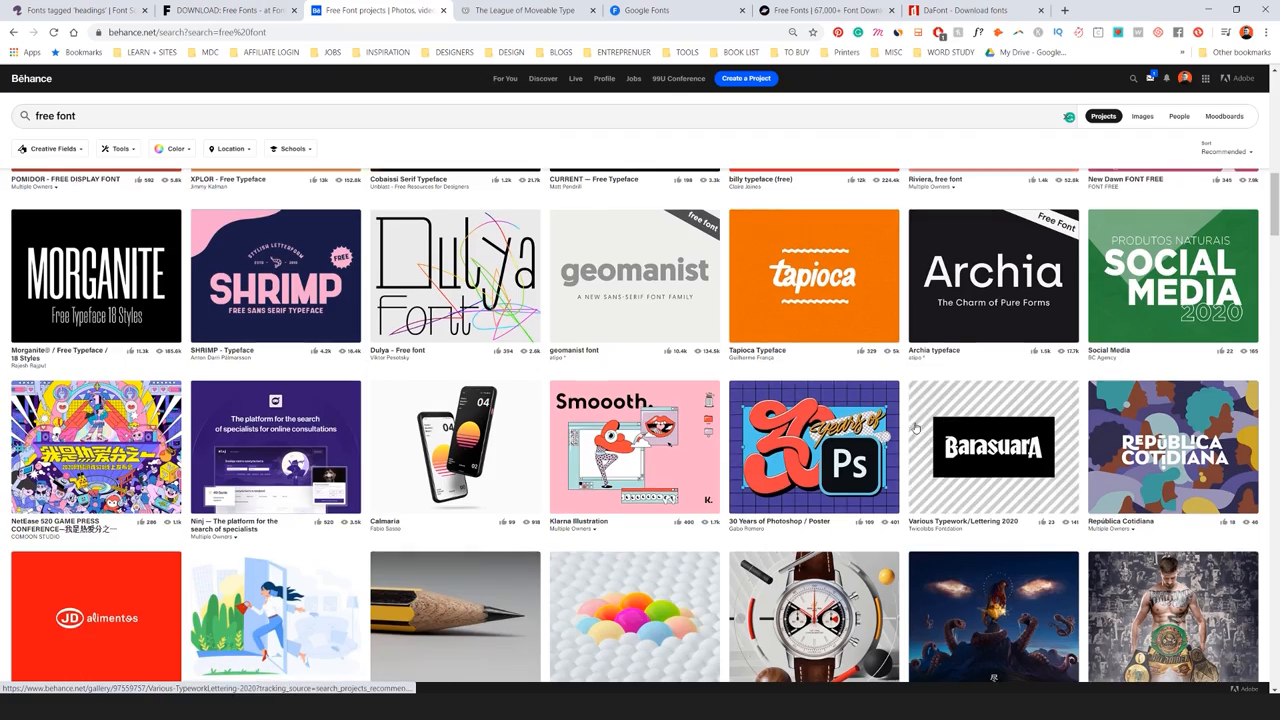
pyautogui.scroll(-3)
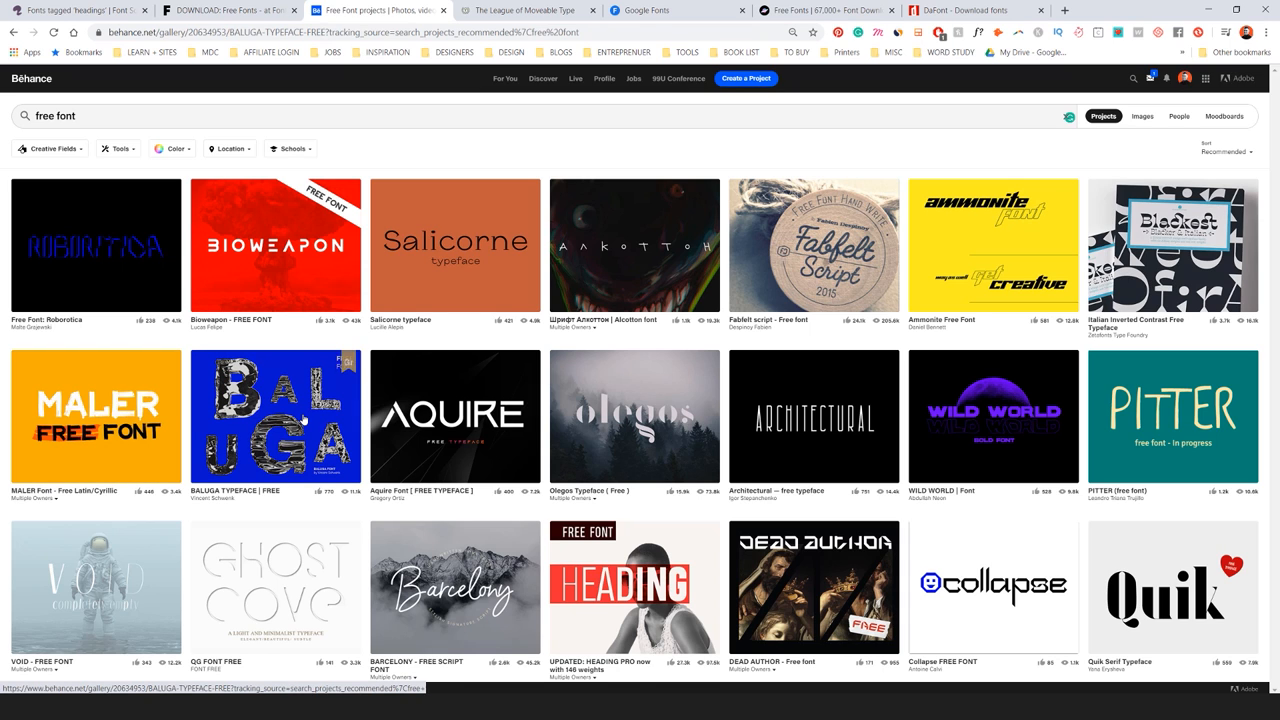
# View the BALUGA Typeface project and open its BALUGA.zip Dropbox download, then switch sites
pyautogui.click(275, 415)
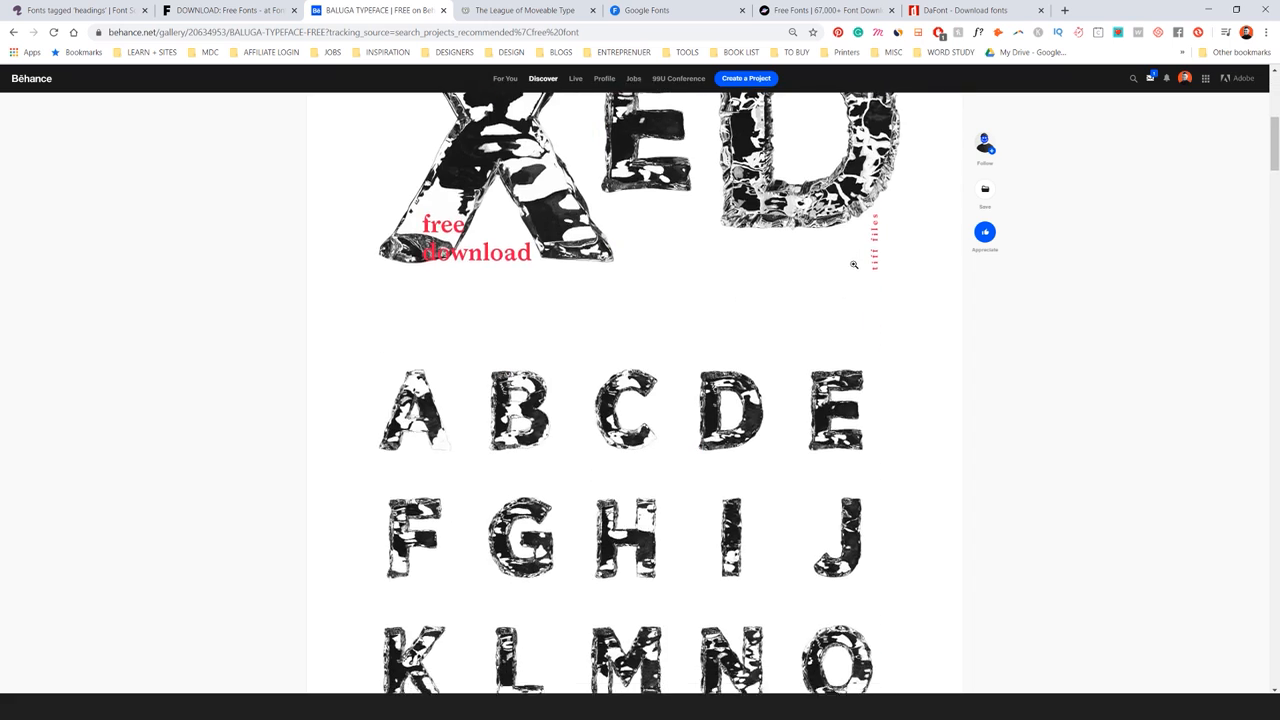
pyautogui.scroll(-3)
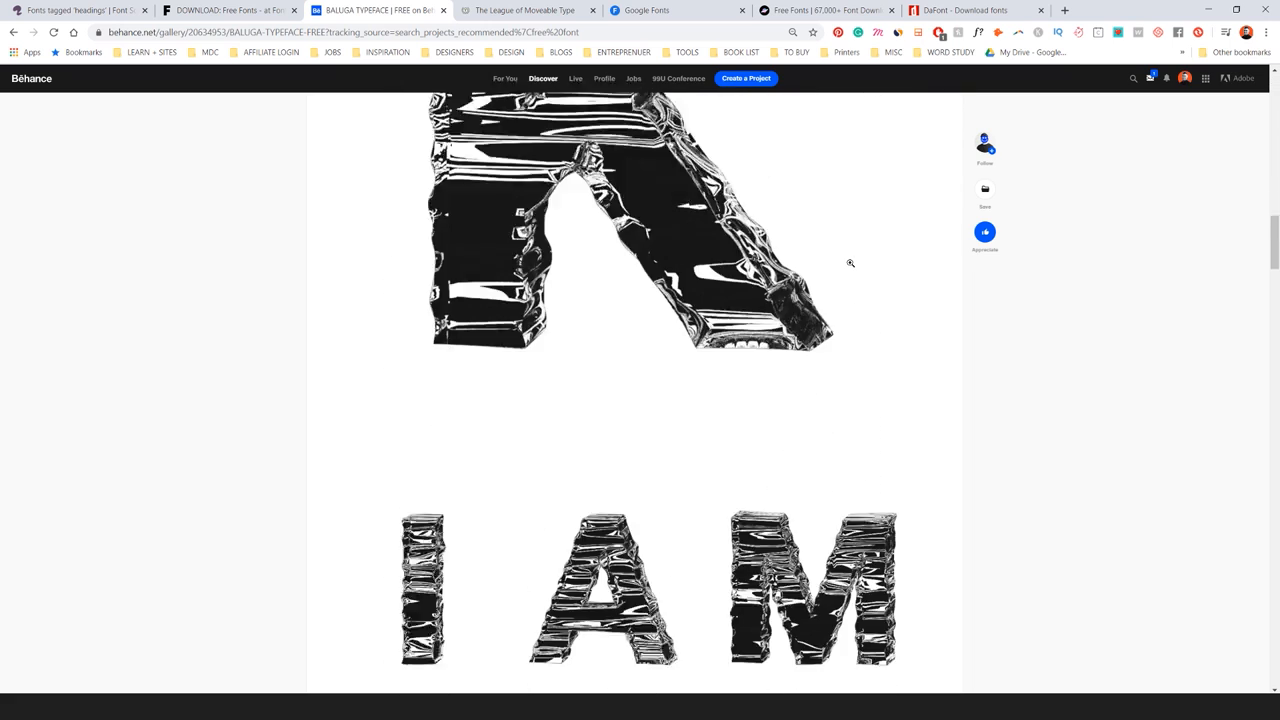
pyautogui.scroll(-3)
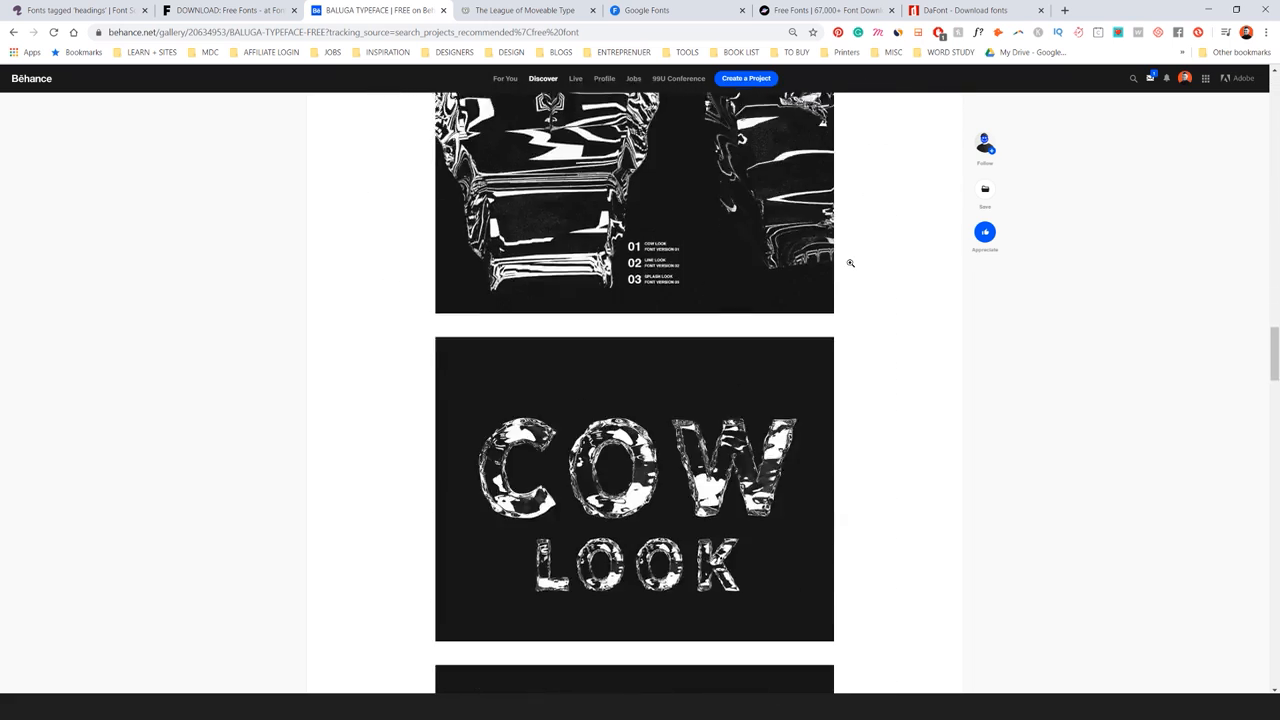
pyautogui.scroll(-3)
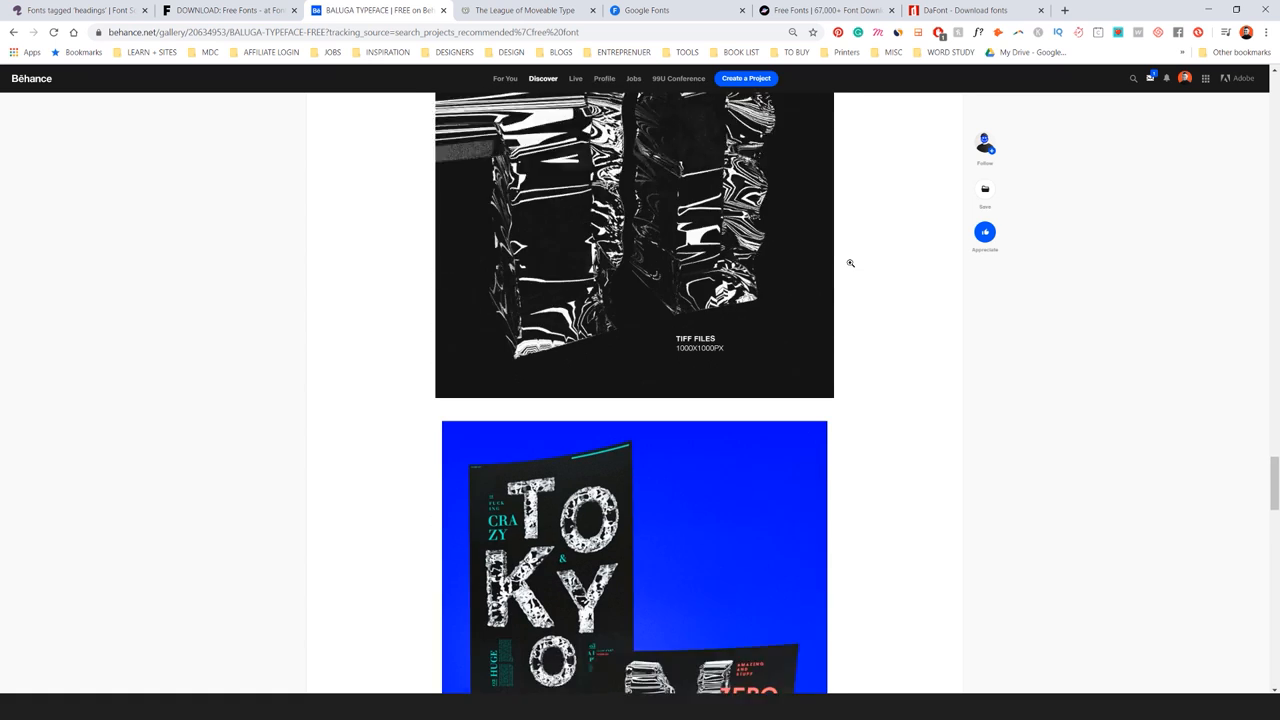
pyautogui.scroll(-3)
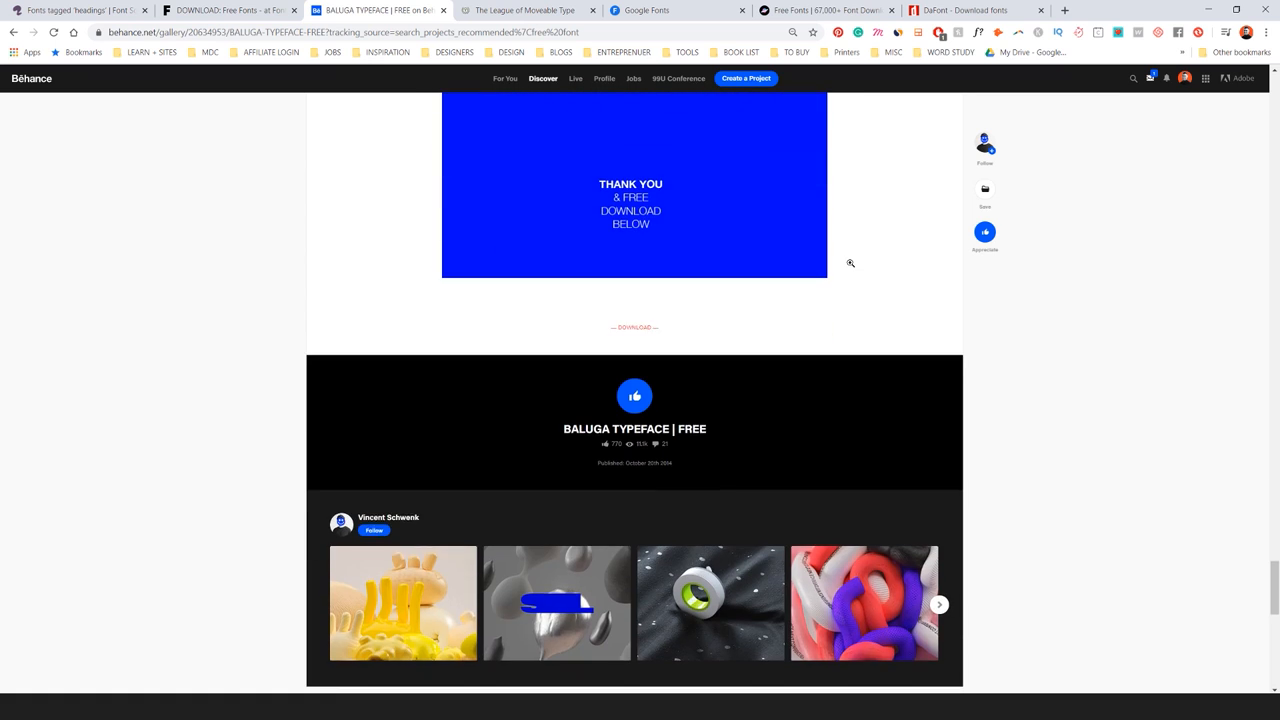
pyautogui.scroll(-3)
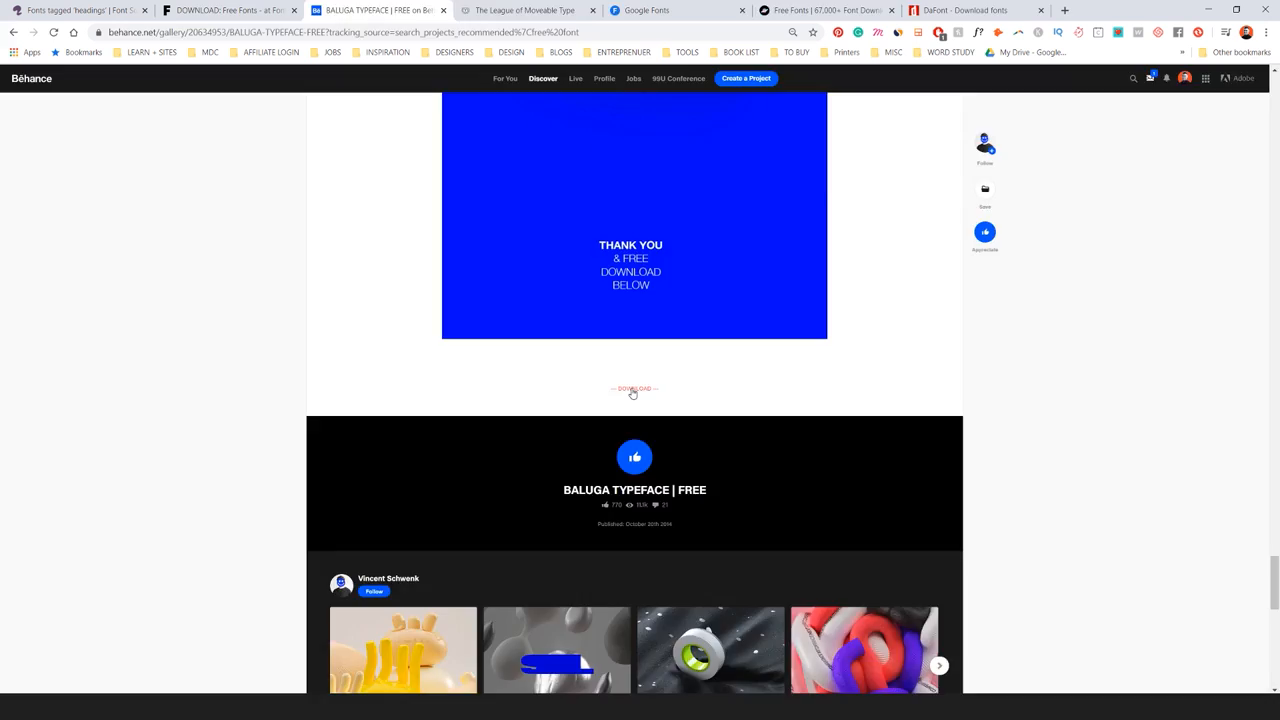
pyautogui.click(634, 389)
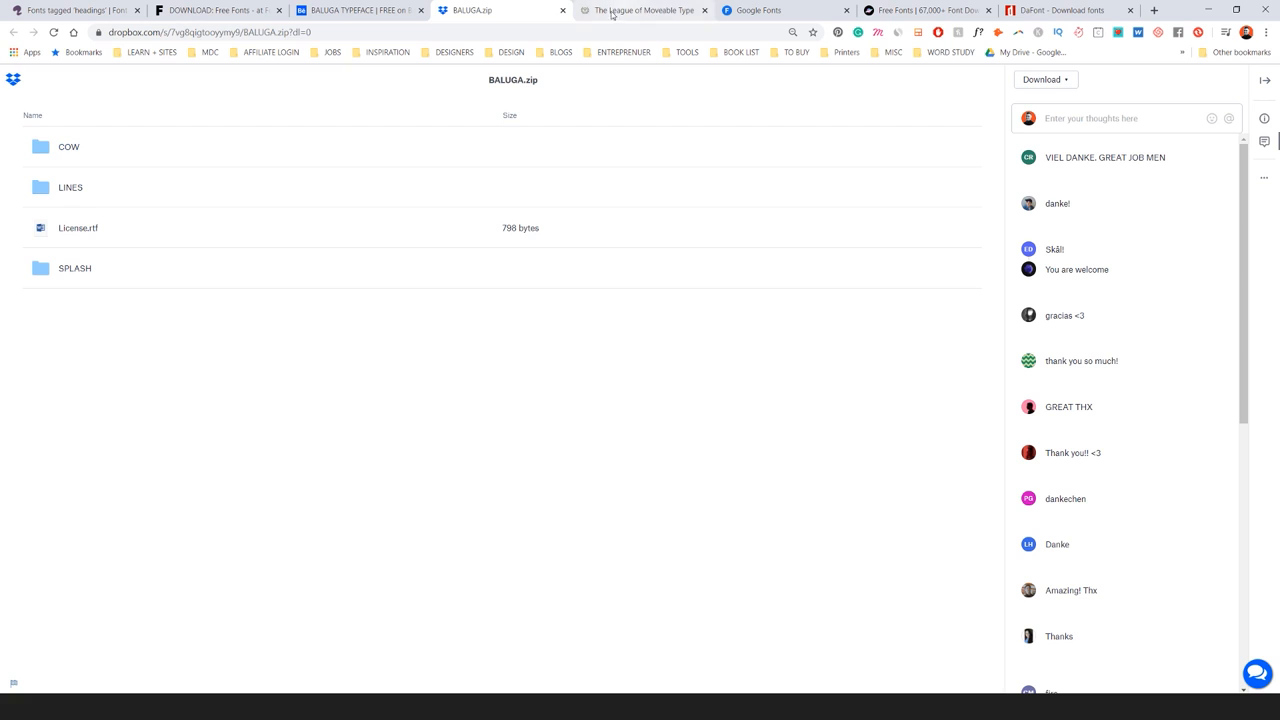
pyautogui.click(640, 10)
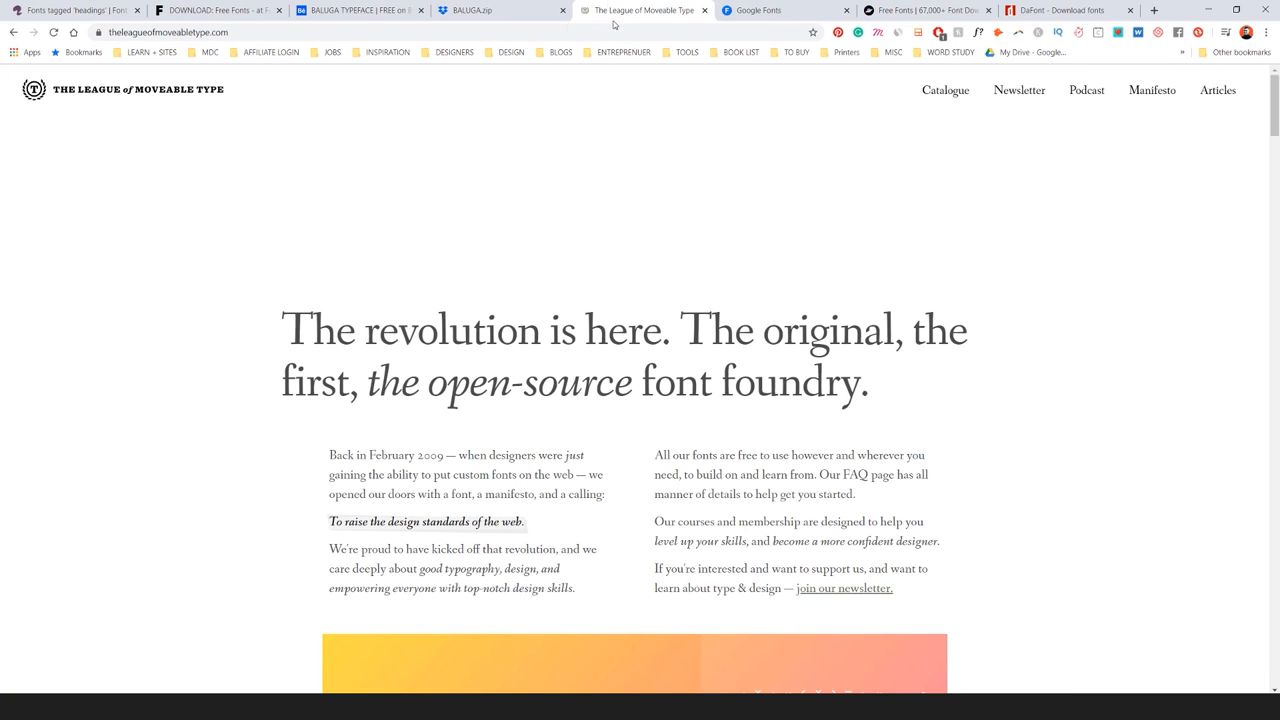
pyautogui.moveTo(589, 161)
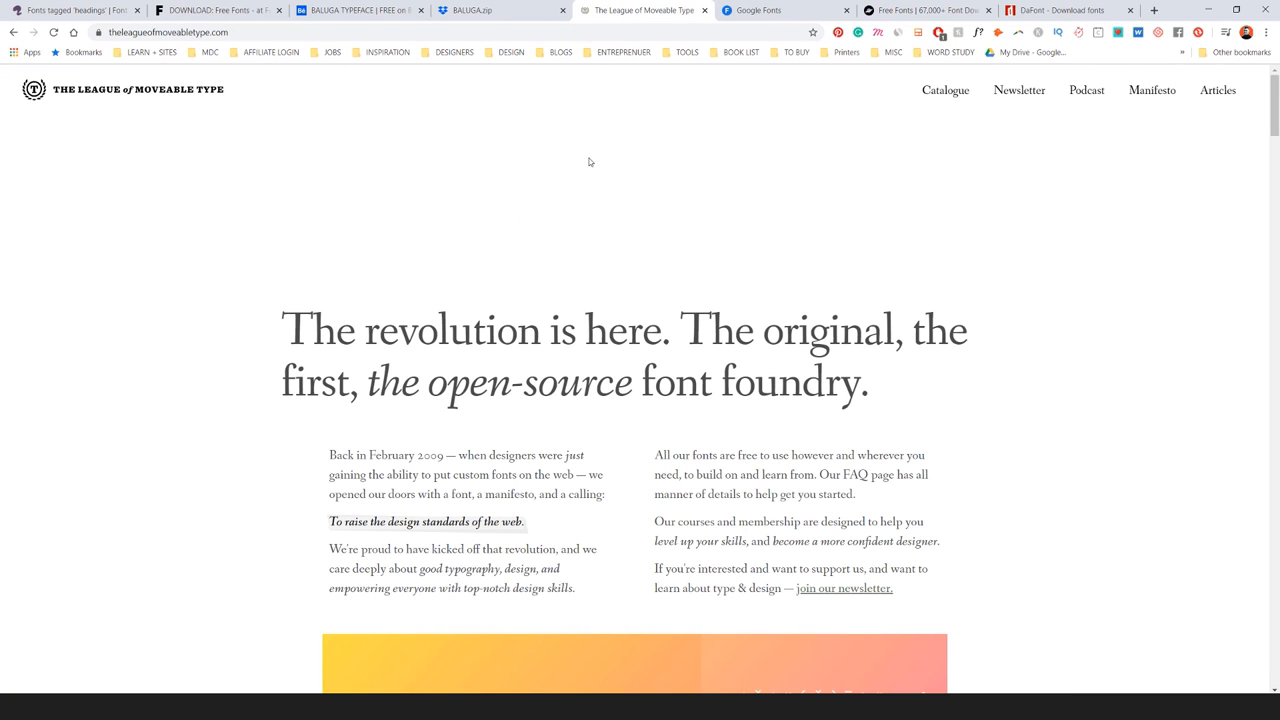
# Scroll The League of Moveable Type font showcase down to Sorts Mill Goudy
pyautogui.scroll(-3)
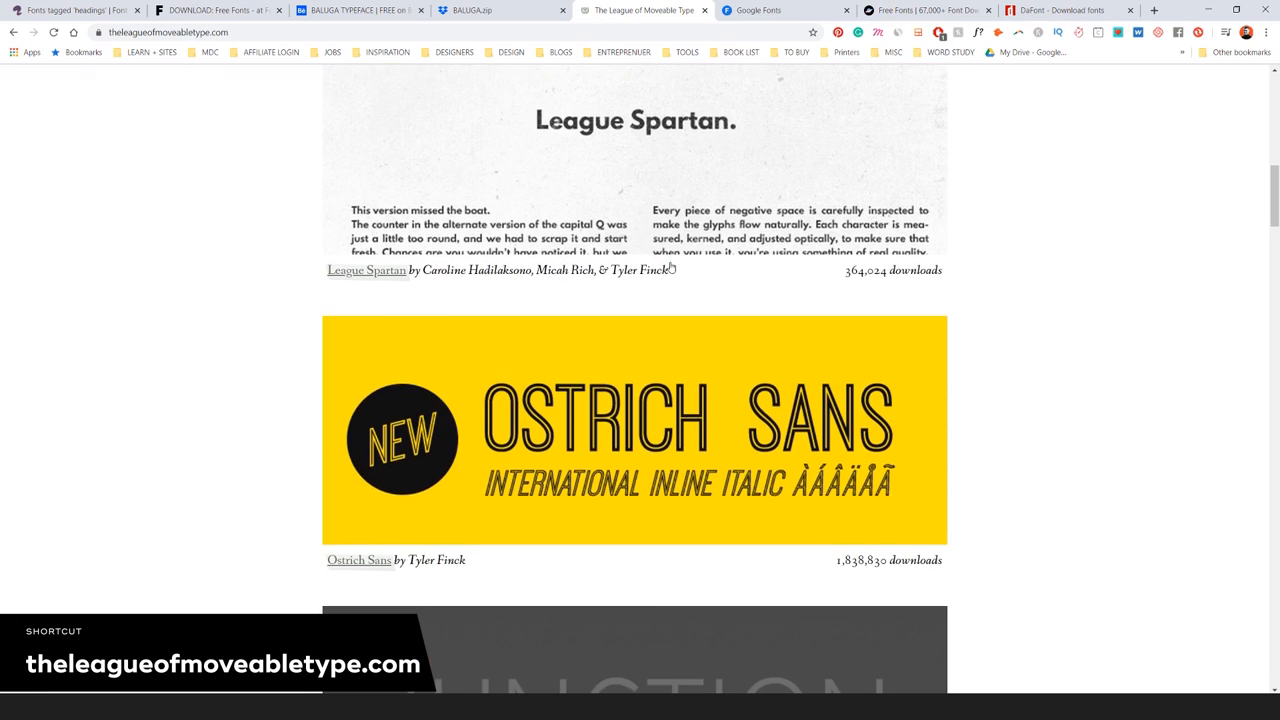
pyautogui.scroll(-3)
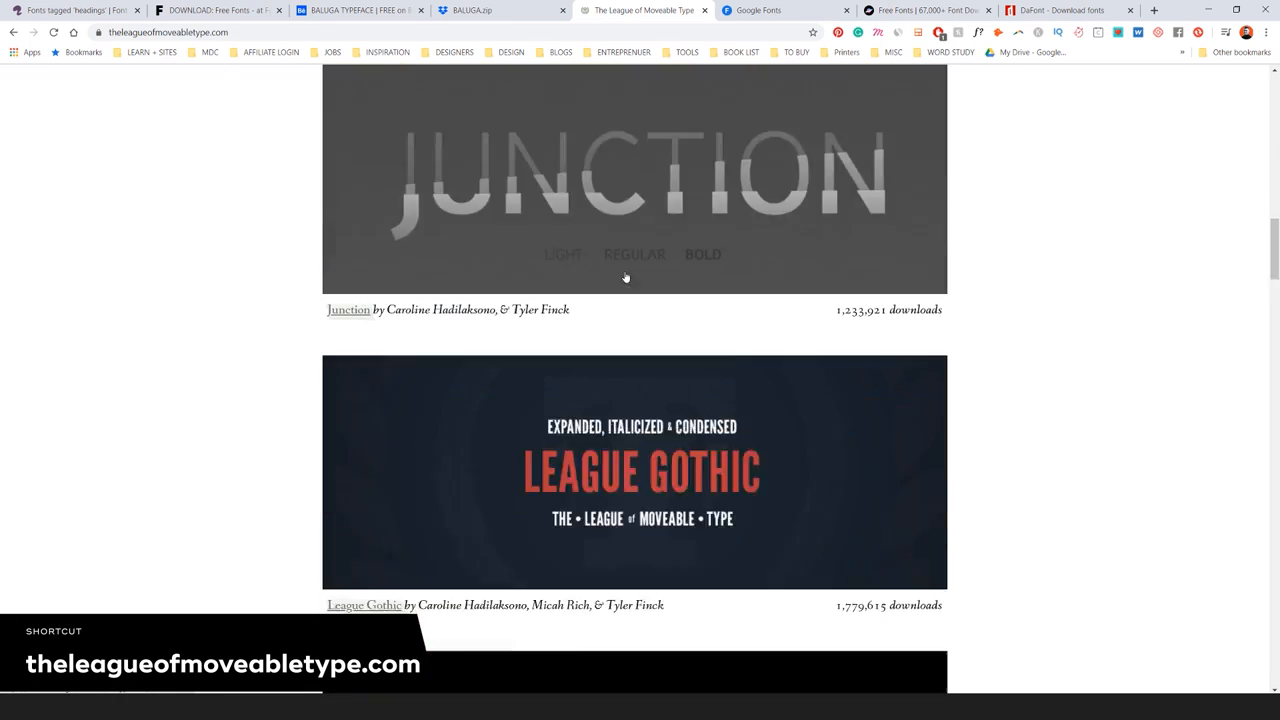
pyautogui.scroll(-3)
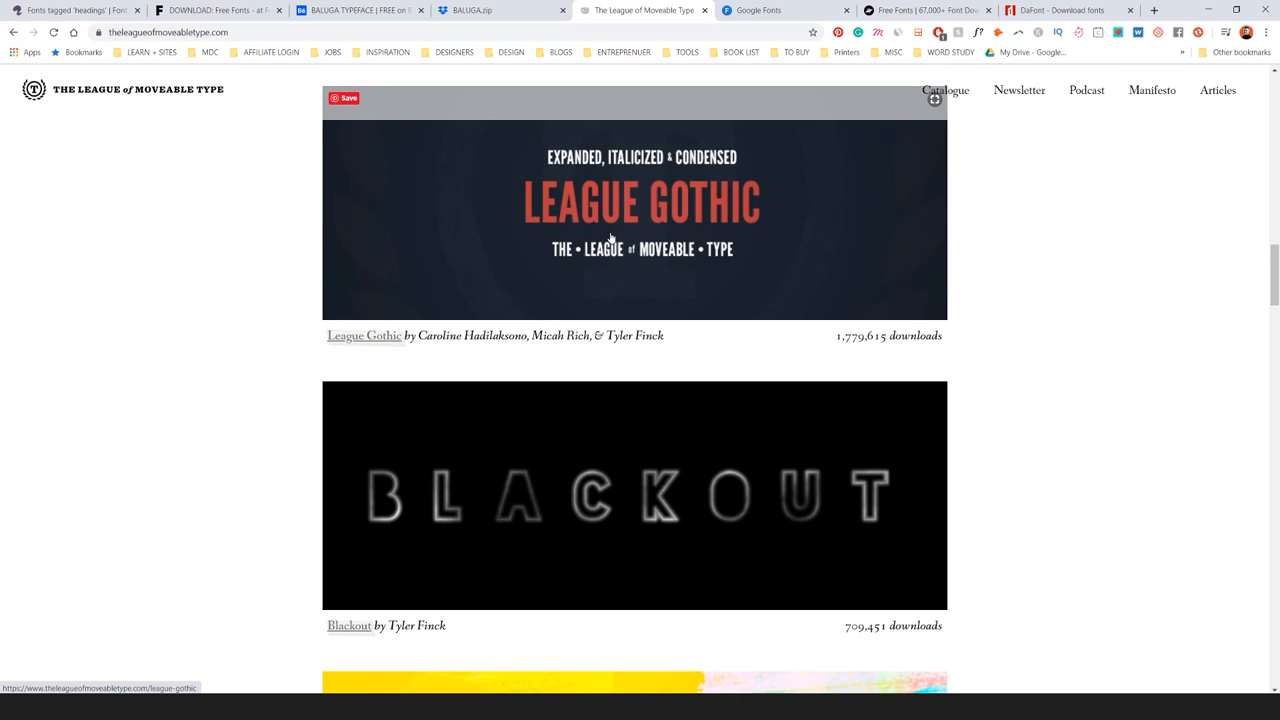
pyautogui.scroll(-3)
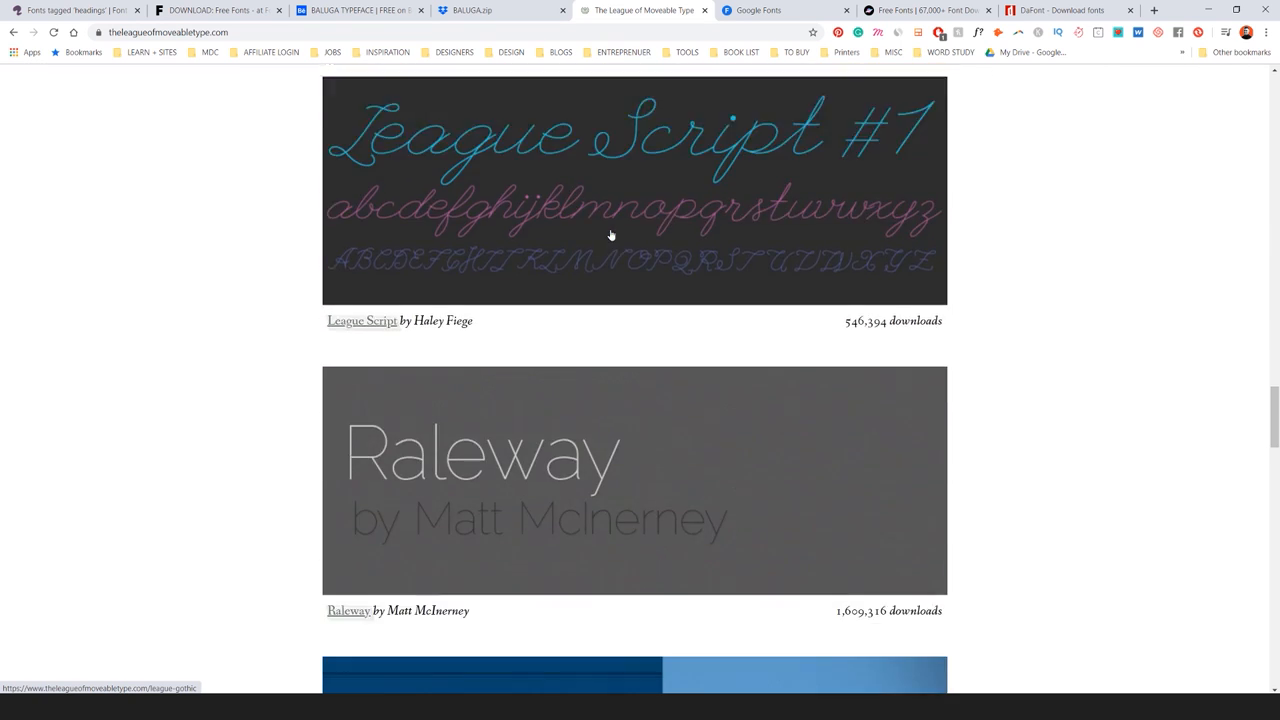
pyautogui.scroll(-3)
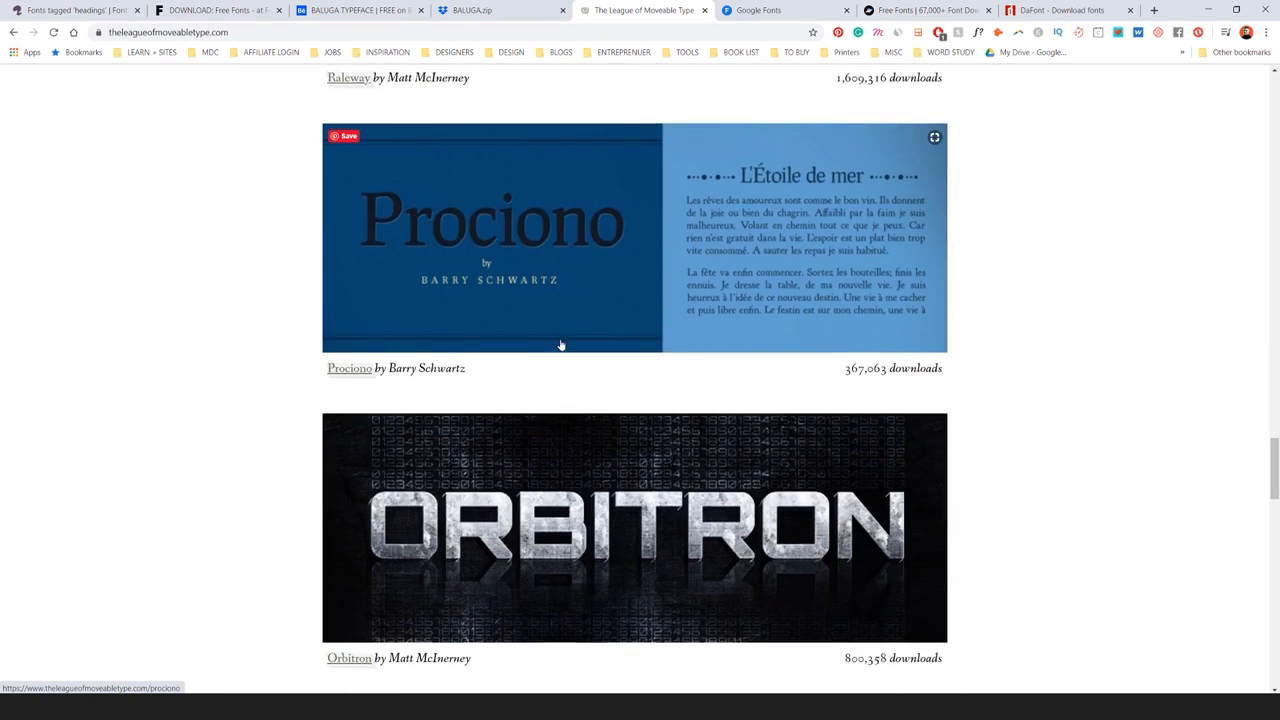
pyautogui.scroll(-3)
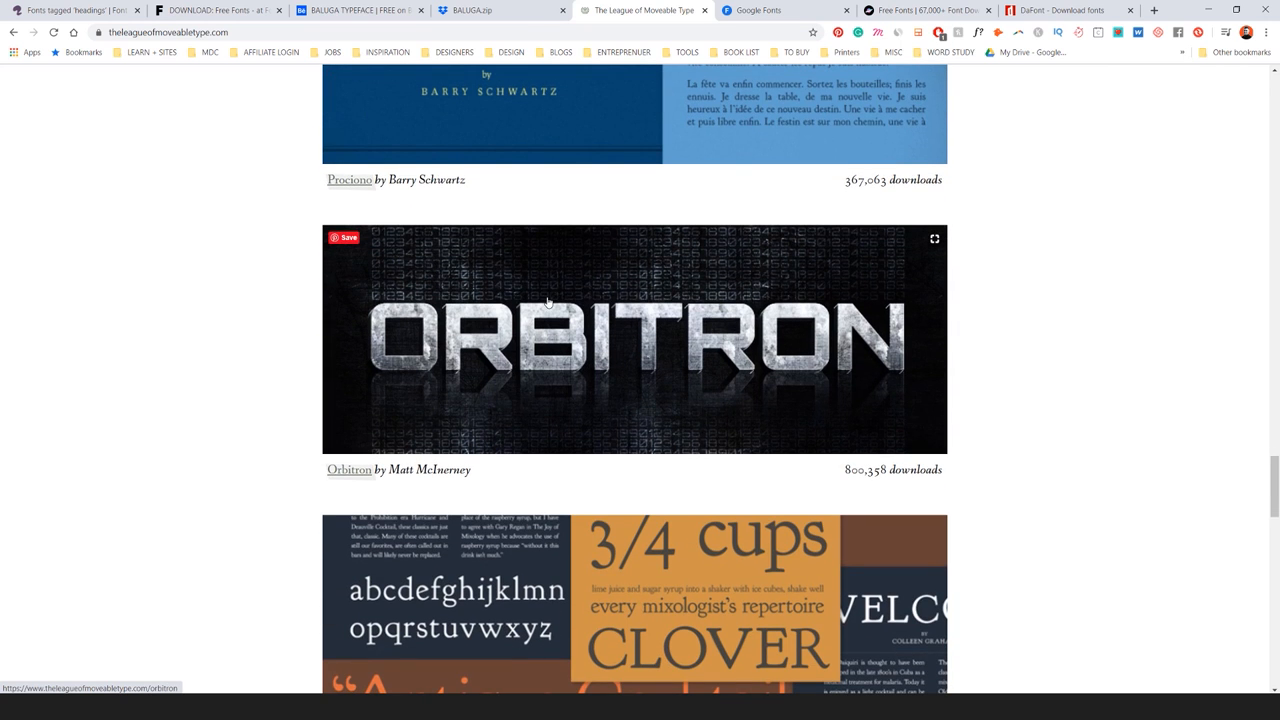
pyautogui.scroll(-3)
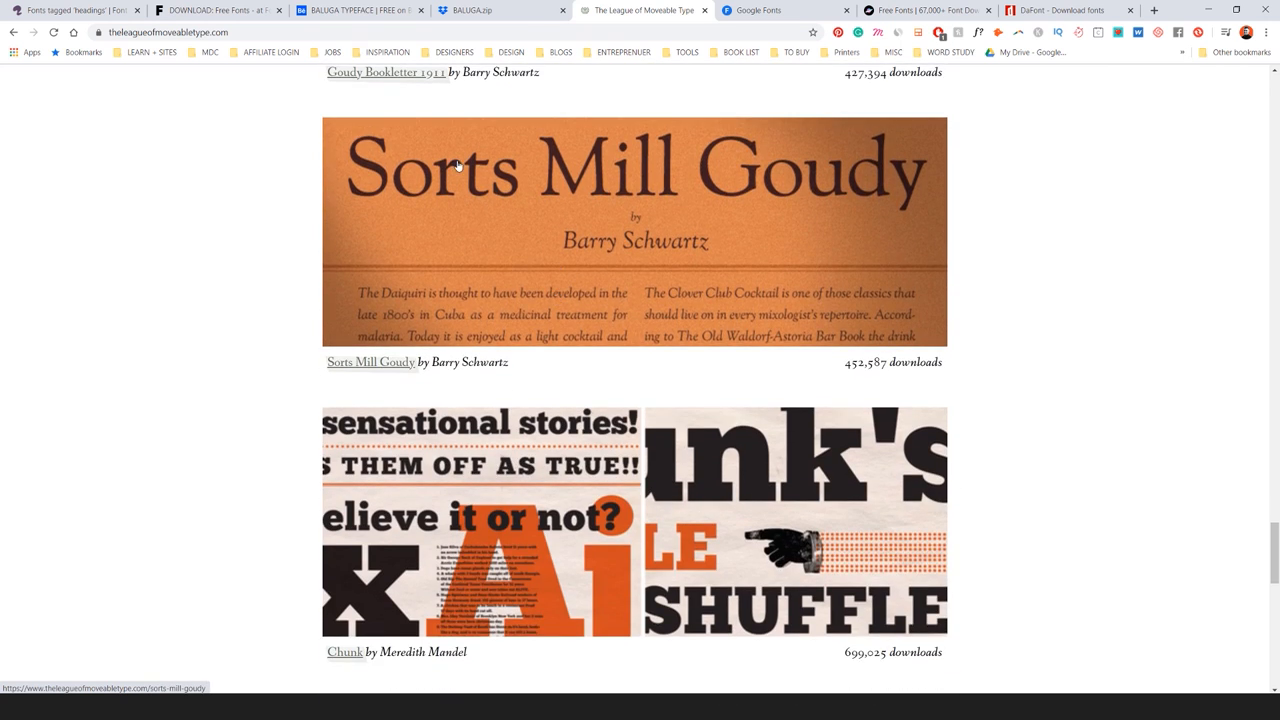
pyautogui.scroll(-3)
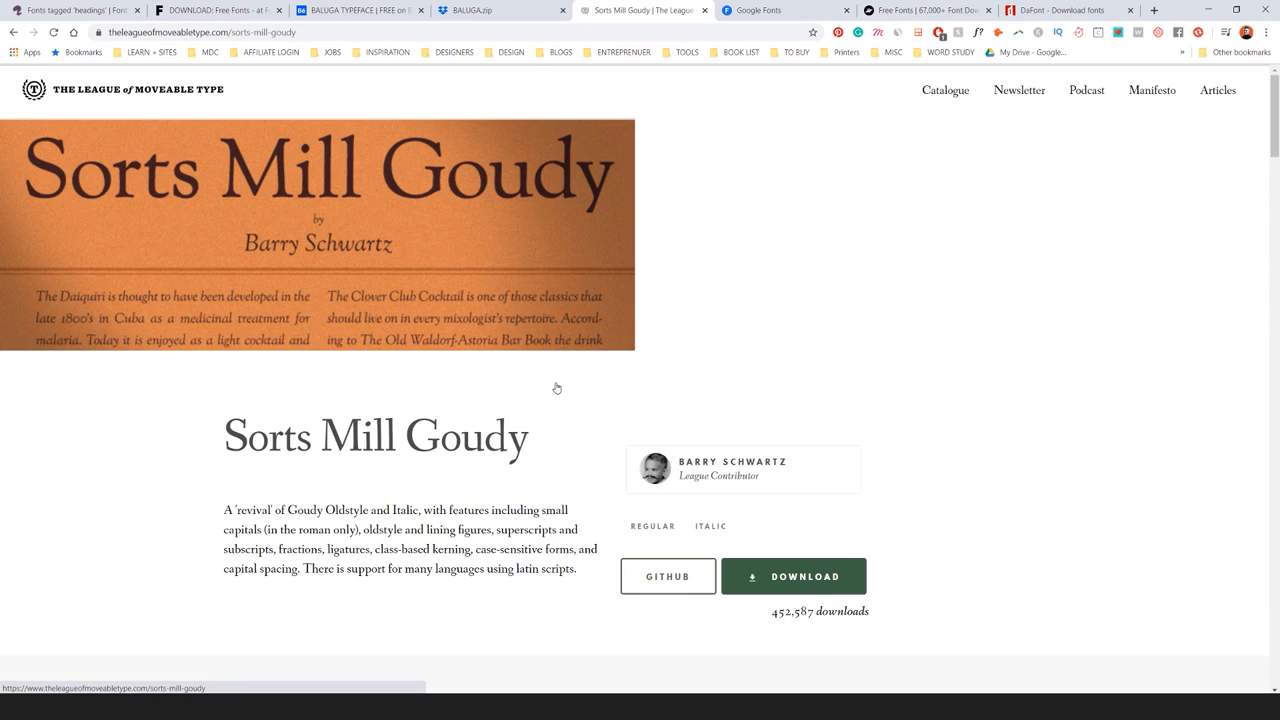
# Look over the Sorts Mill Goudy font page and return to the League homepage
pyautogui.scroll(-3)
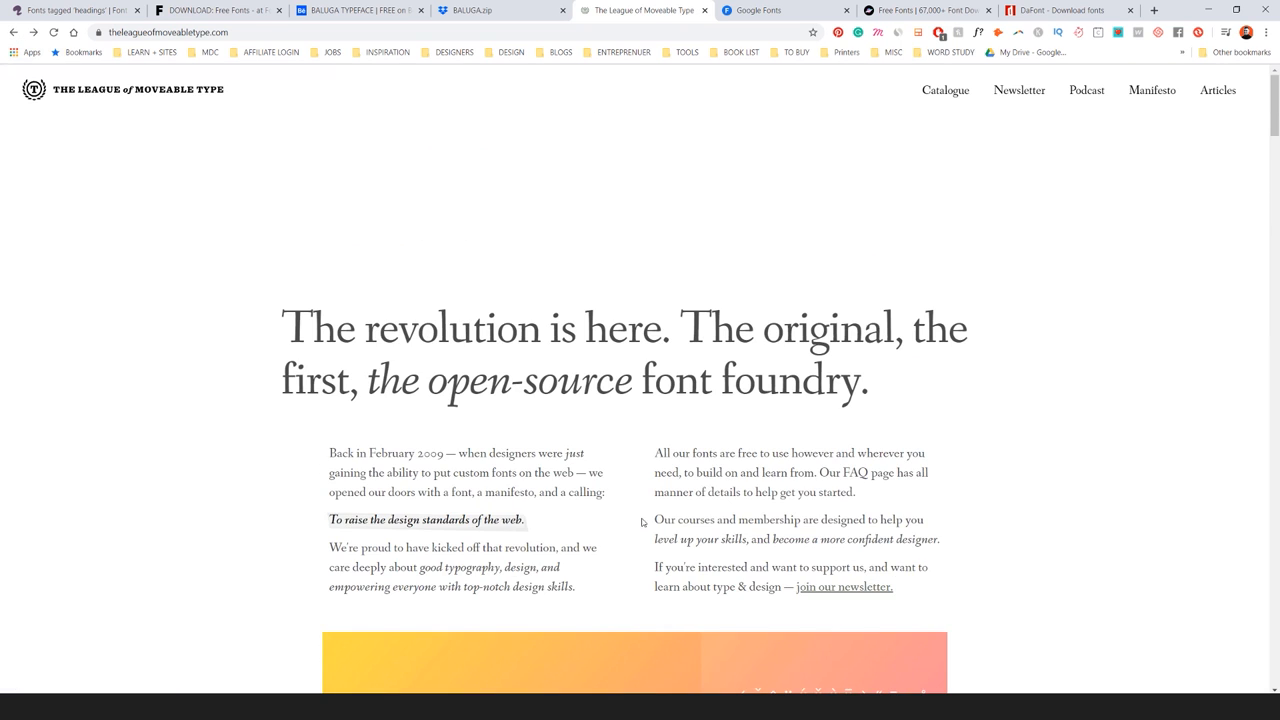
pyautogui.moveTo(629, 290)
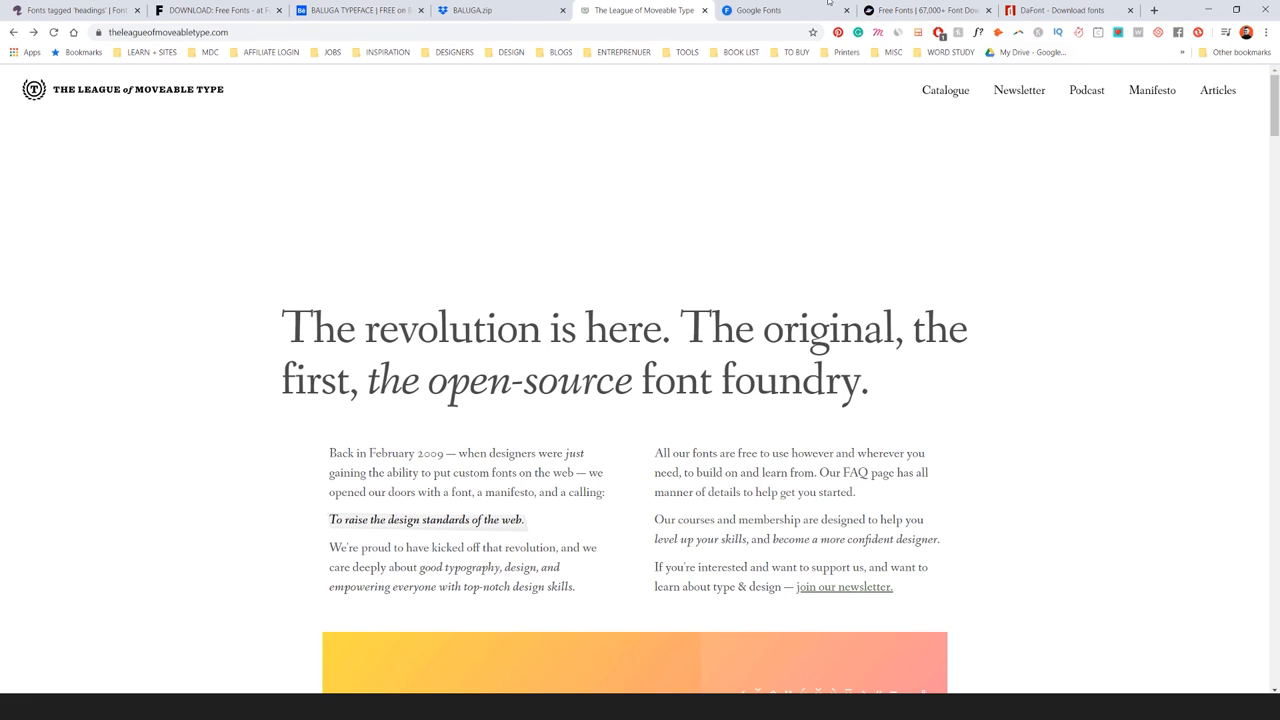
# Switch to Google Fonts and scroll through many rows of its 991-family catalogue
pyautogui.click(757, 10)
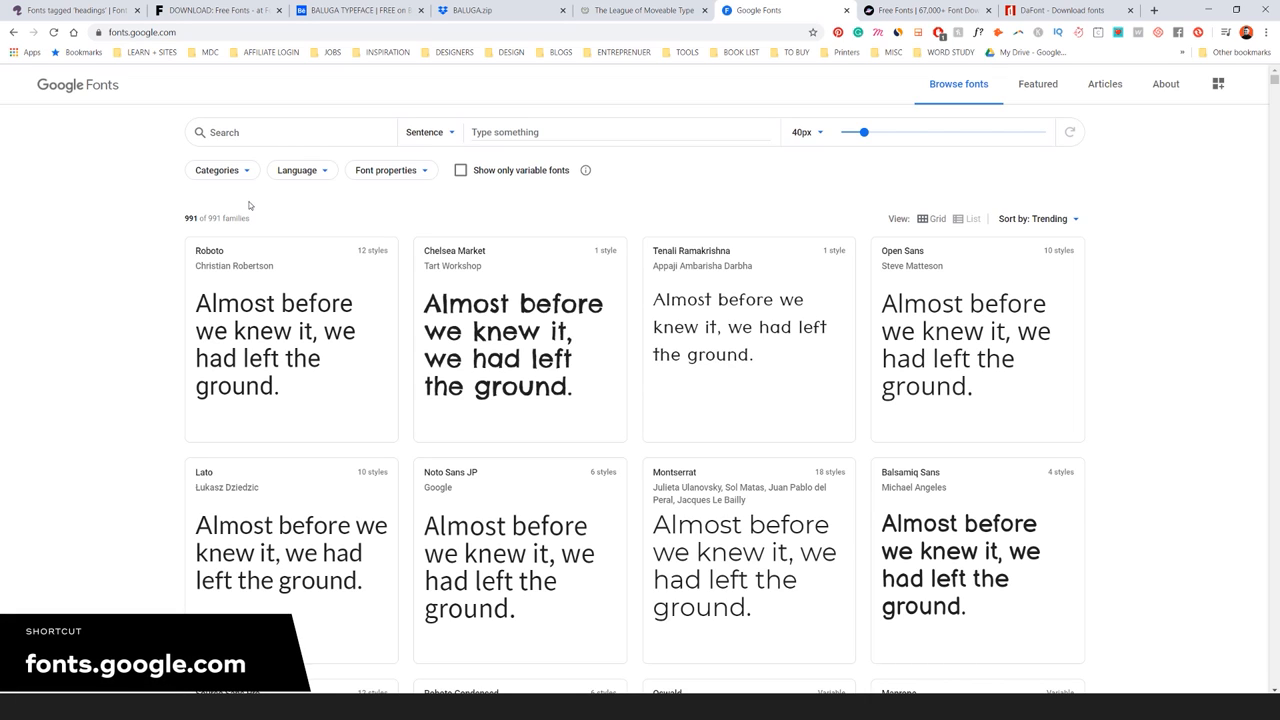
pyautogui.moveTo(655, 194)
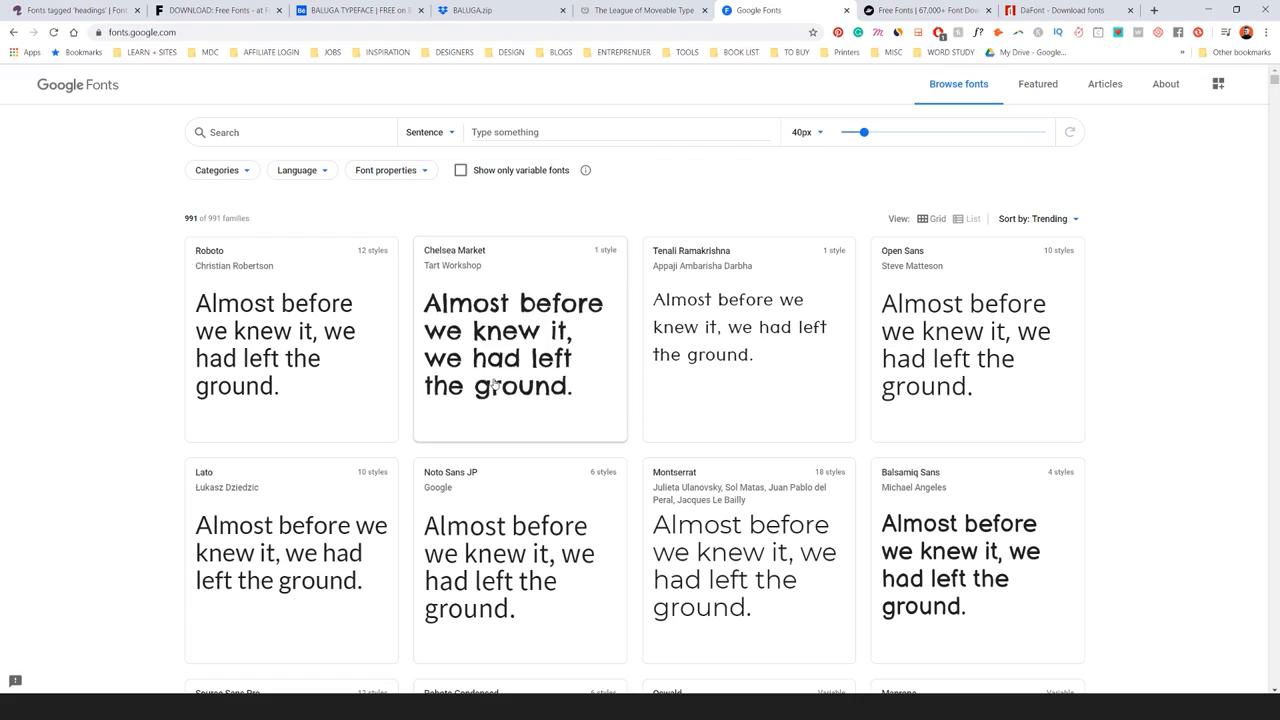
pyautogui.scroll(-3)
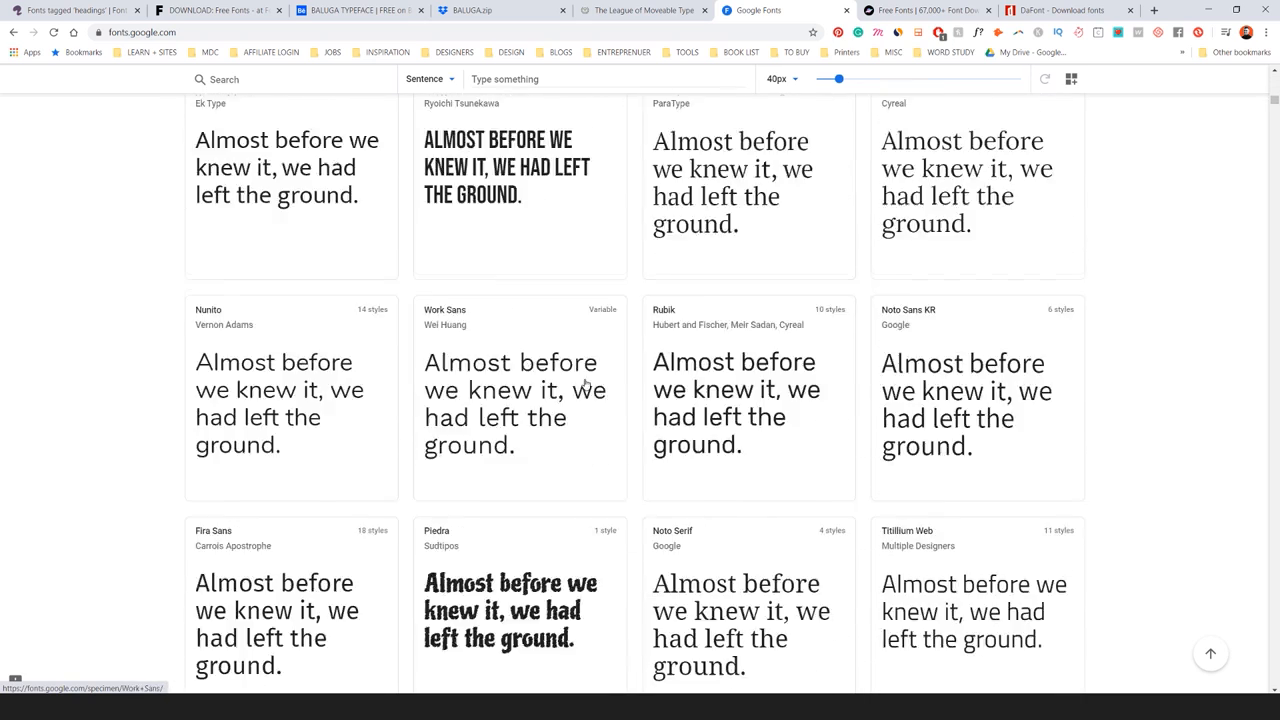
pyautogui.scroll(-3)
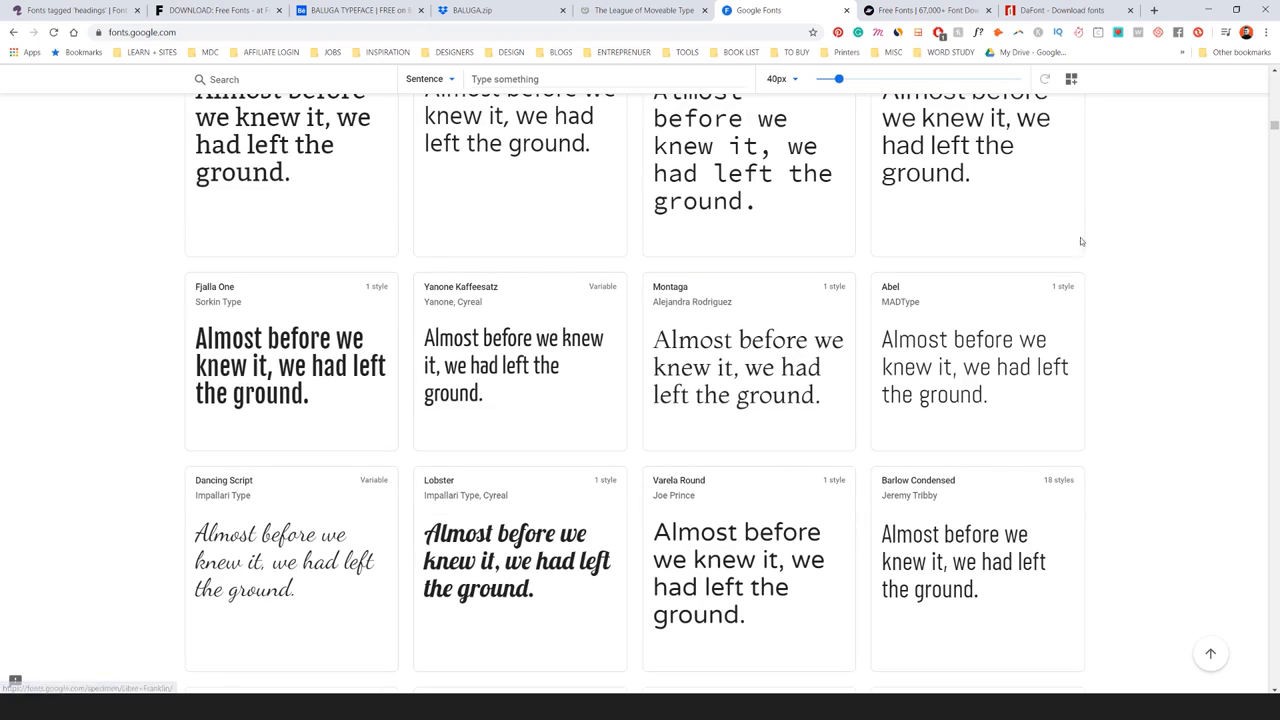
pyautogui.scroll(-3)
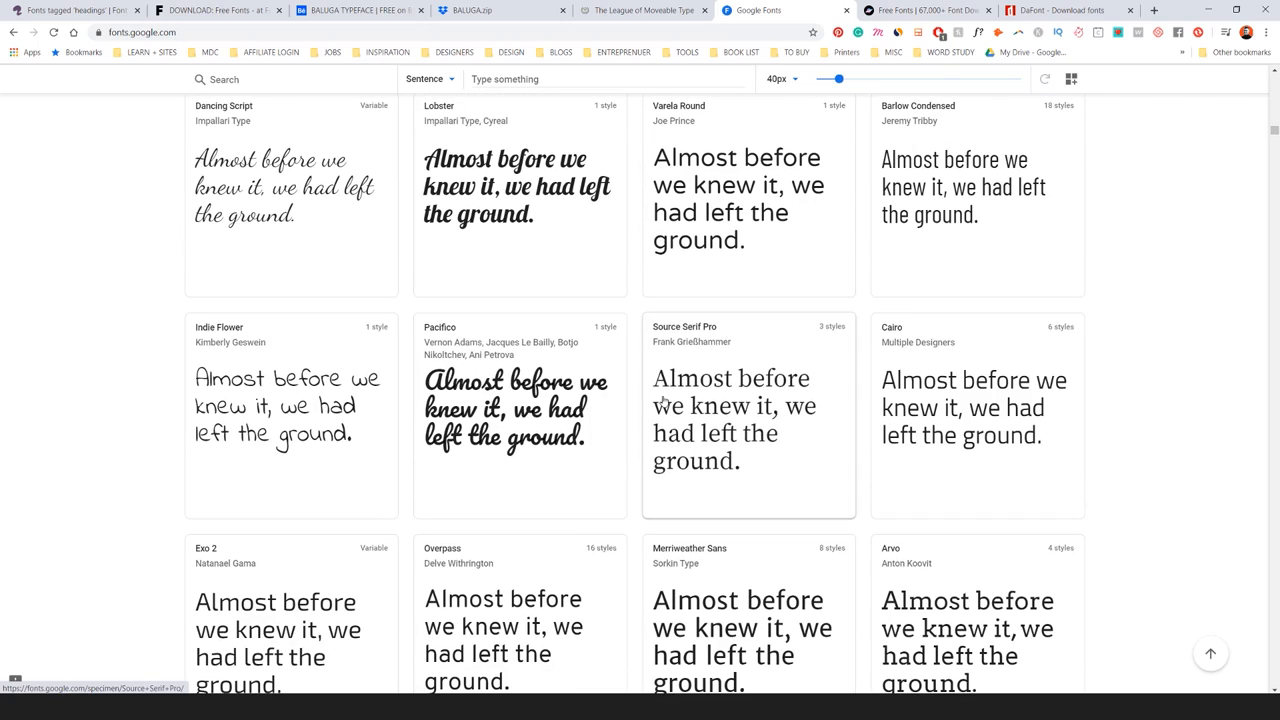
pyautogui.scroll(-3)
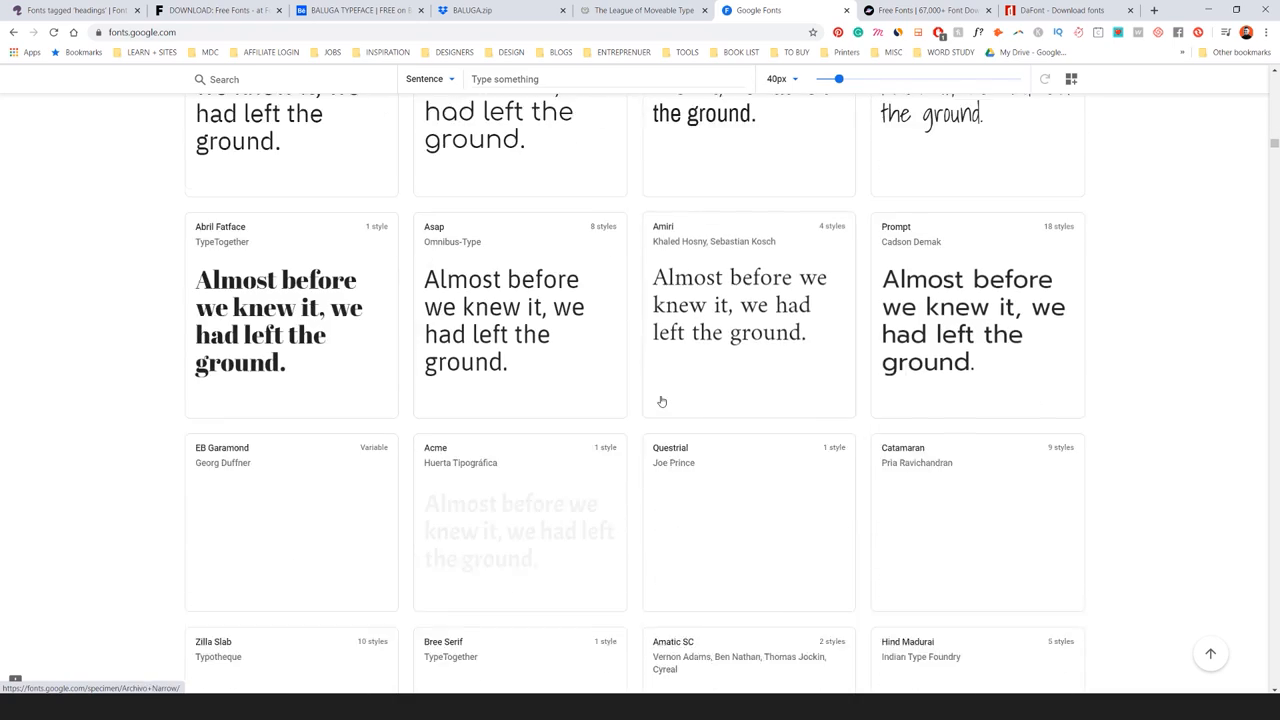
pyautogui.scroll(-3)
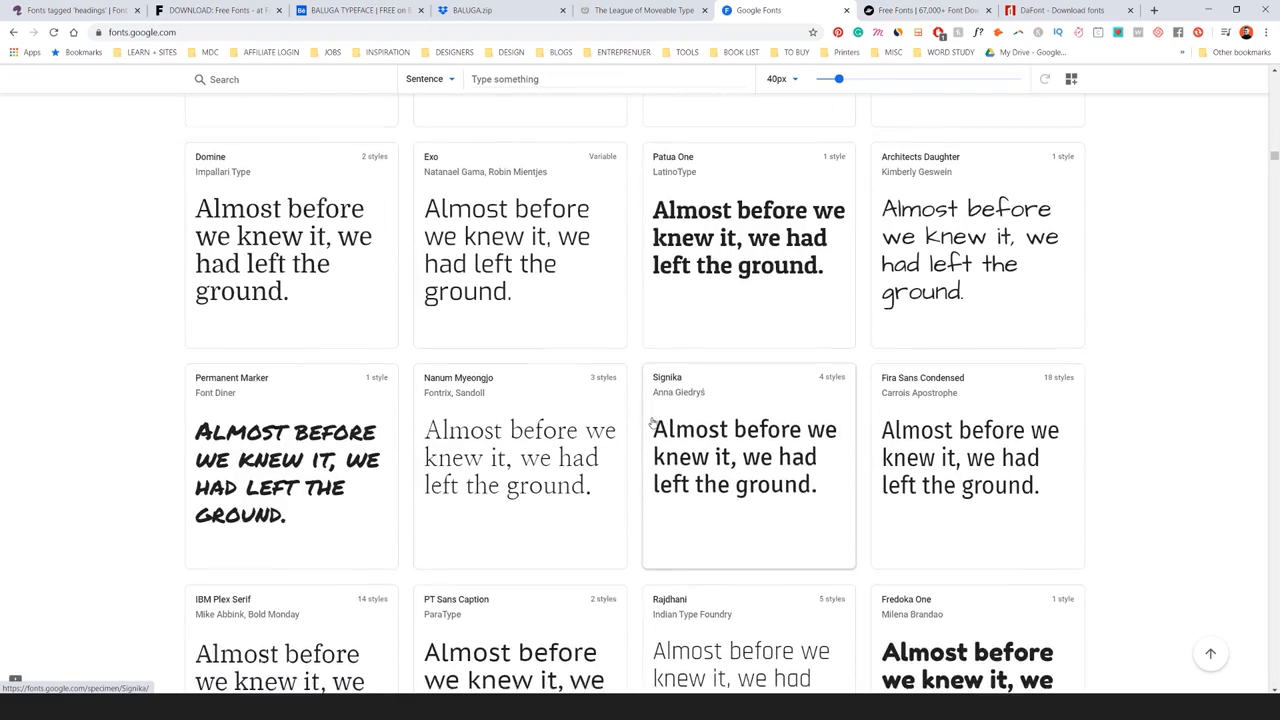
pyautogui.scroll(-3)
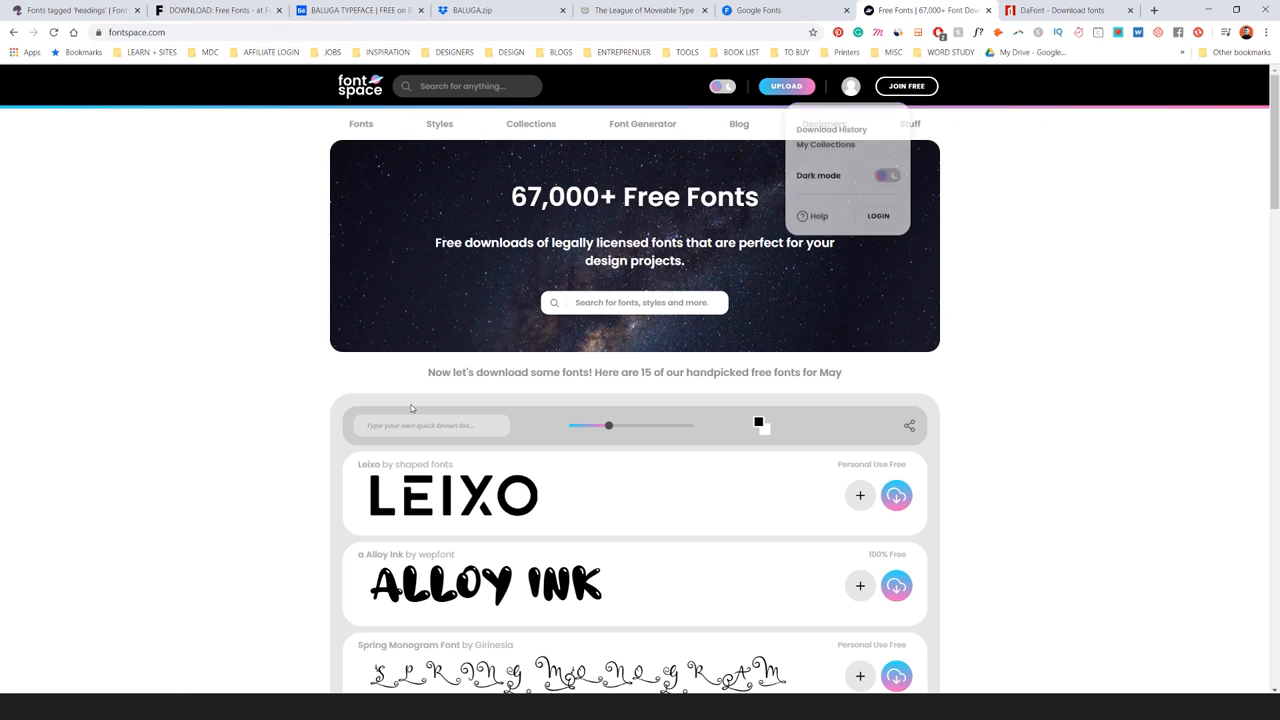
# Close FontSpace's account dropdown and scroll the handpicked fonts down to Shape Variable Script
pyautogui.click(220, 356)
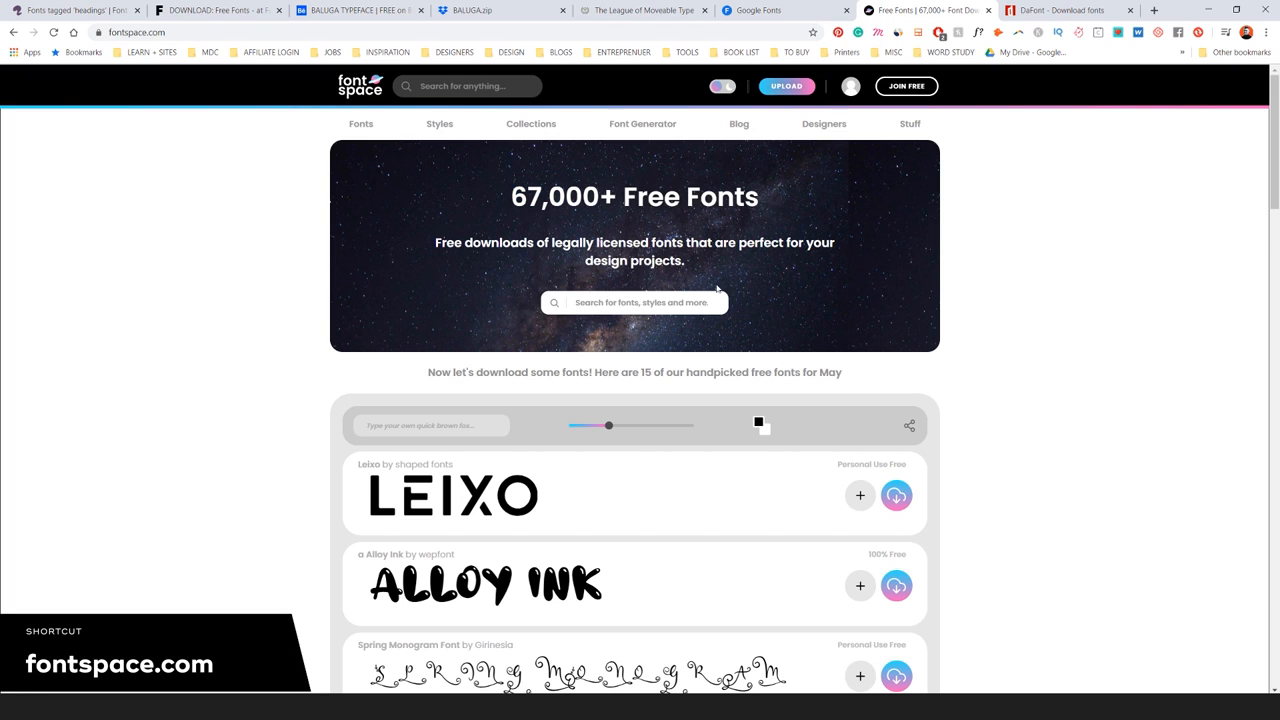
pyautogui.scroll(-3)
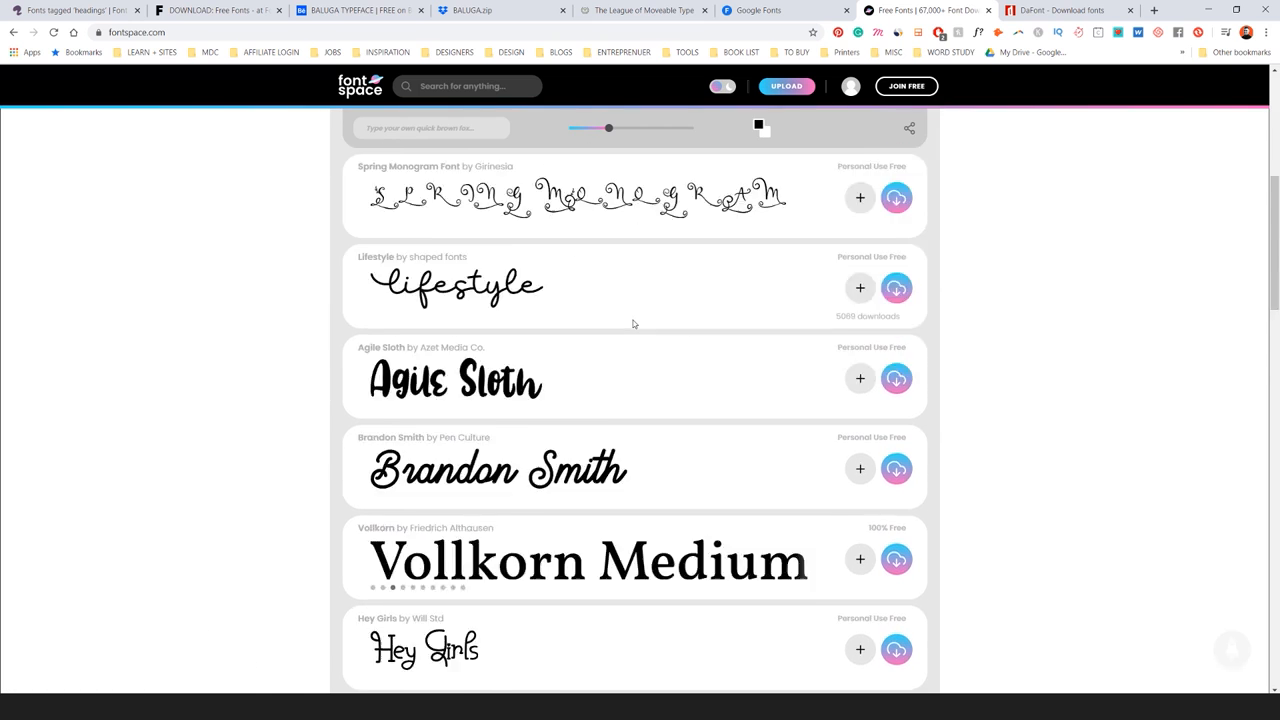
pyautogui.scroll(-3)
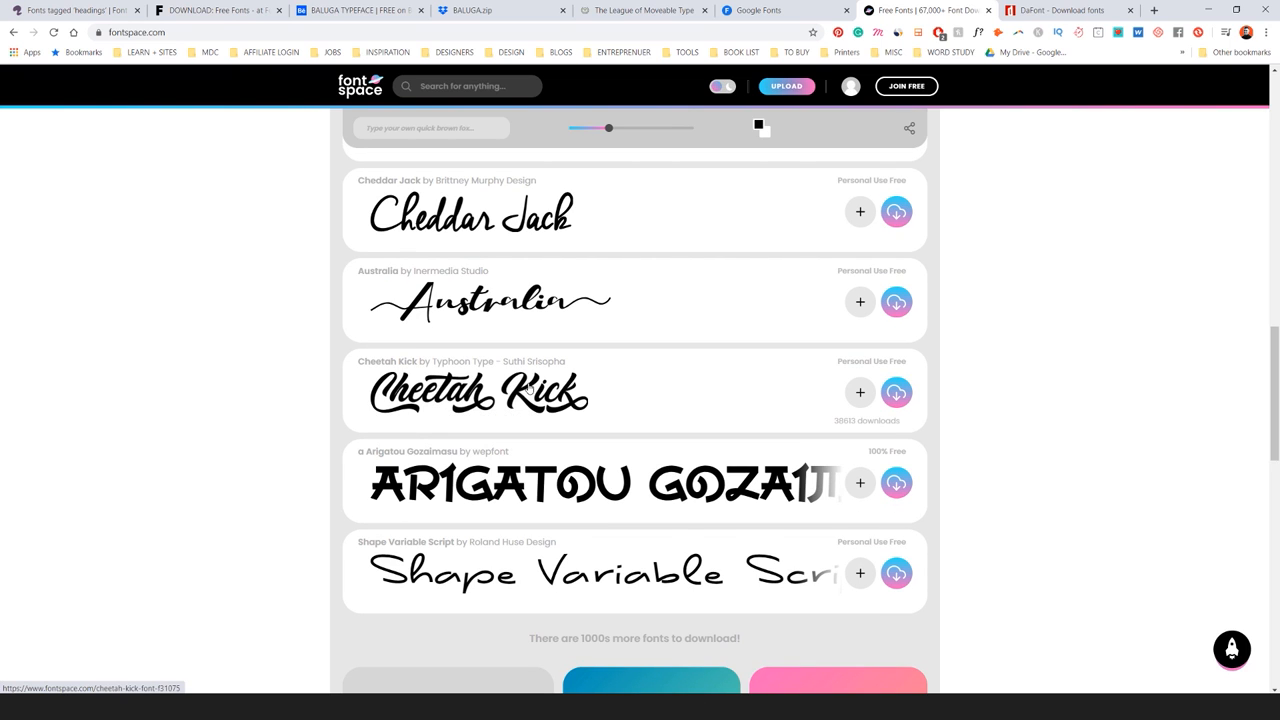
# Scroll through FontSpace's Cheetah Kick font page, then bring up the DaFont homepage
pyautogui.click(477, 391)
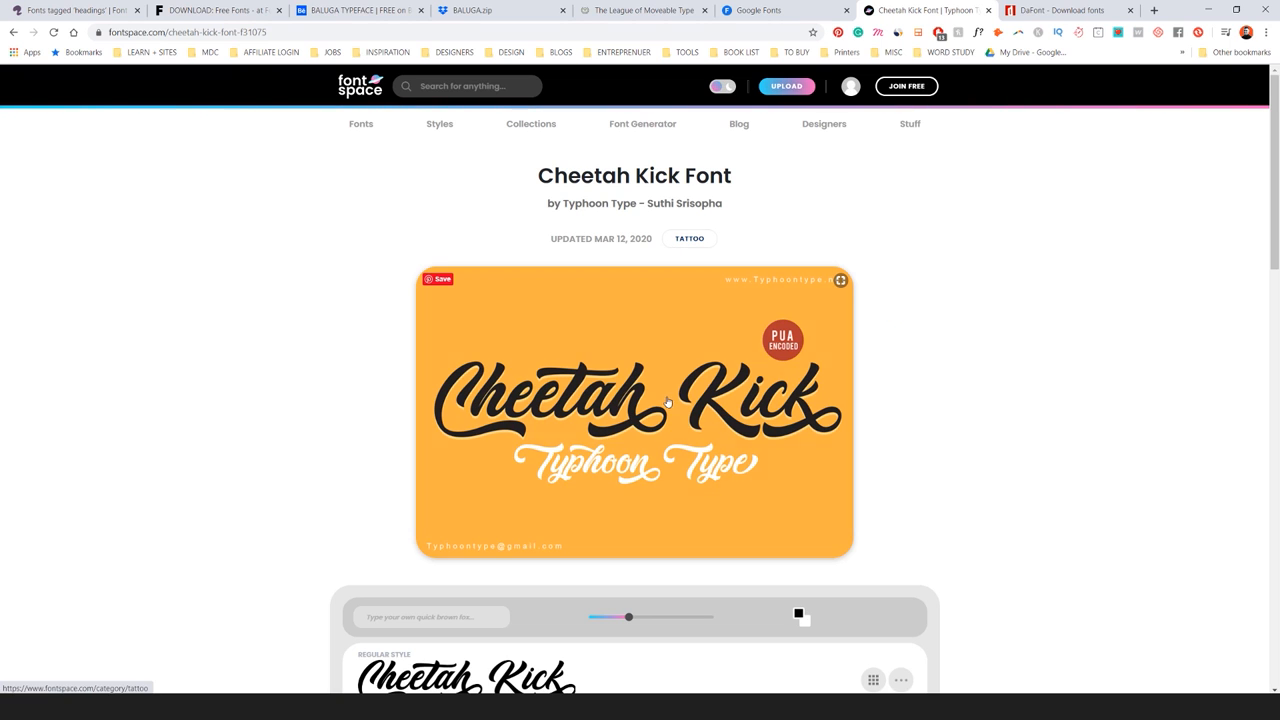
pyautogui.scroll(-3)
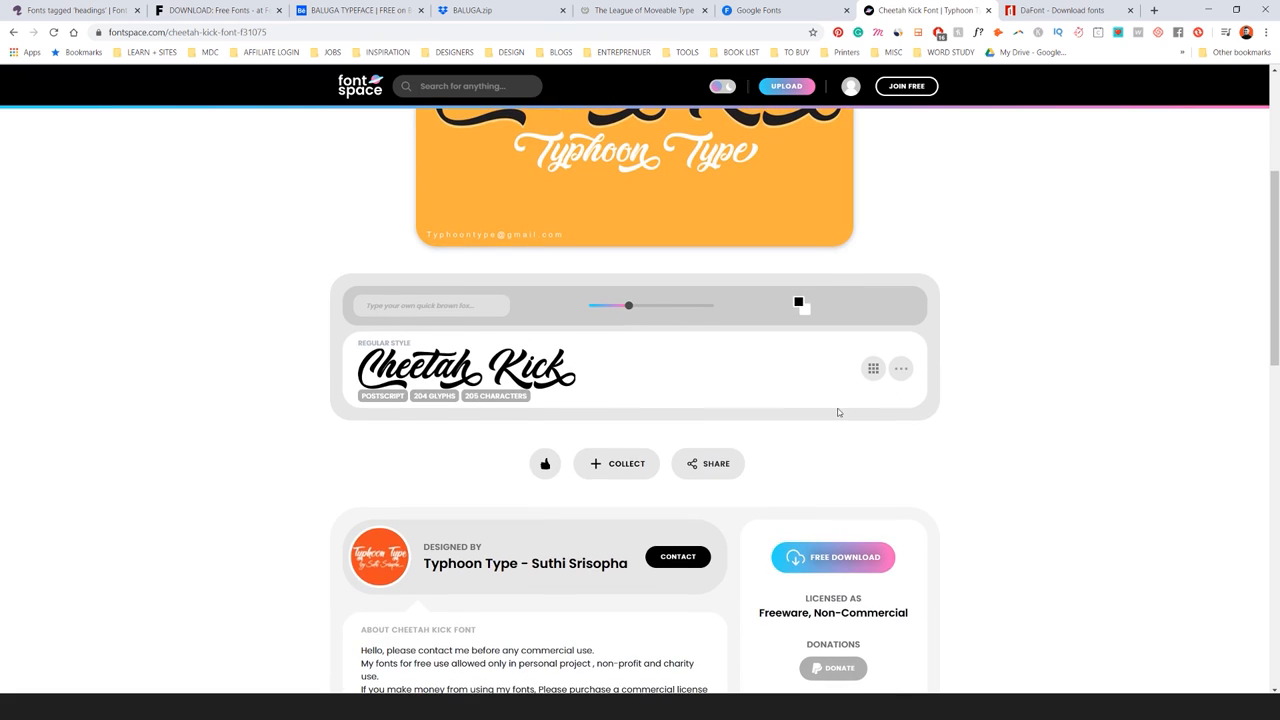
pyautogui.scroll(-3)
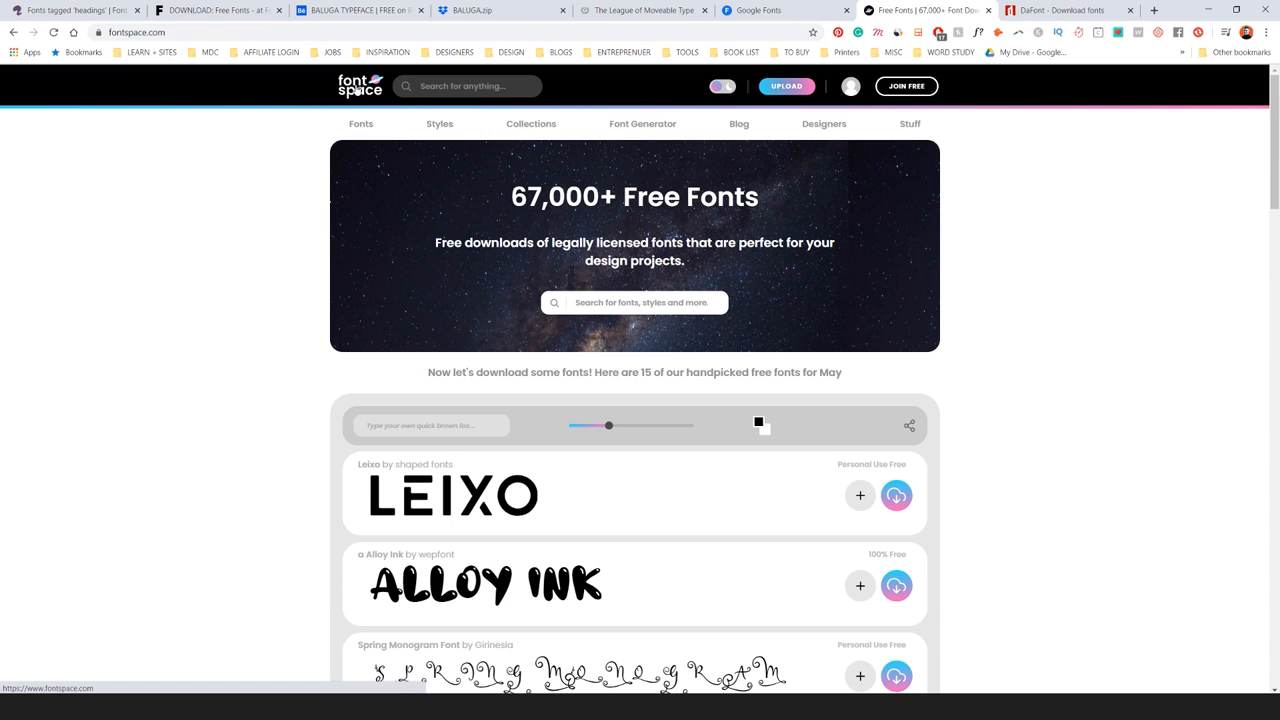
pyautogui.scroll(-3)
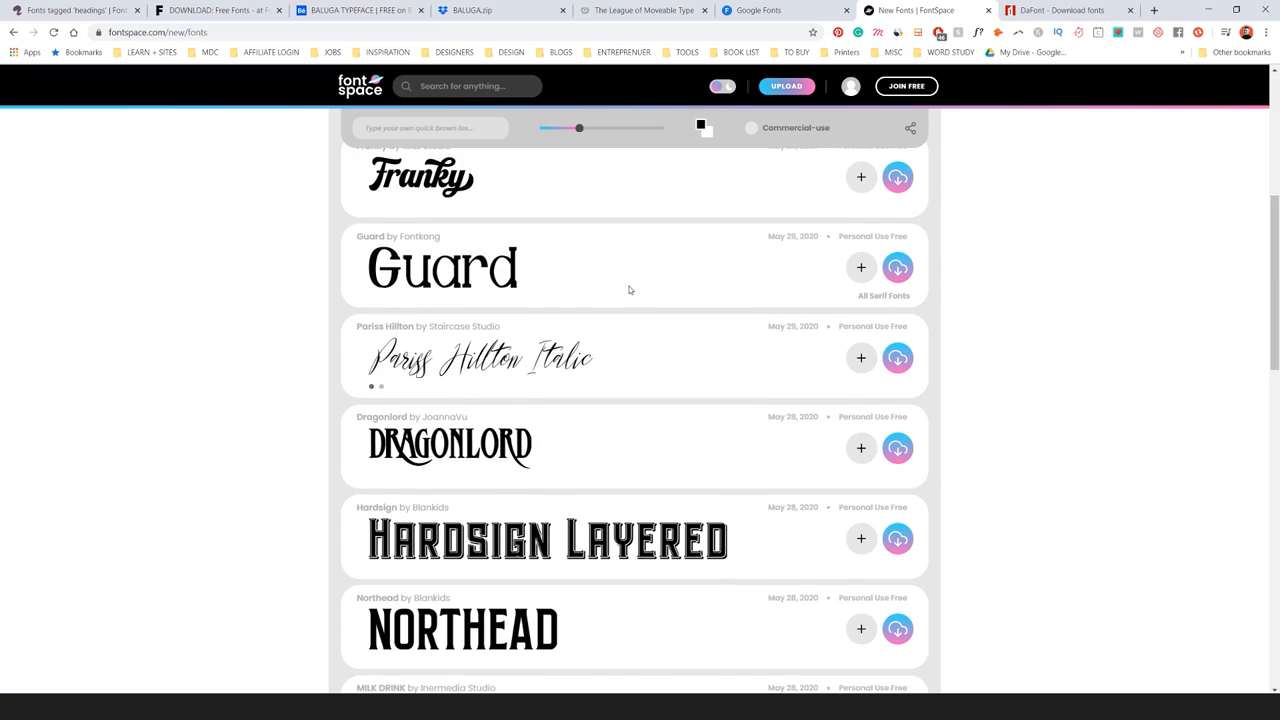
pyautogui.click(1065, 10)
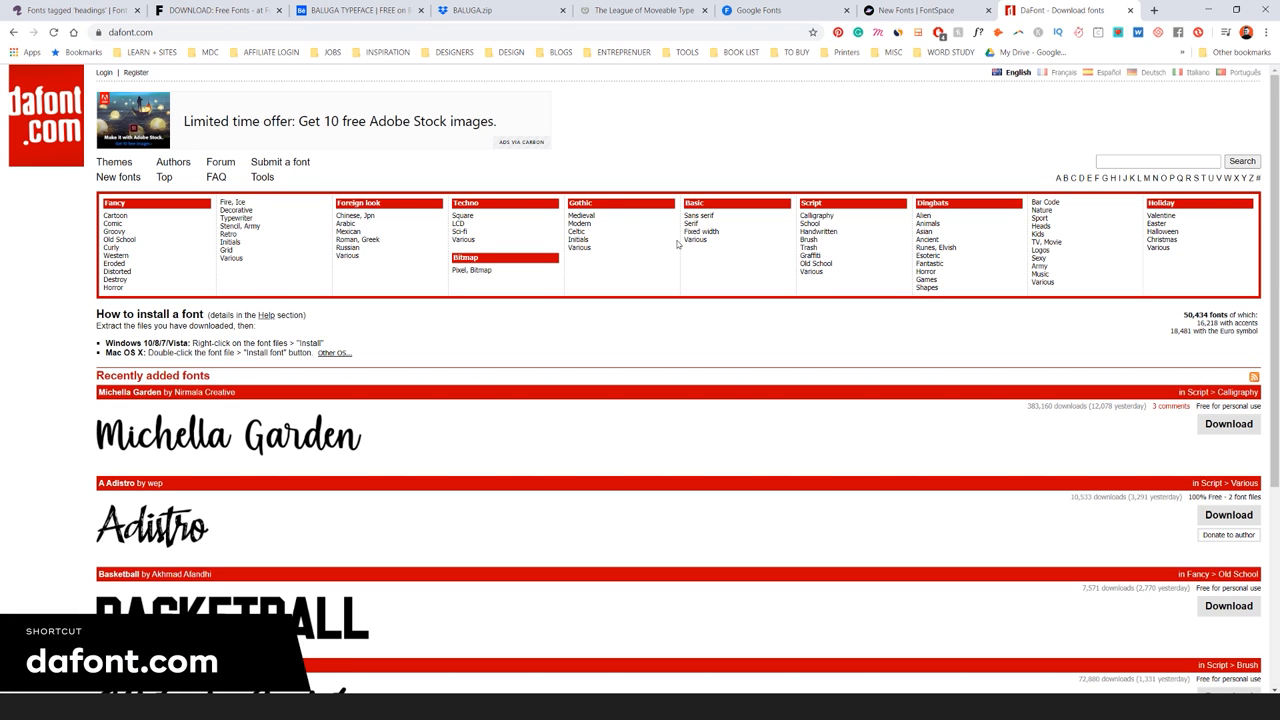
pyautogui.moveTo(645, 377)
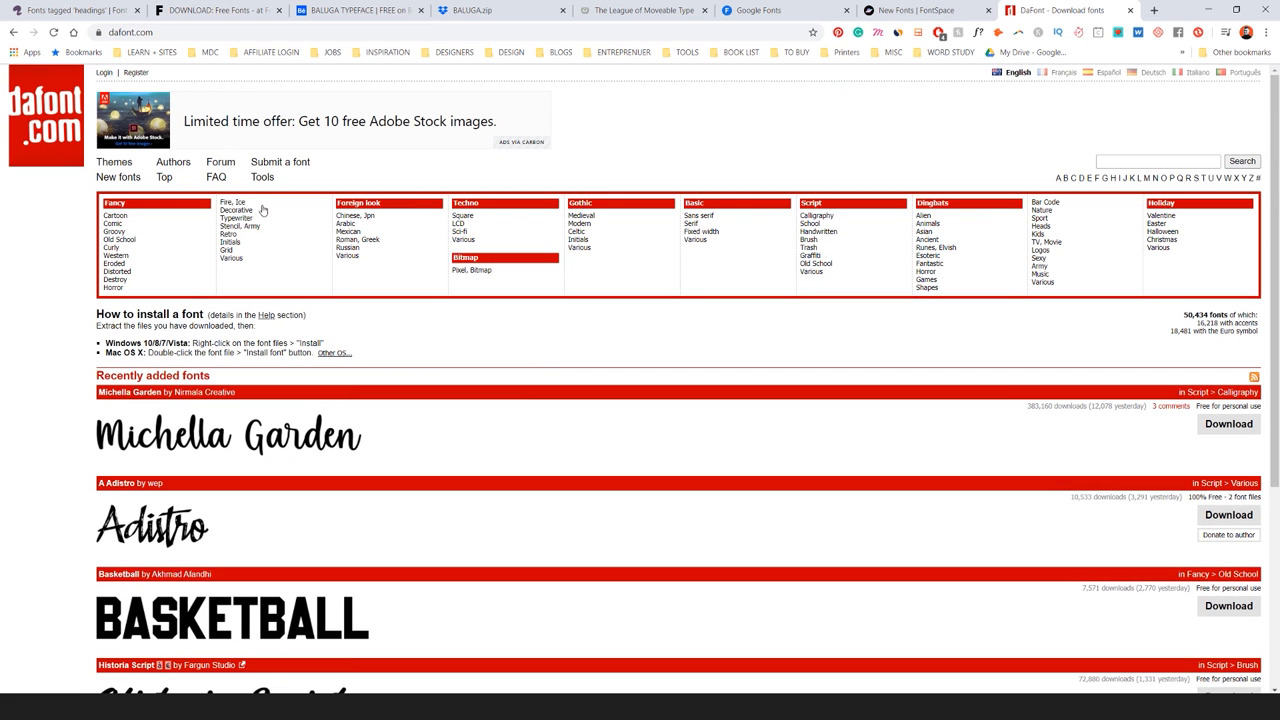
# Open the 'Fire, Ice' category under DaFont's Fancy theme
pyautogui.click(230, 202)
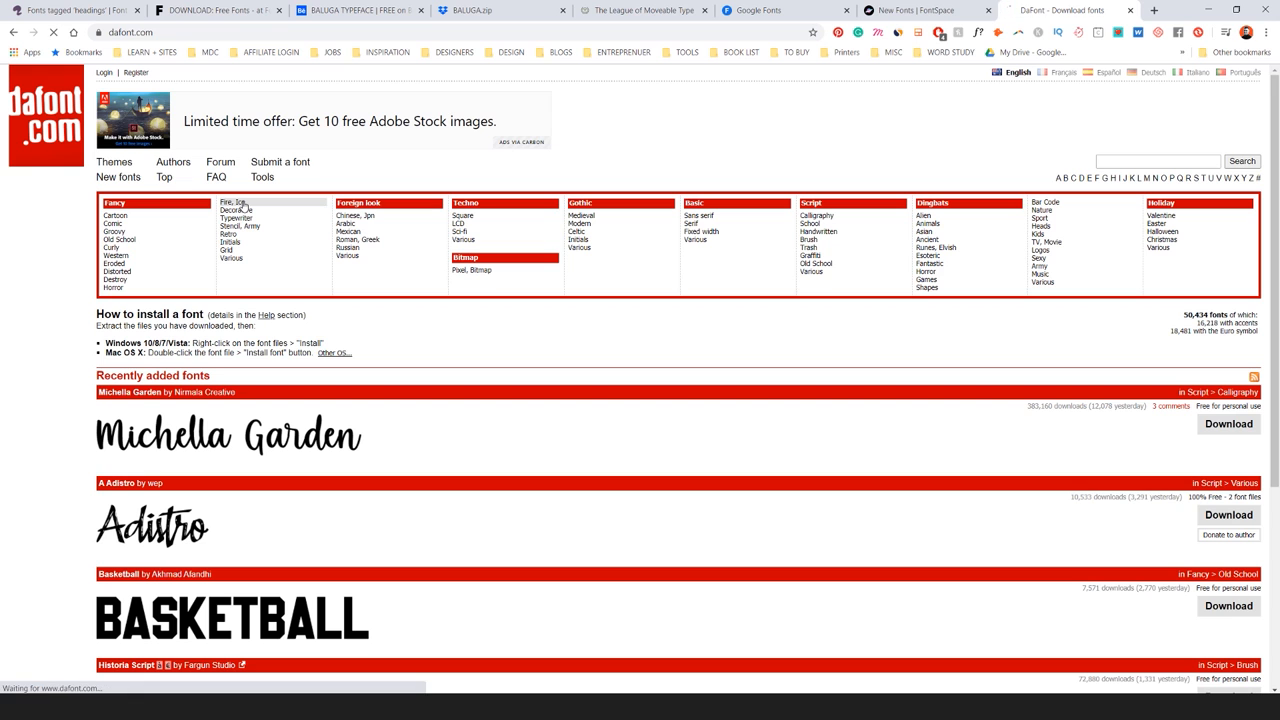
# Scroll to the end of the Fire, Ice listing, then open the Gothic > Modern category
pyautogui.click(231, 202)
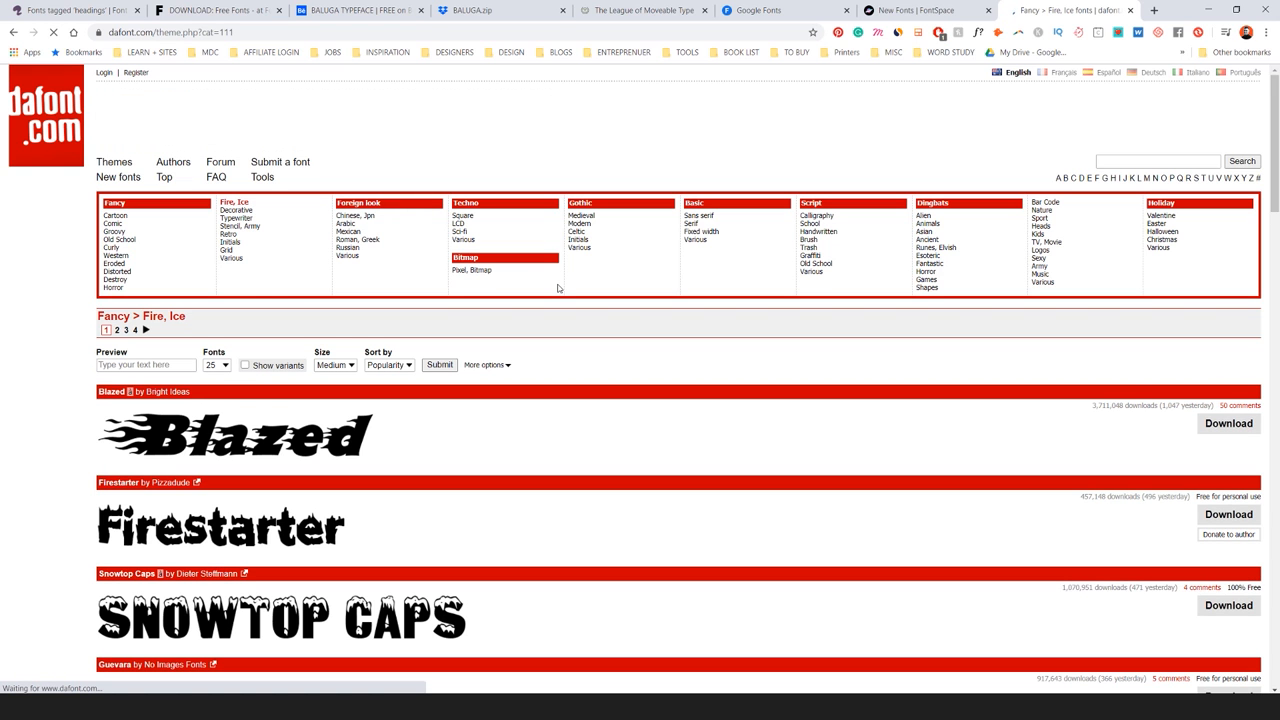
pyautogui.scroll(-3)
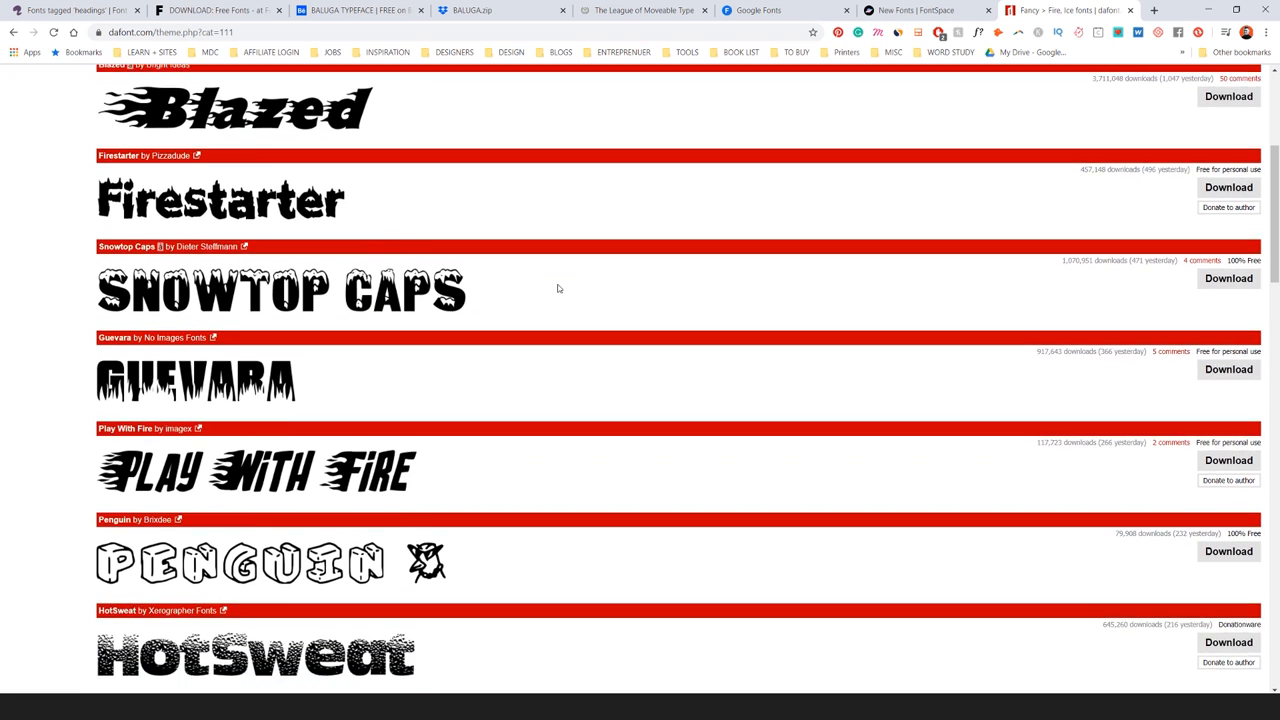
pyautogui.scroll(-3)
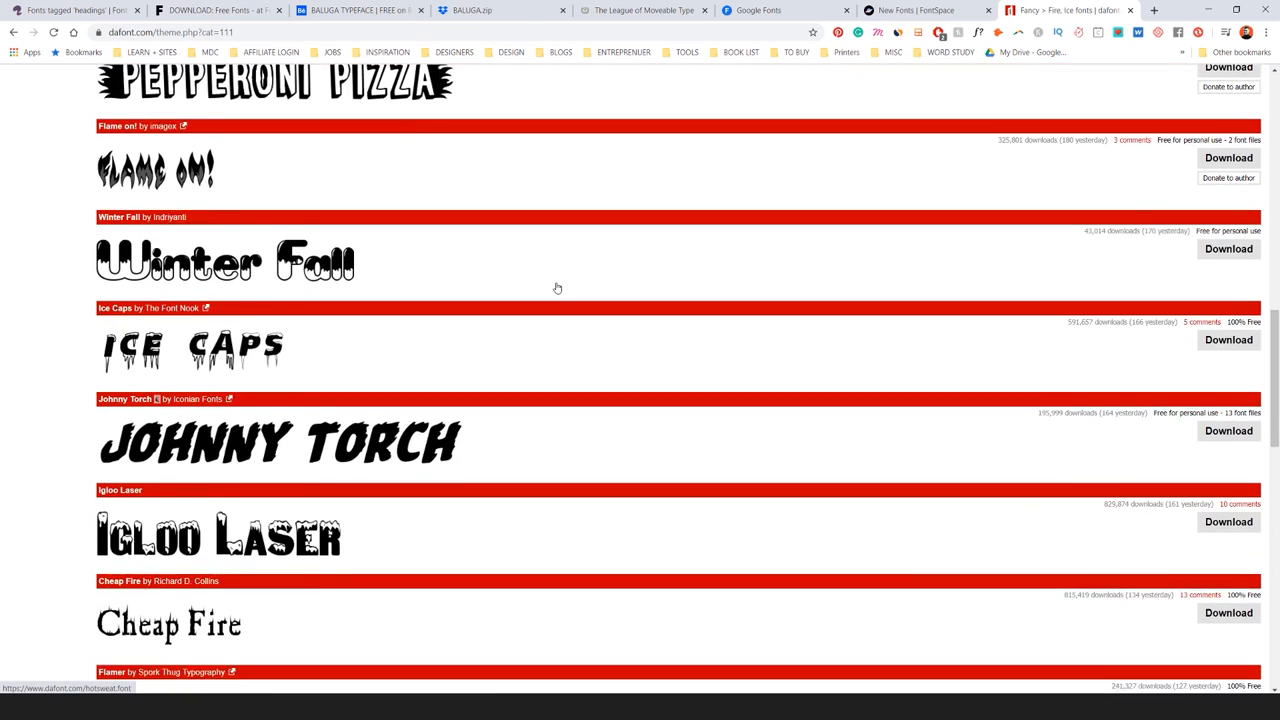
pyautogui.scroll(-3)
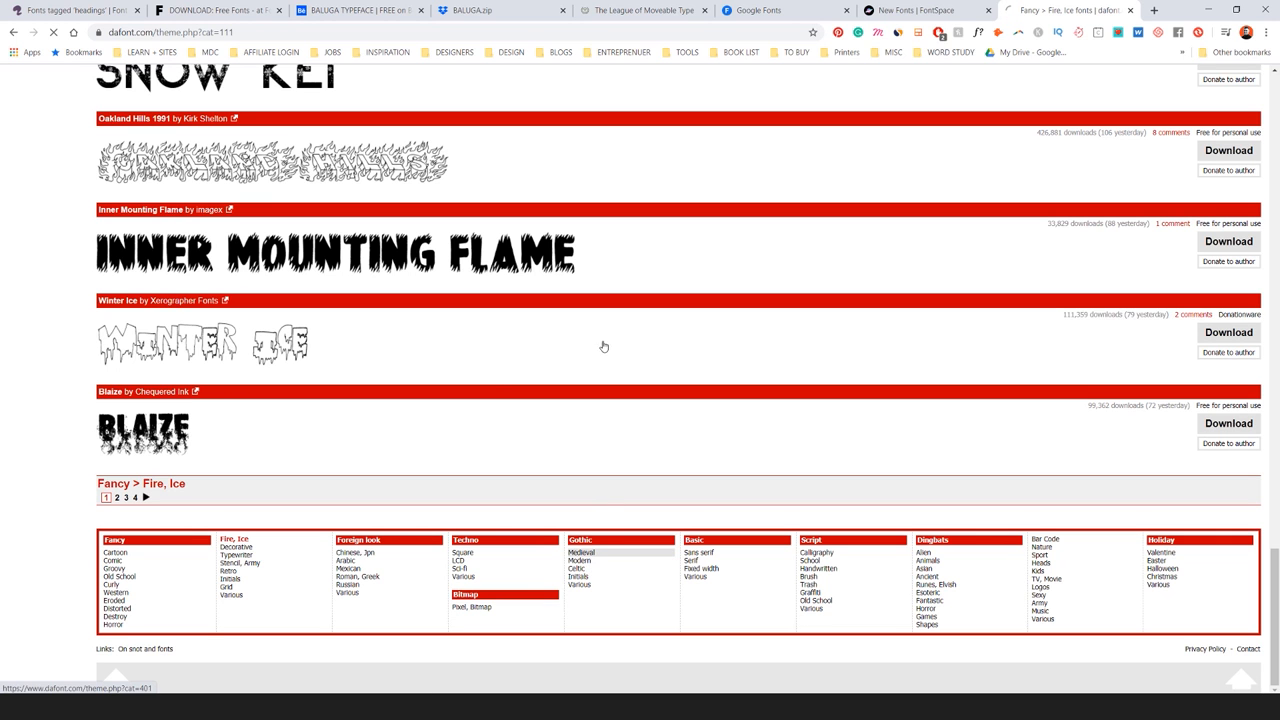
pyautogui.click(579, 561)
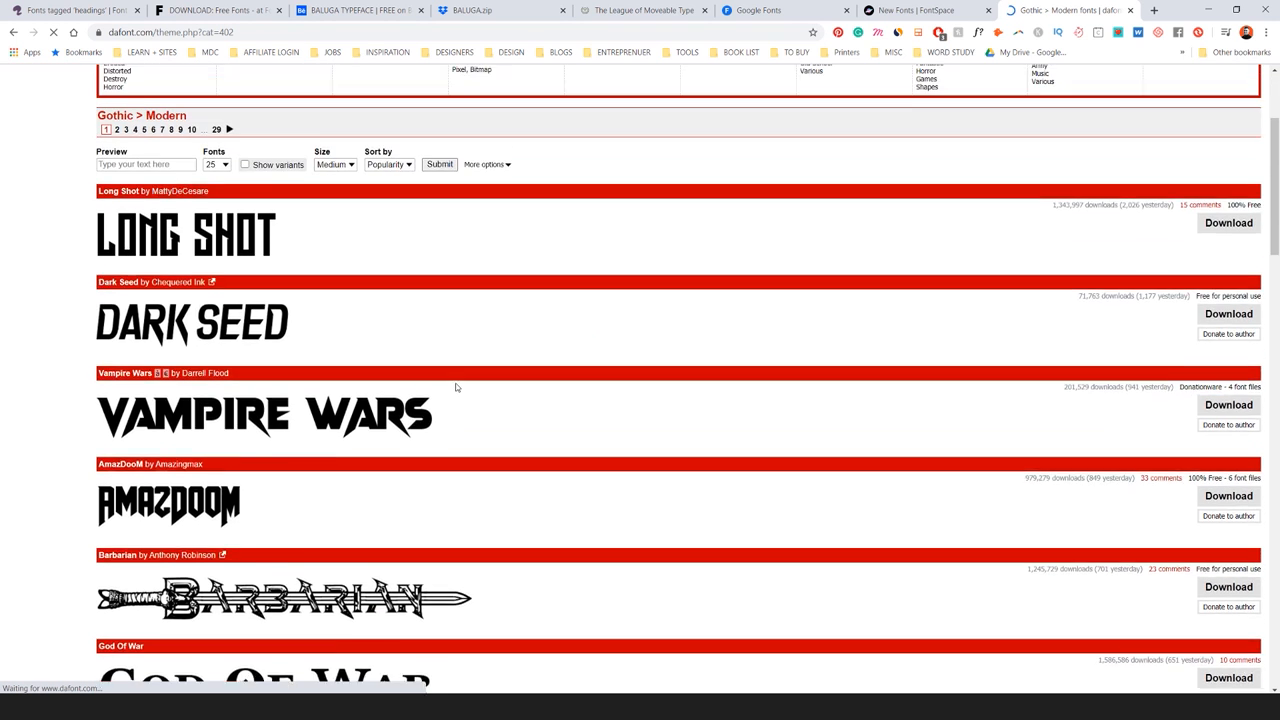
pyautogui.scroll(-3)
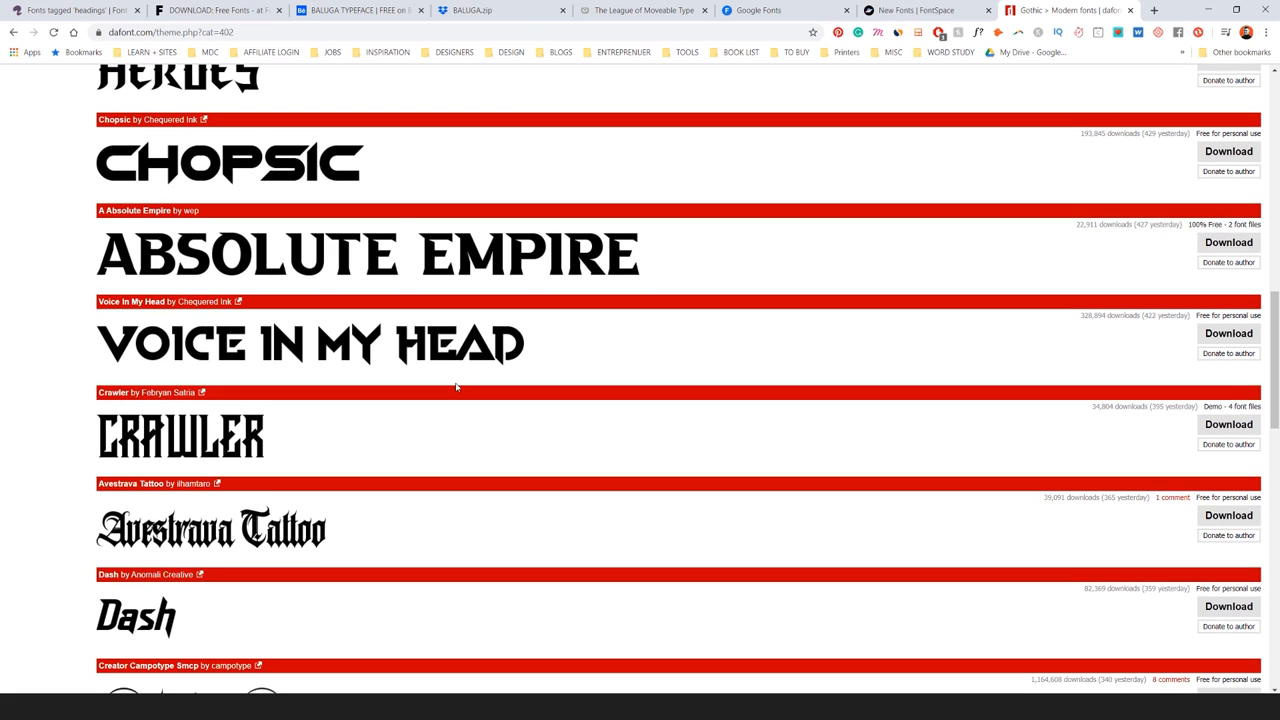
pyautogui.moveTo(415, 340)
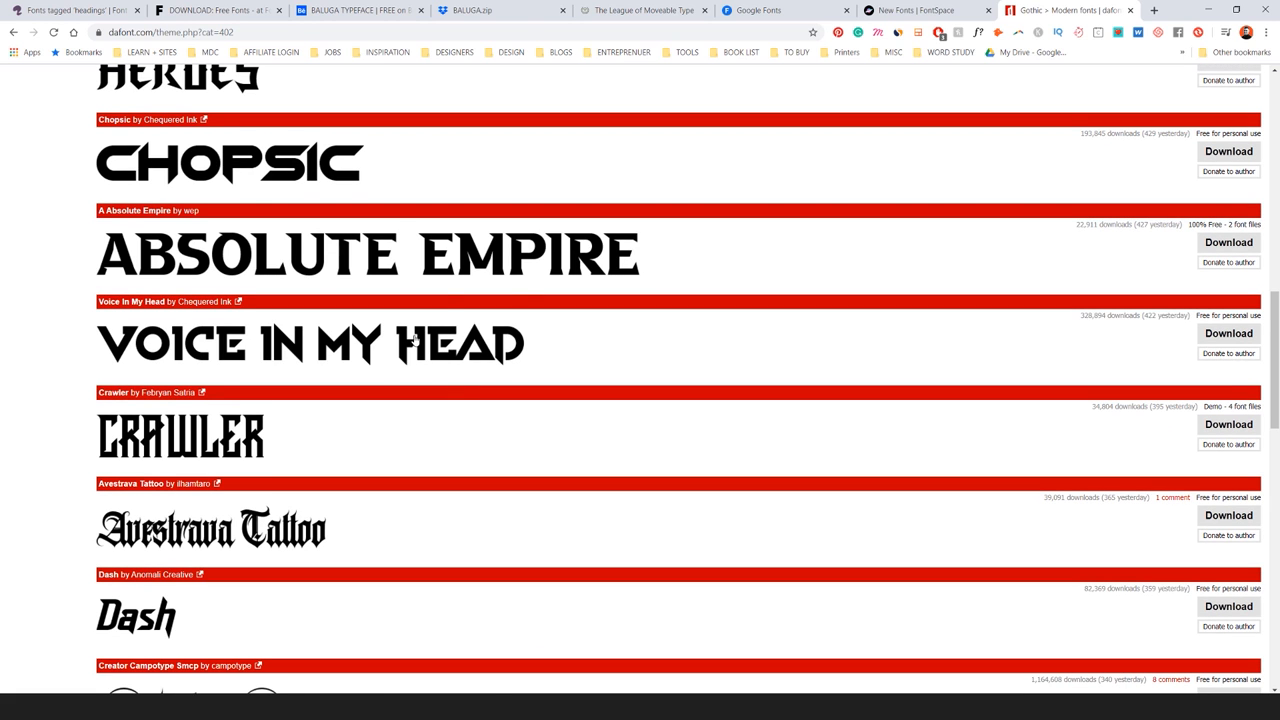
pyautogui.scroll(-3)
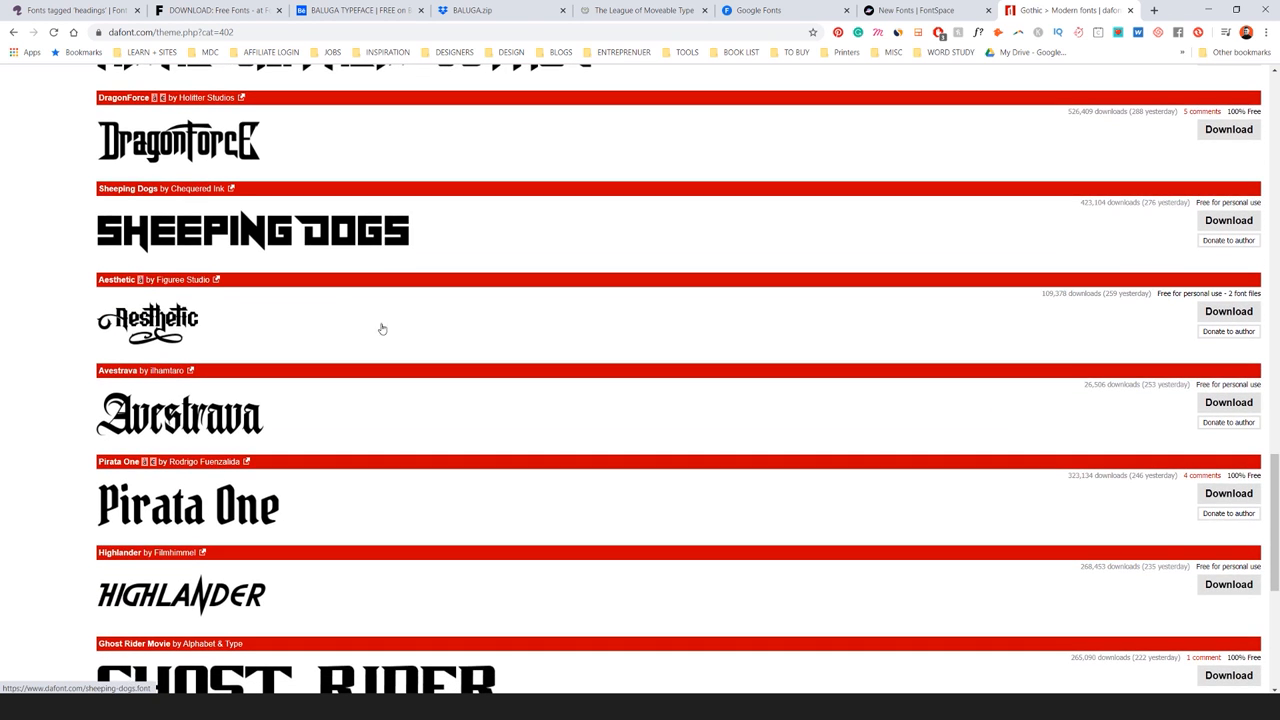
pyautogui.scroll(3)
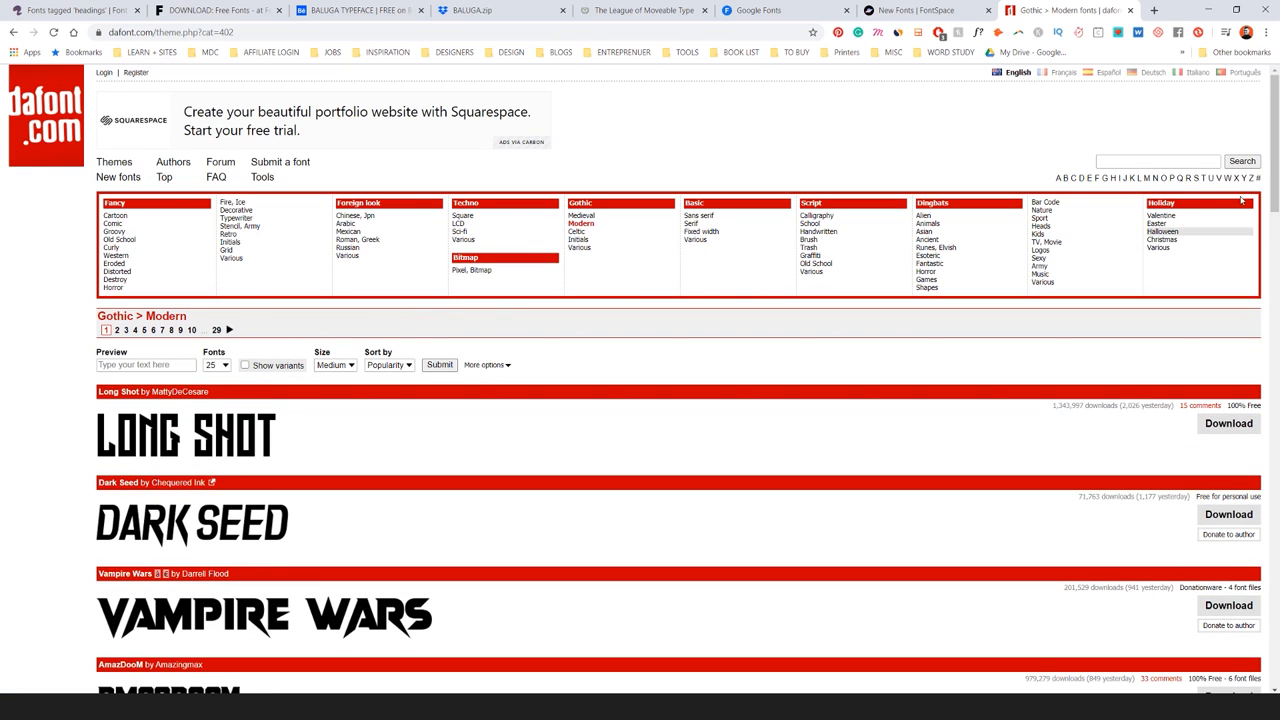
pyautogui.moveTo(810, 224)
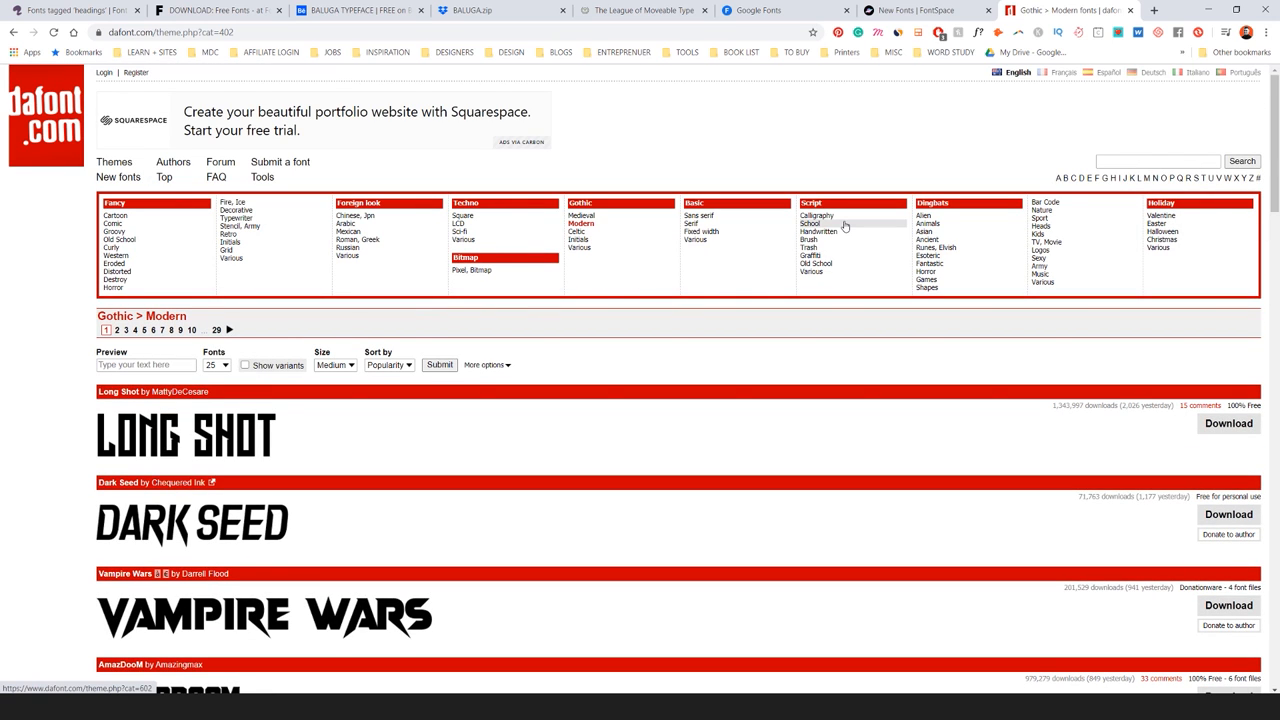
pyautogui.moveTo(888, 230)
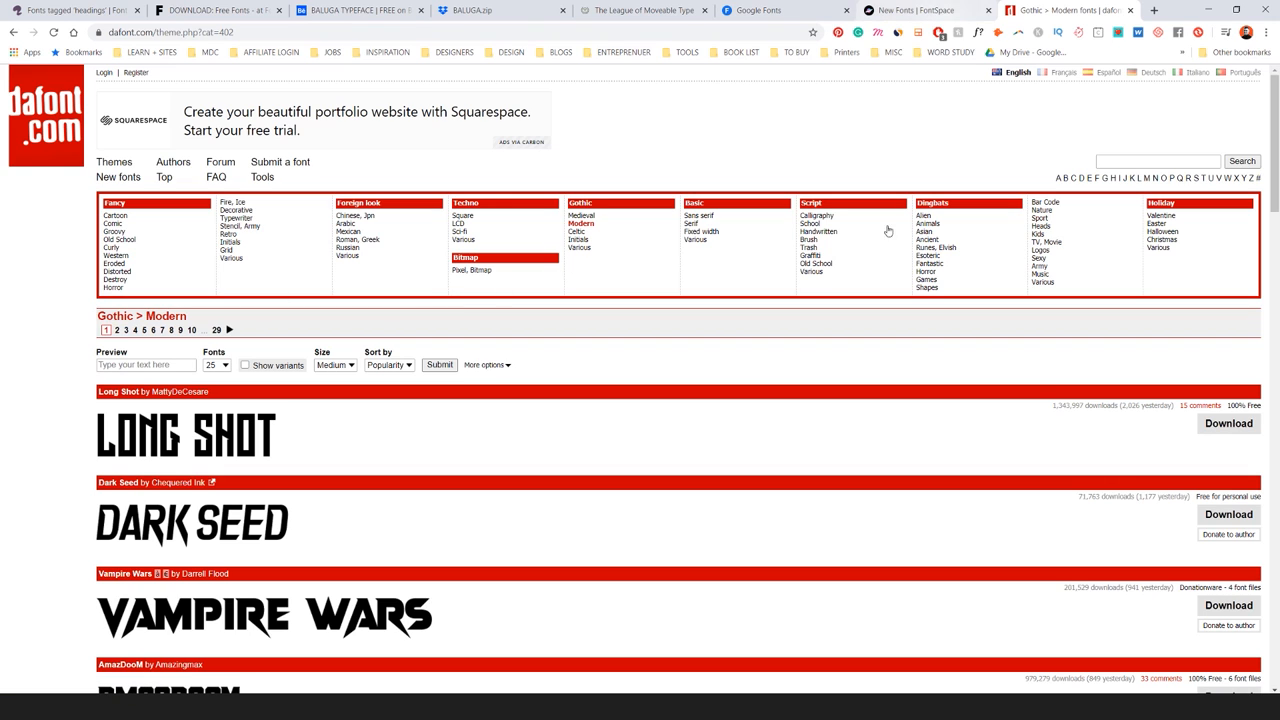